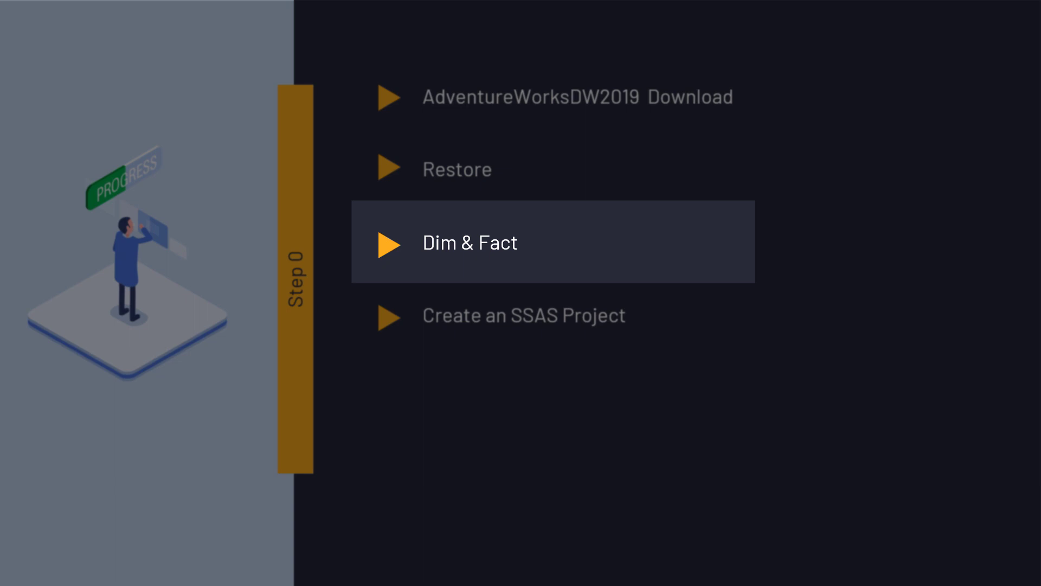
- Advance the slideshow past the Step 0 agenda to the AdventureWorksDW2019 Download slide
{"action": "left_click", "coordinate": [522, 314]}
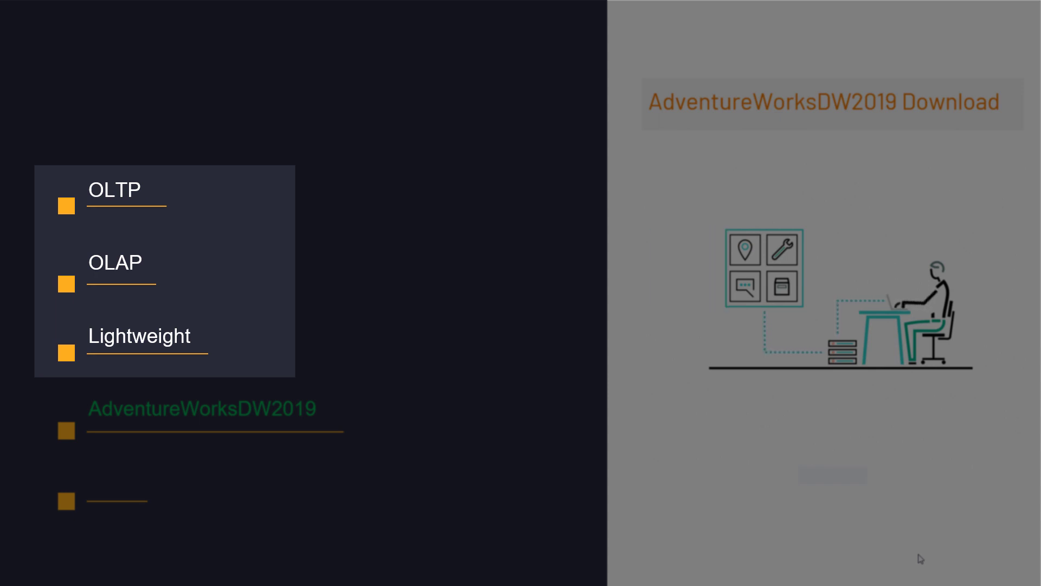
- Reveal the OLTP and following bullet points on the download slide
{"action": "left_click", "coordinate": [133, 191]}
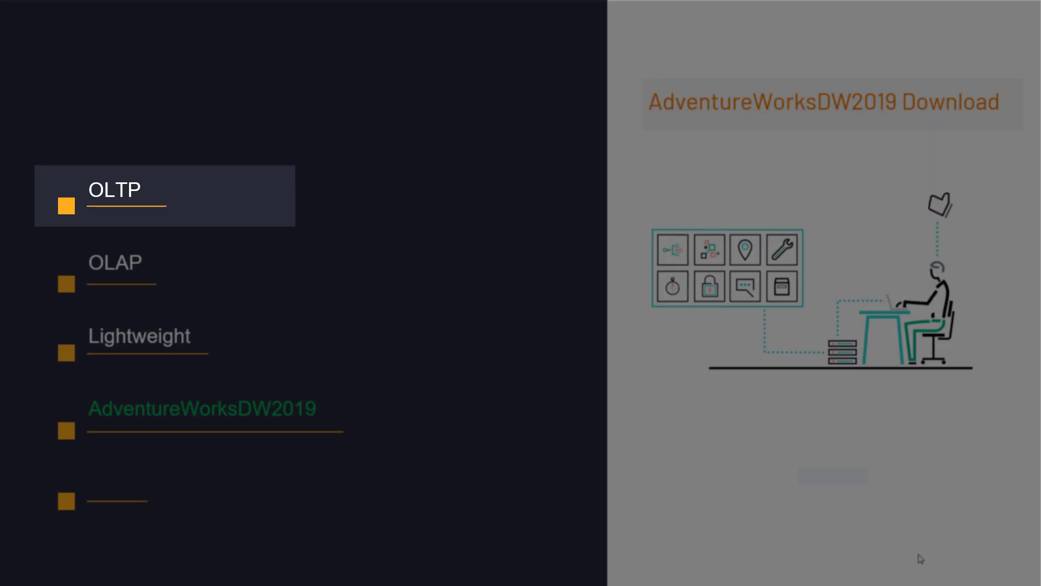
{"action": "left_click", "coordinate": [114, 263]}
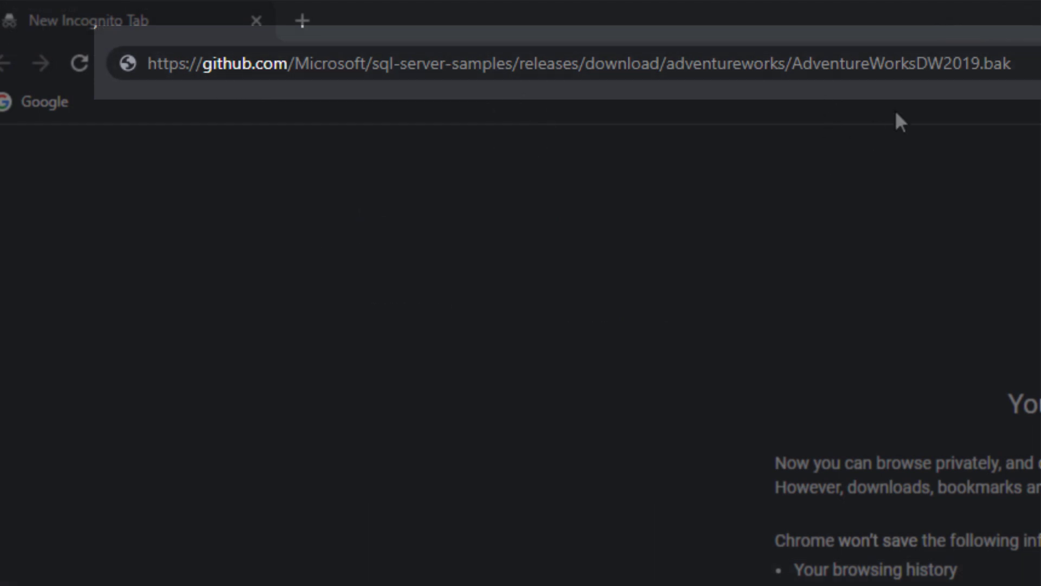
- Download AdventureWorksDW2019.bak and open Microsoft's AdventureWorks sample databases article
{"action": "left_click", "coordinate": [464, 64]}
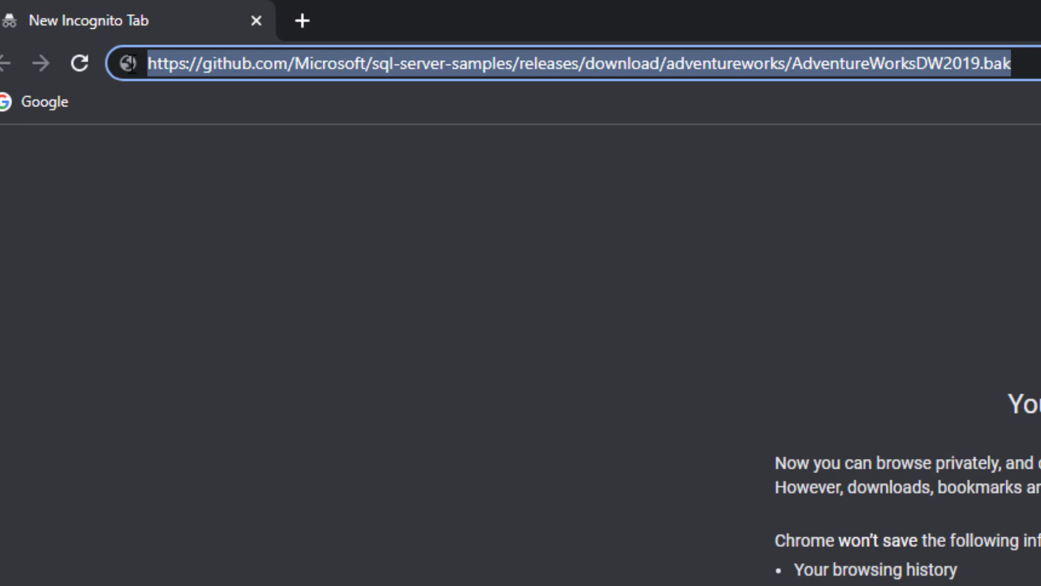
{"action": "mouse_move", "coordinate": [855, 162]}
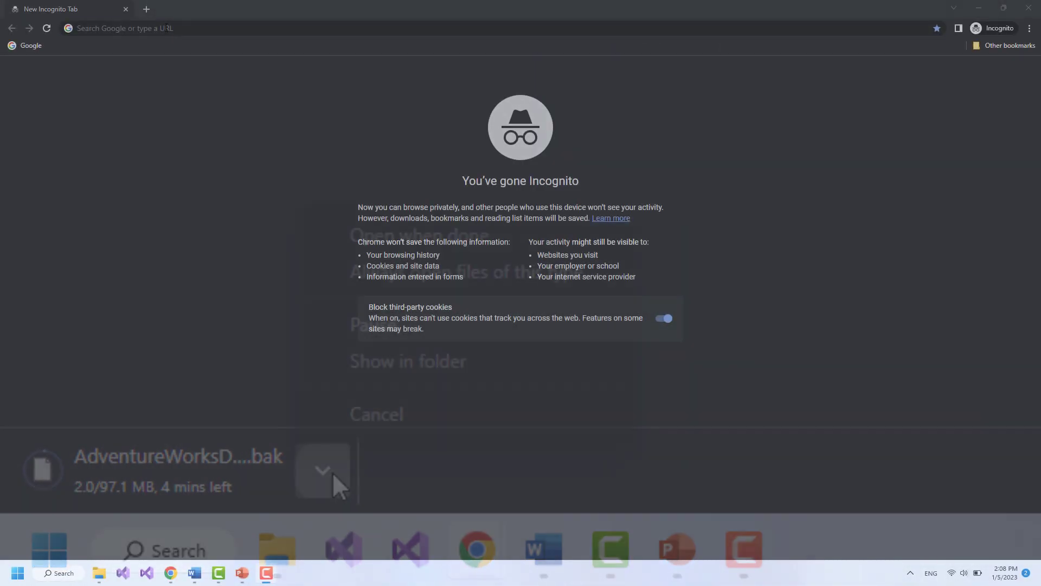
{"action": "type", "text": "google.com"}
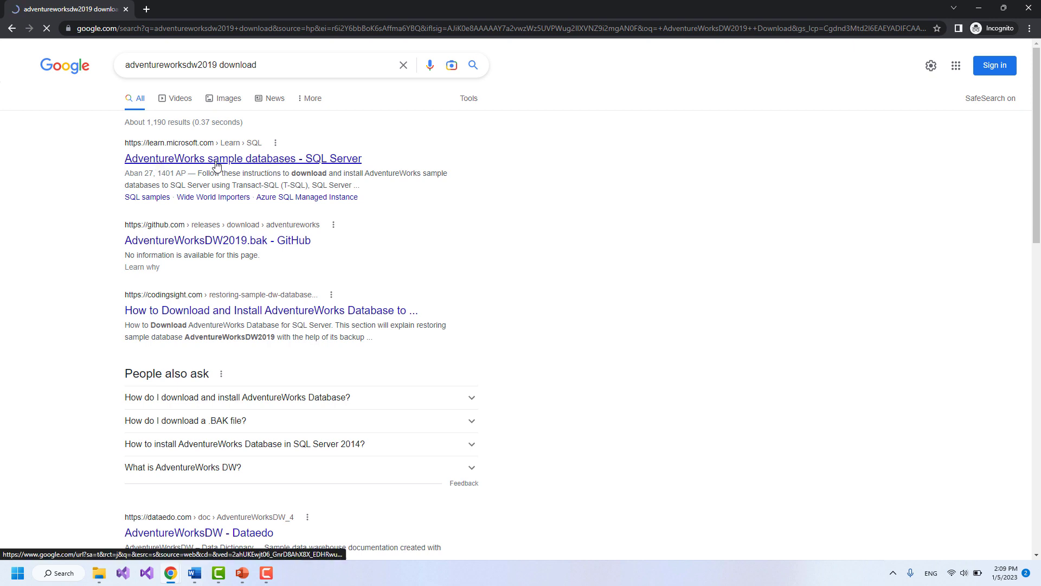
{"action": "left_click", "coordinate": [243, 158]}
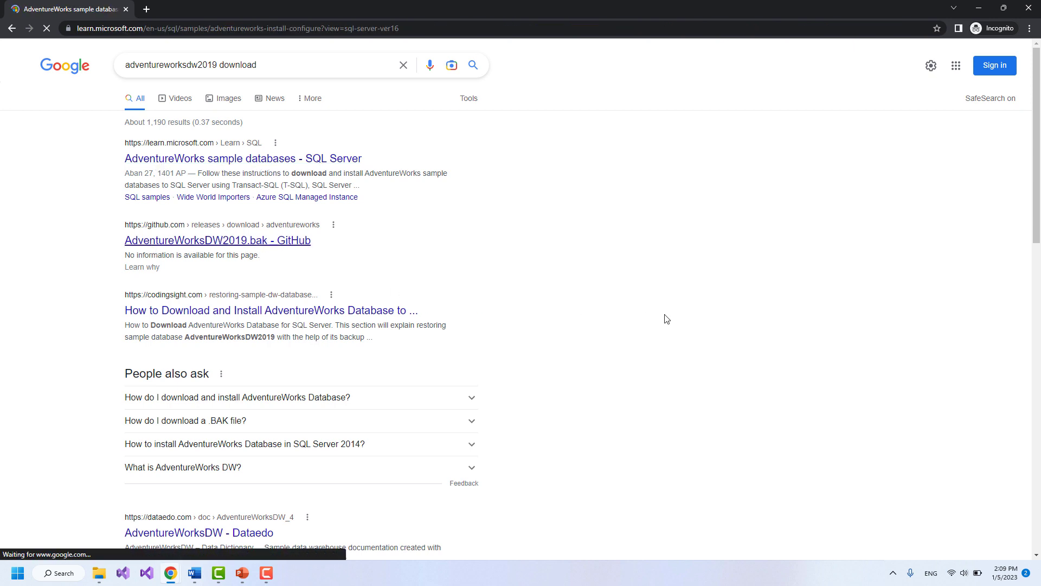
{"action": "left_click", "coordinate": [243, 158]}
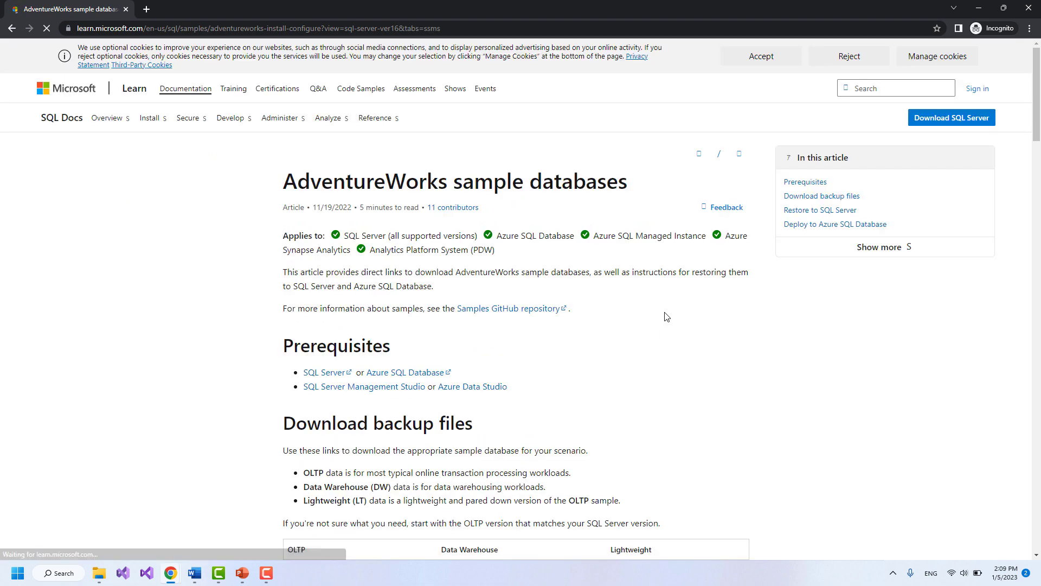
{"action": "scroll", "scroll_direction": "down", "scroll_amount": 3}
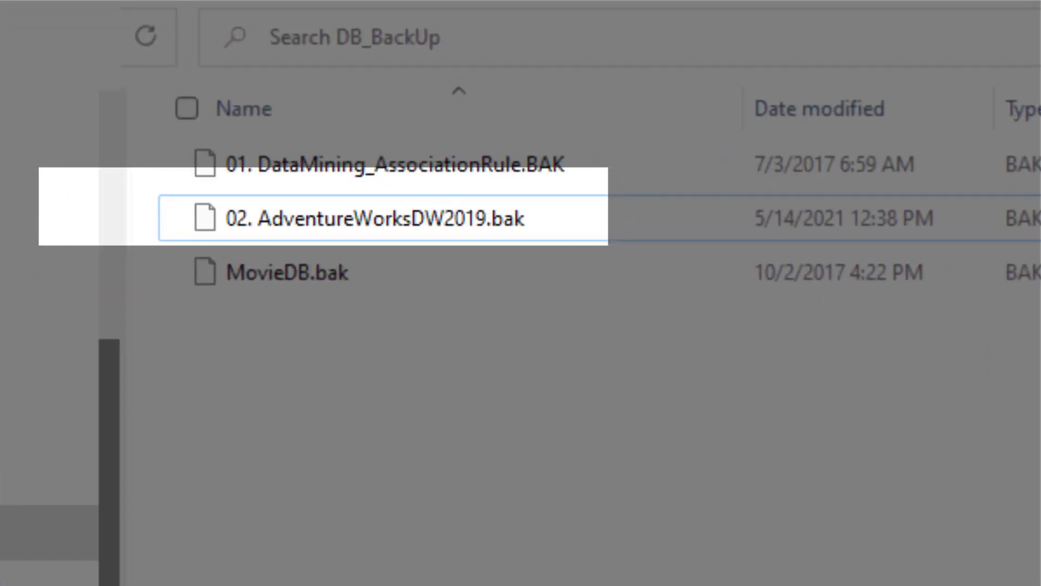
- Locate the AdventureWorksDW2019 backup in DB_BackUp, then launch SQL Server Management Studio
{"action": "left_click", "coordinate": [351, 219]}
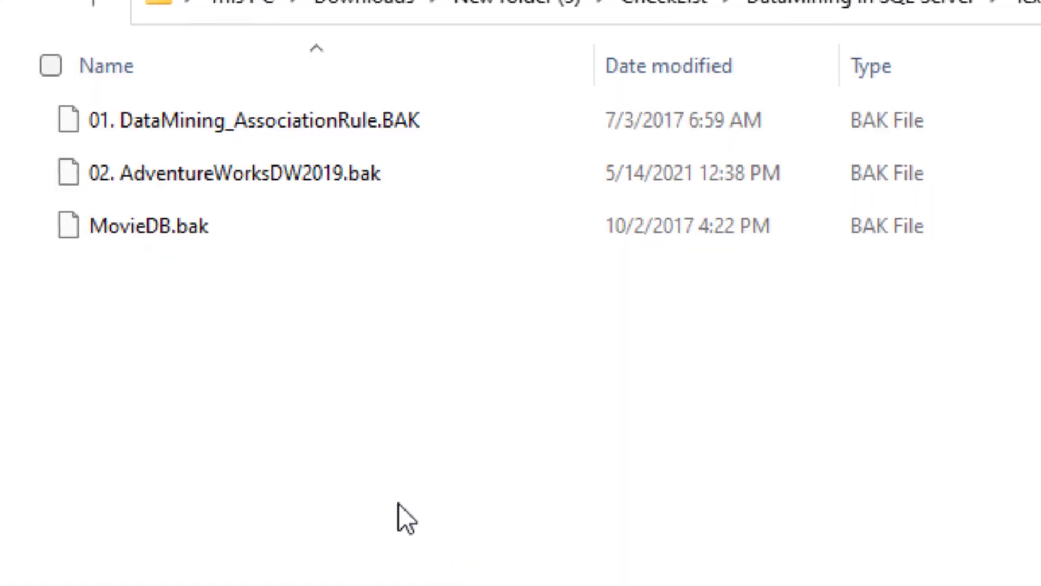
{"action": "left_click", "coordinate": [220, 172]}
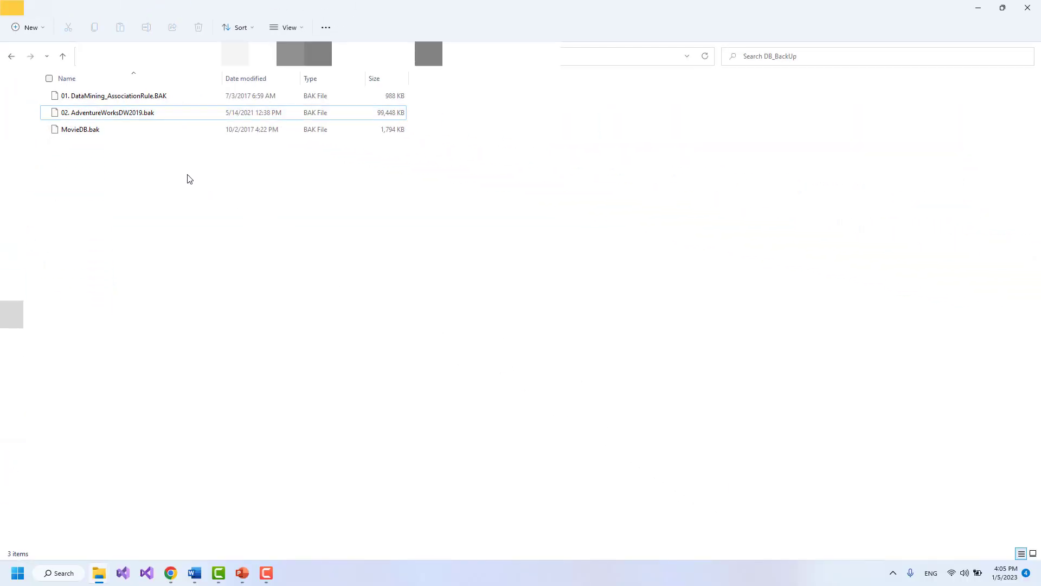
{"action": "mouse_move", "coordinate": [201, 196]}
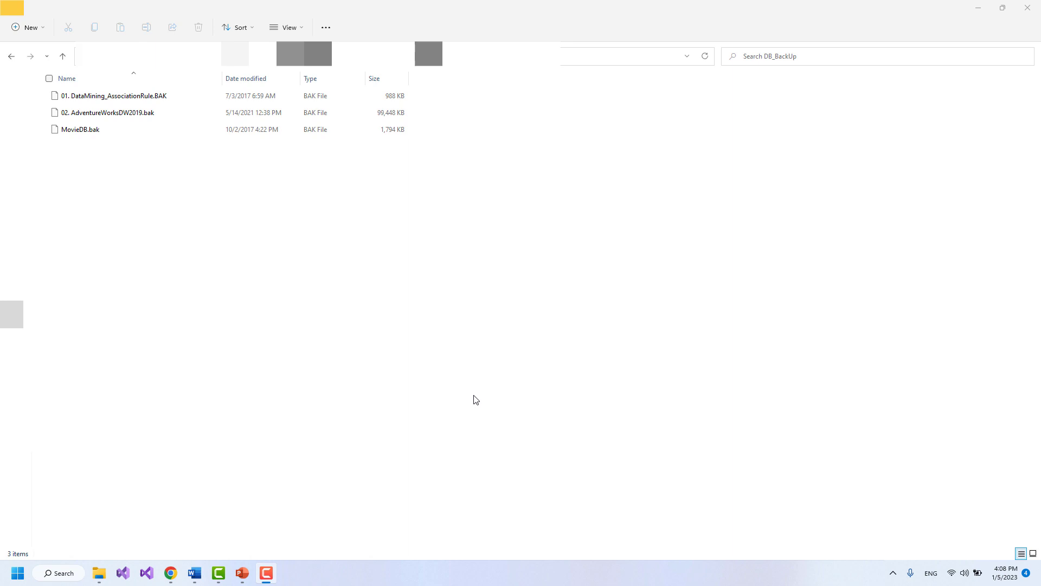
{"action": "left_click", "coordinate": [264, 573]}
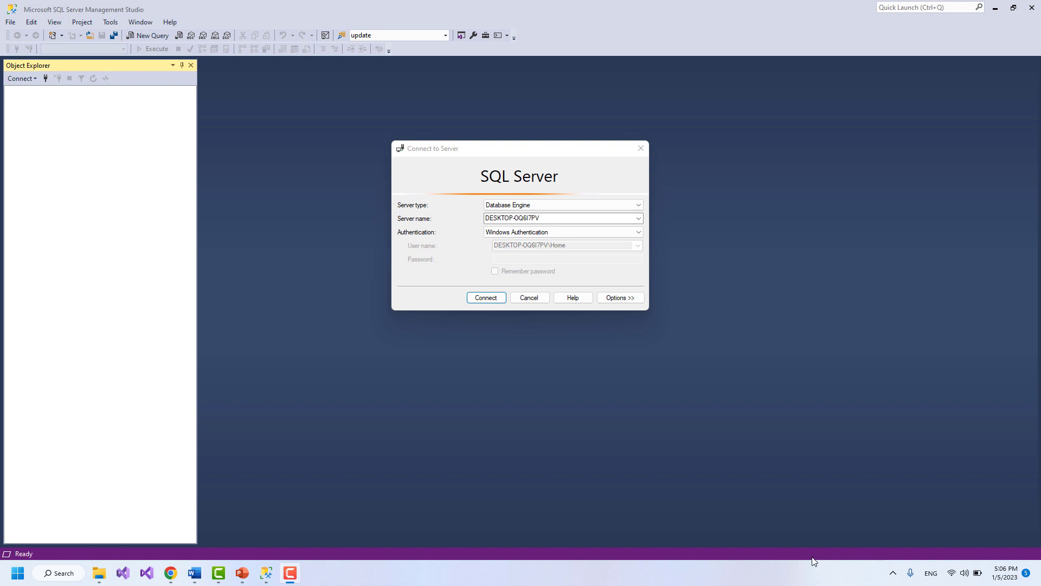
{"action": "mouse_move", "coordinate": [644, 493]}
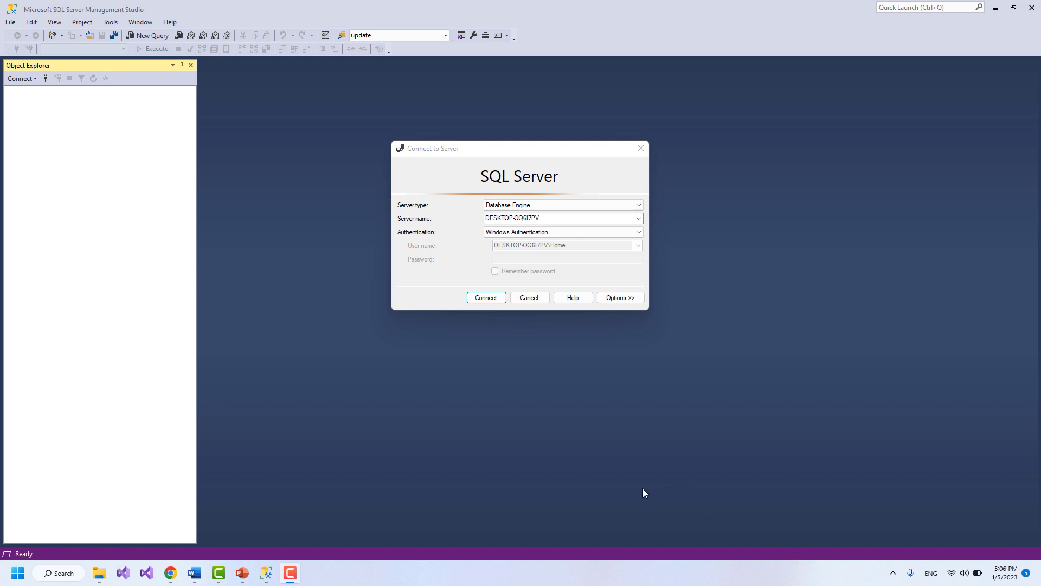
{"action": "mouse_move", "coordinate": [641, 493]}
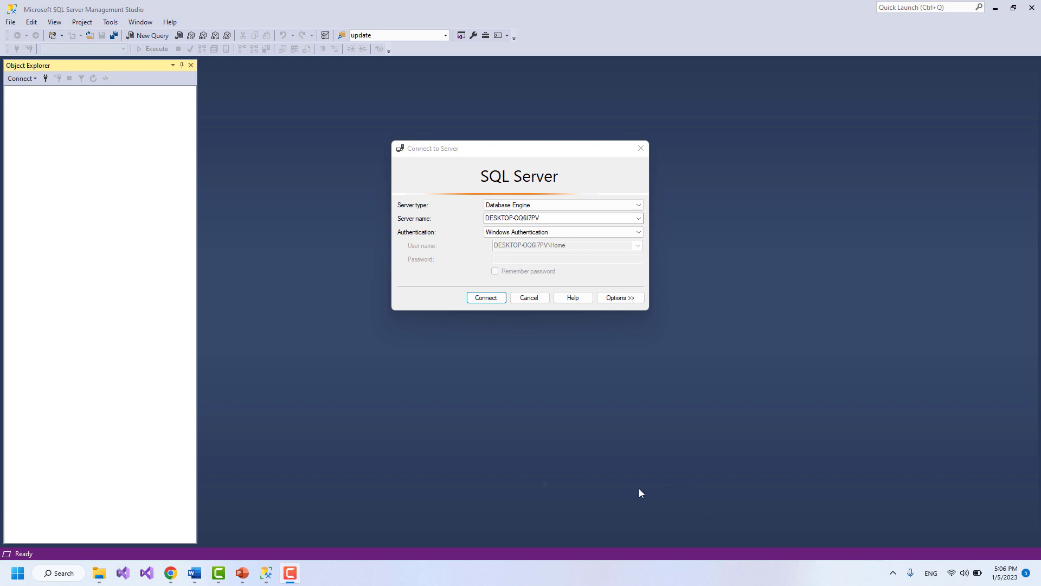
{"action": "mouse_move", "coordinate": [698, 45]}
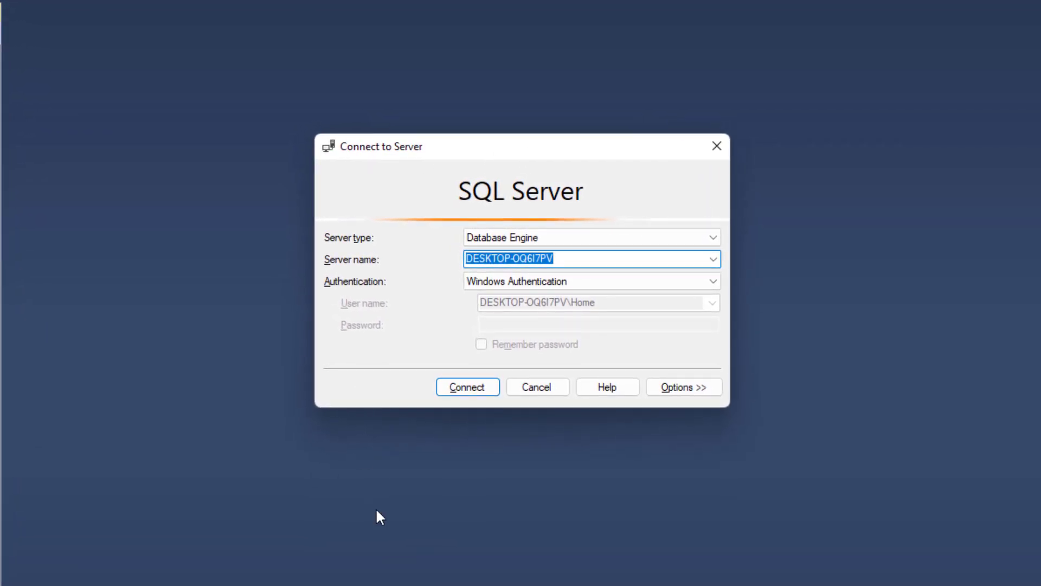
{"action": "mouse_move", "coordinate": [399, 213]}
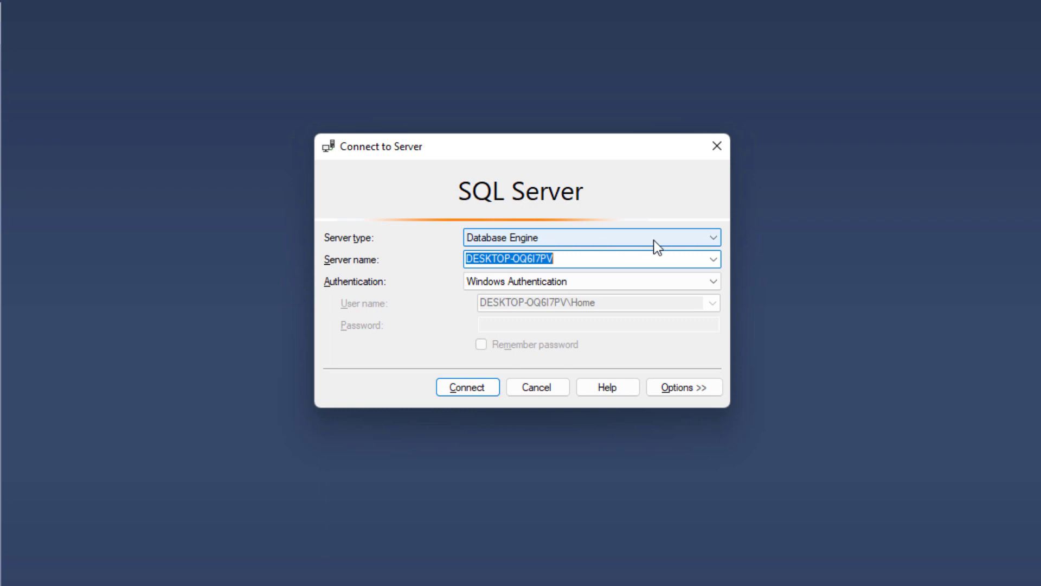
- Connect to DESKTOP-OQ6I7PV as Database Engine with Windows Authentication
{"action": "left_click", "coordinate": [713, 237]}
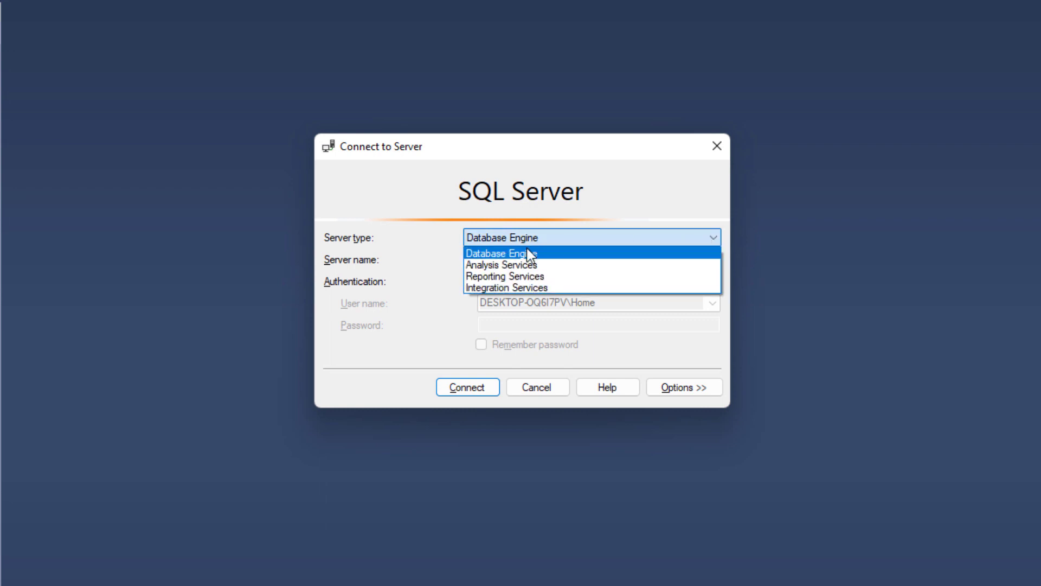
{"action": "left_click", "coordinate": [500, 253]}
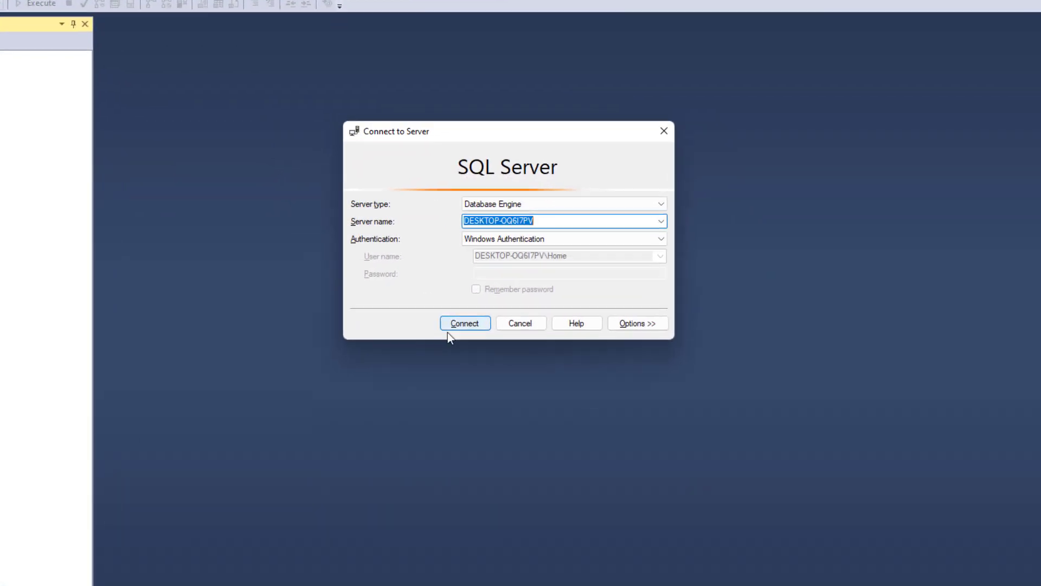
{"action": "left_click", "coordinate": [465, 323]}
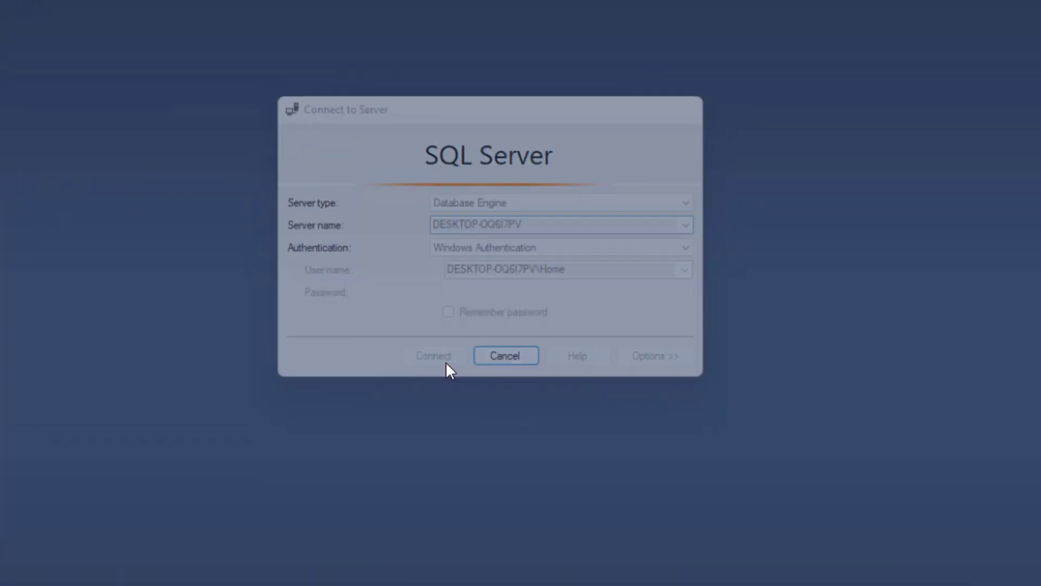
{"action": "left_click", "coordinate": [432, 354]}
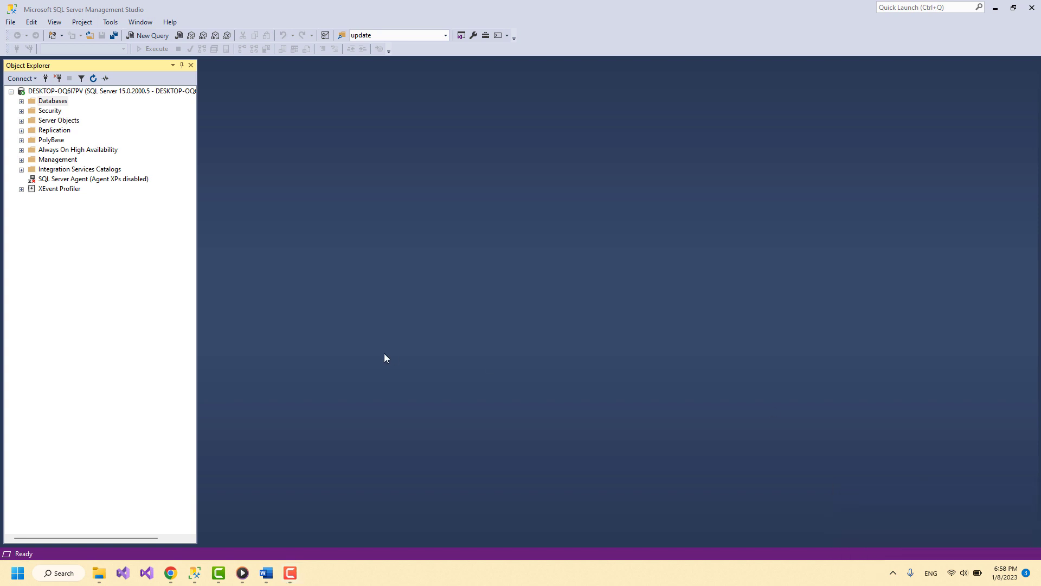
- Open Restore Database from the Databases folder with Device as the source
{"action": "left_click", "coordinate": [53, 100]}
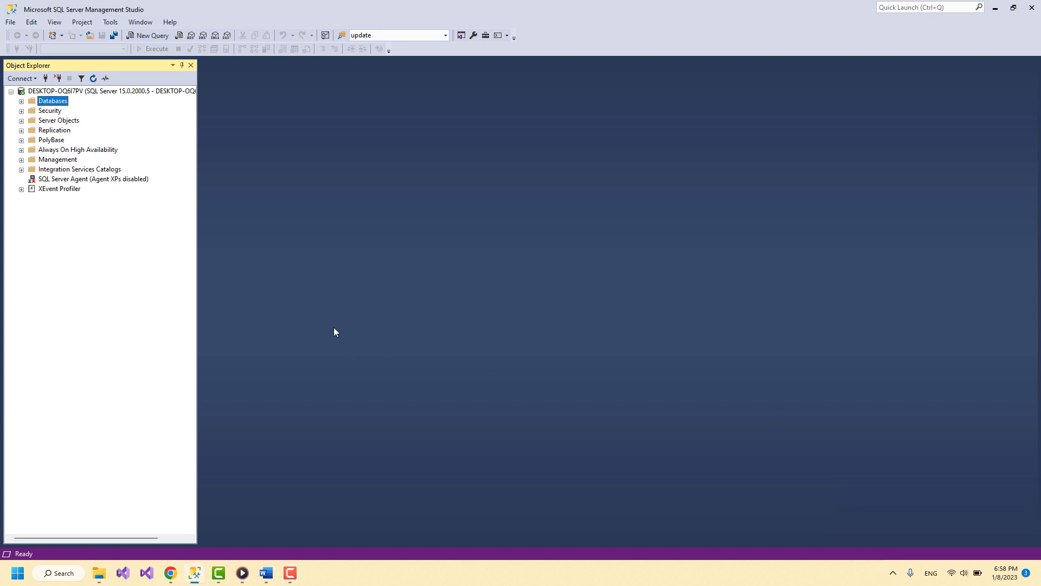
{"action": "mouse_move", "coordinate": [356, 201]}
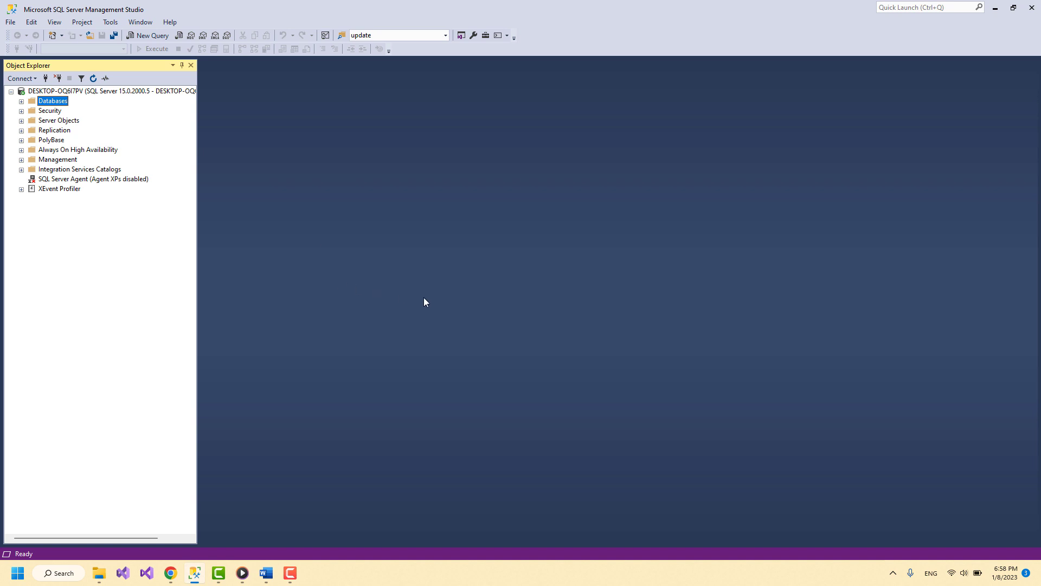
{"action": "mouse_move", "coordinate": [425, 305]}
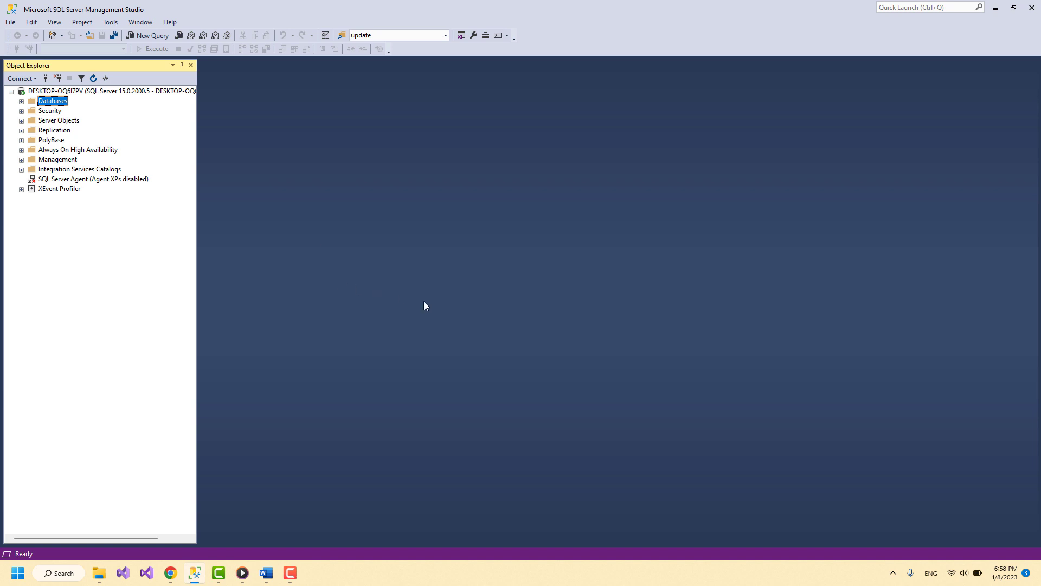
{"action": "mouse_move", "coordinate": [418, 300]}
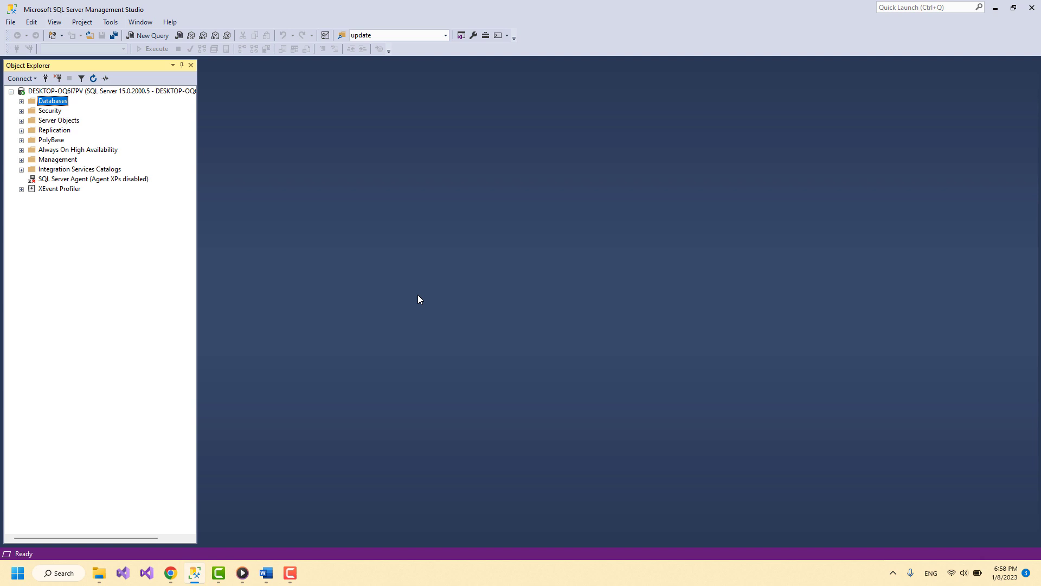
{"action": "mouse_move", "coordinate": [417, 290]}
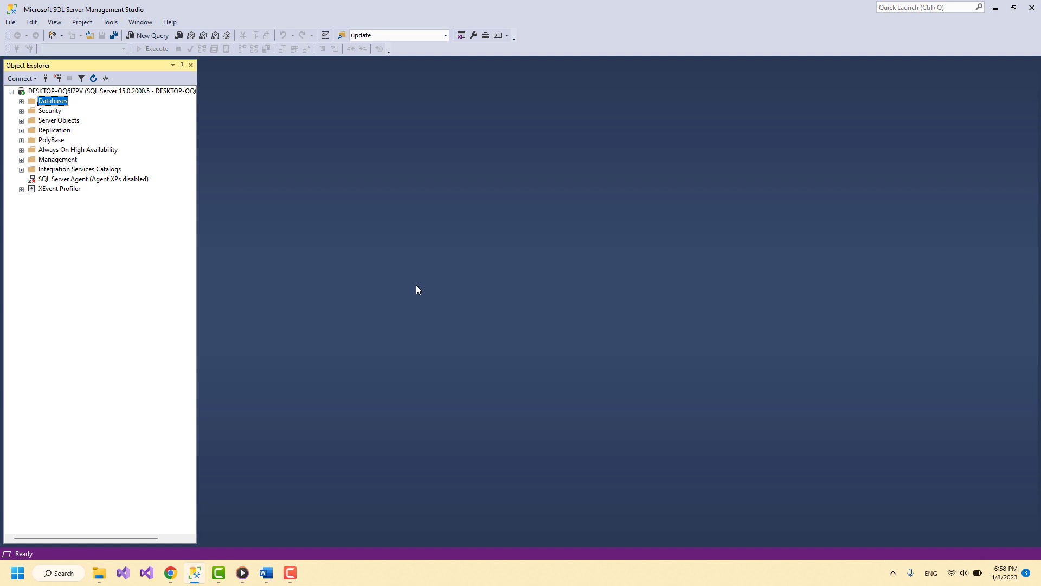
{"action": "mouse_move", "coordinate": [316, 206]}
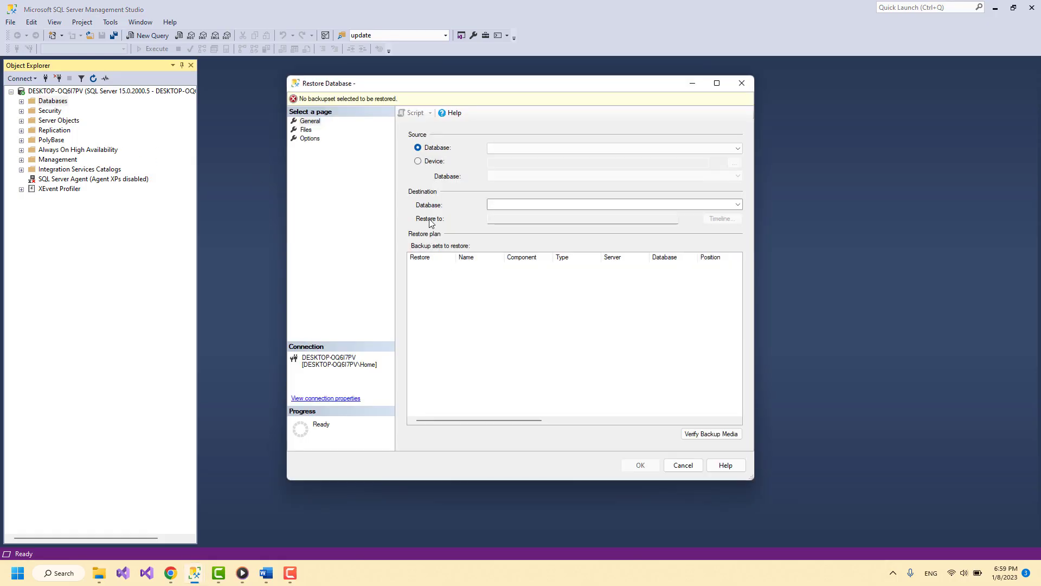
{"action": "mouse_move", "coordinate": [405, 180]}
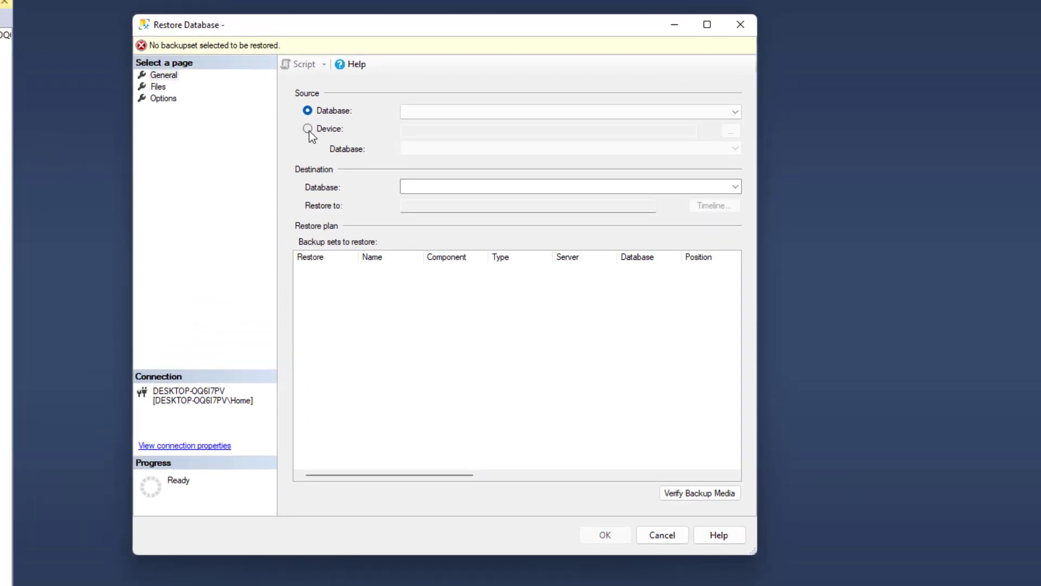
{"action": "left_click", "coordinate": [308, 129]}
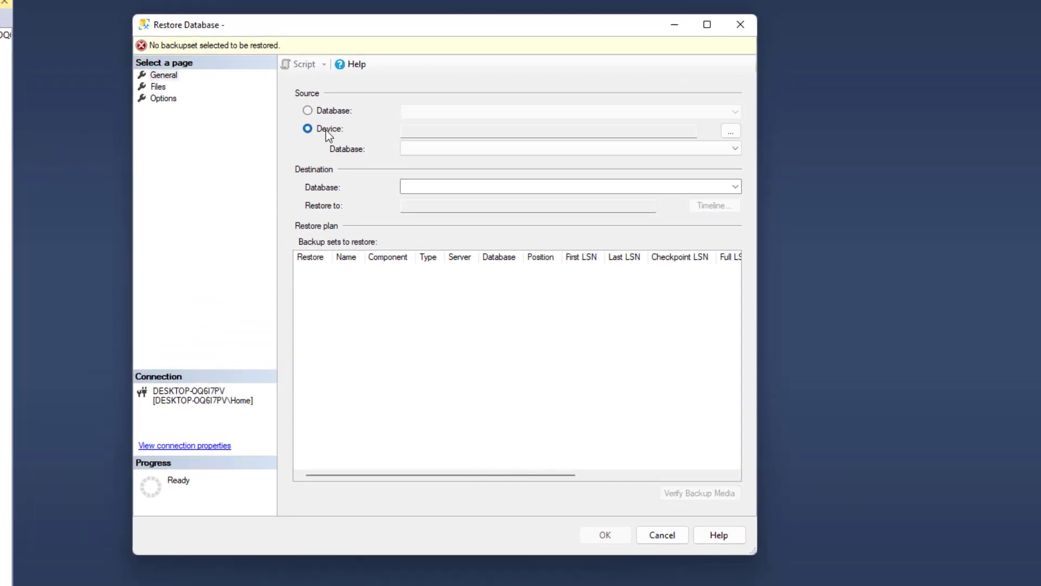
{"action": "left_click", "coordinate": [568, 148]}
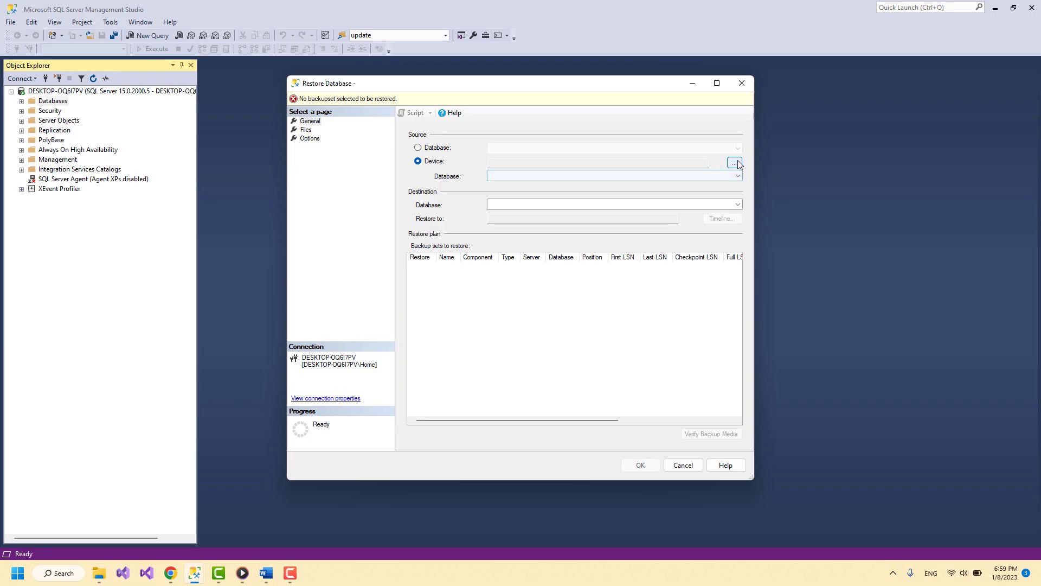
- Add C:\DB_BackUp\AdventureWorksDW2019.bak as the restore device and accept the media list
{"action": "left_click", "coordinate": [733, 163]}
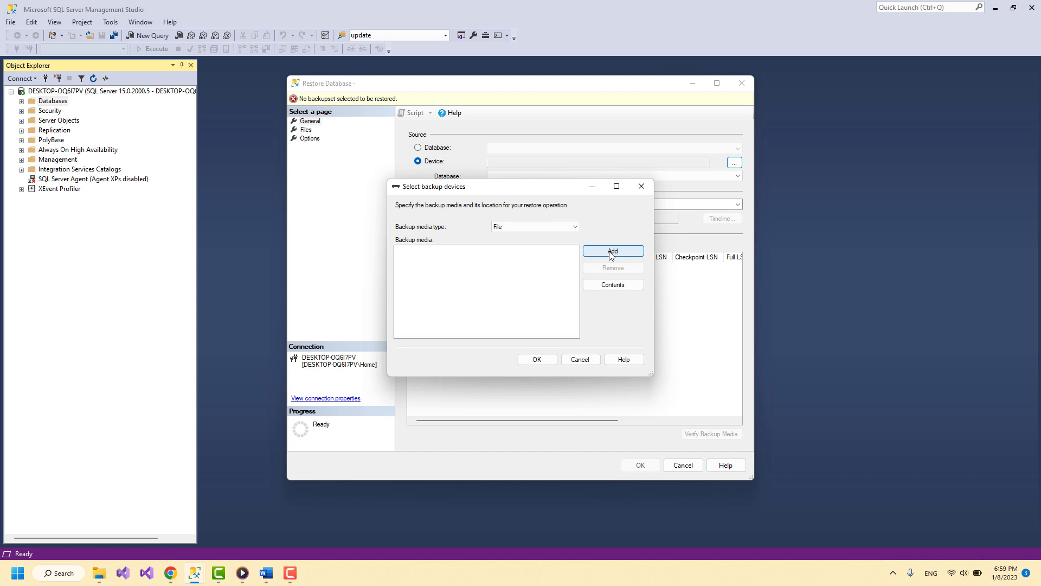
{"action": "left_click", "coordinate": [612, 251]}
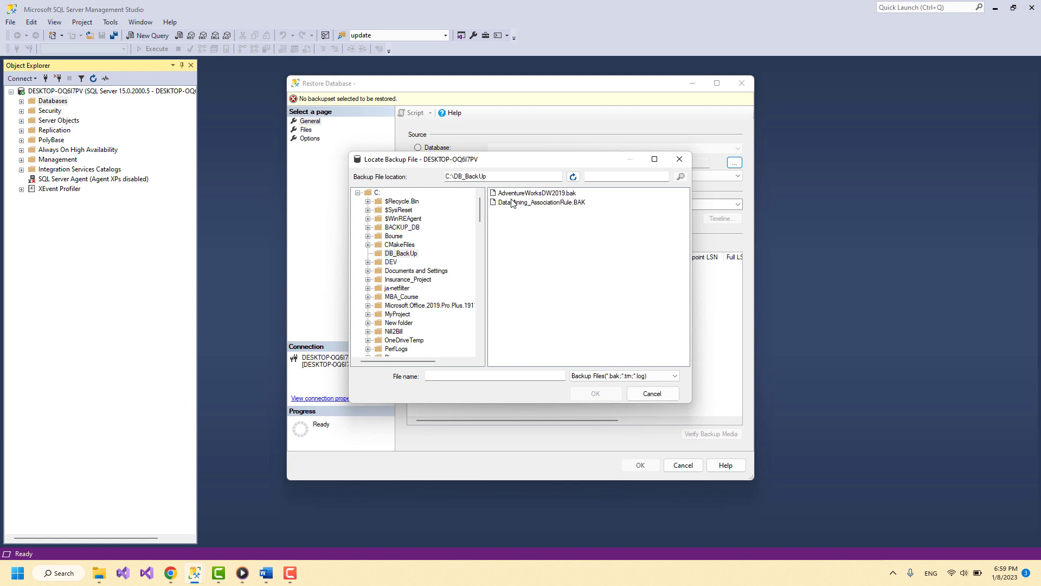
{"action": "left_click", "coordinate": [535, 193]}
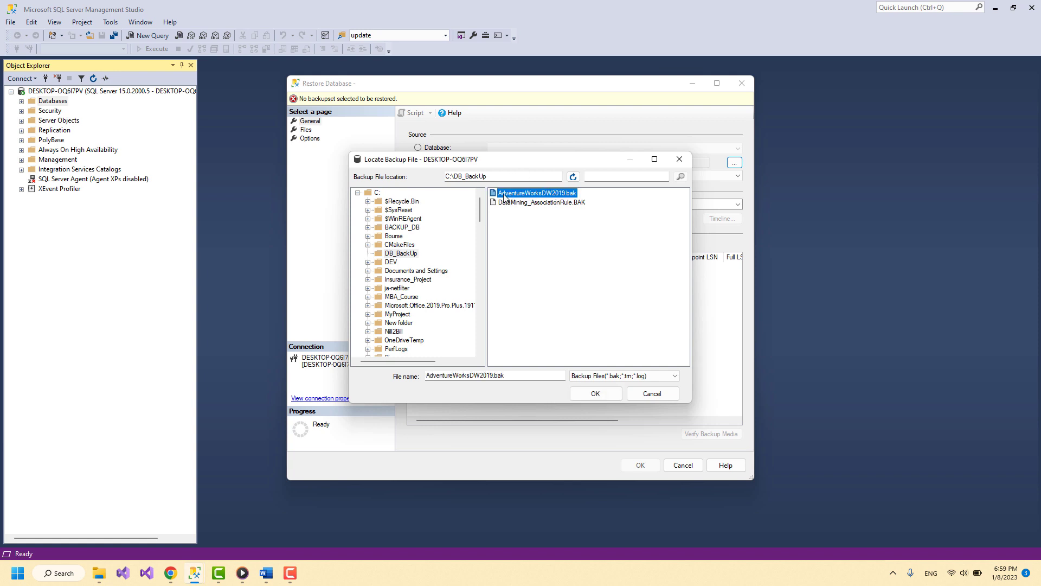
{"action": "mouse_move", "coordinate": [583, 393]}
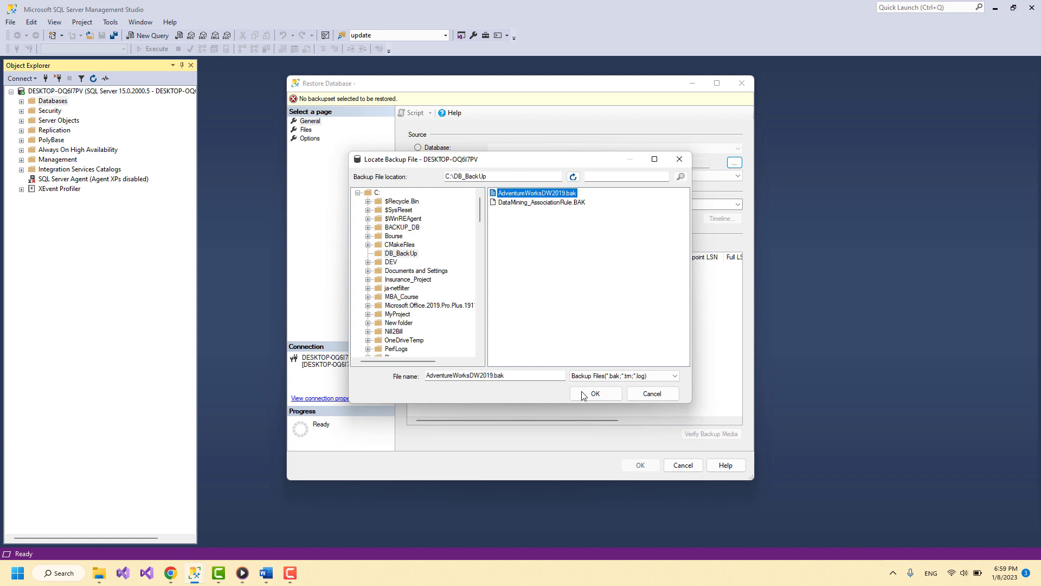
{"action": "mouse_move", "coordinate": [594, 394]}
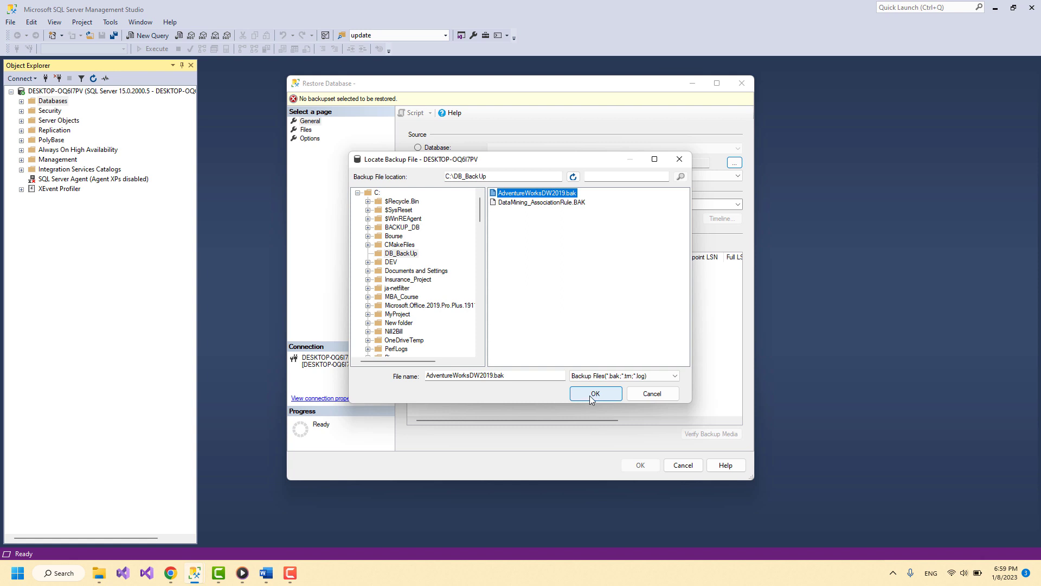
{"action": "left_click", "coordinate": [595, 394]}
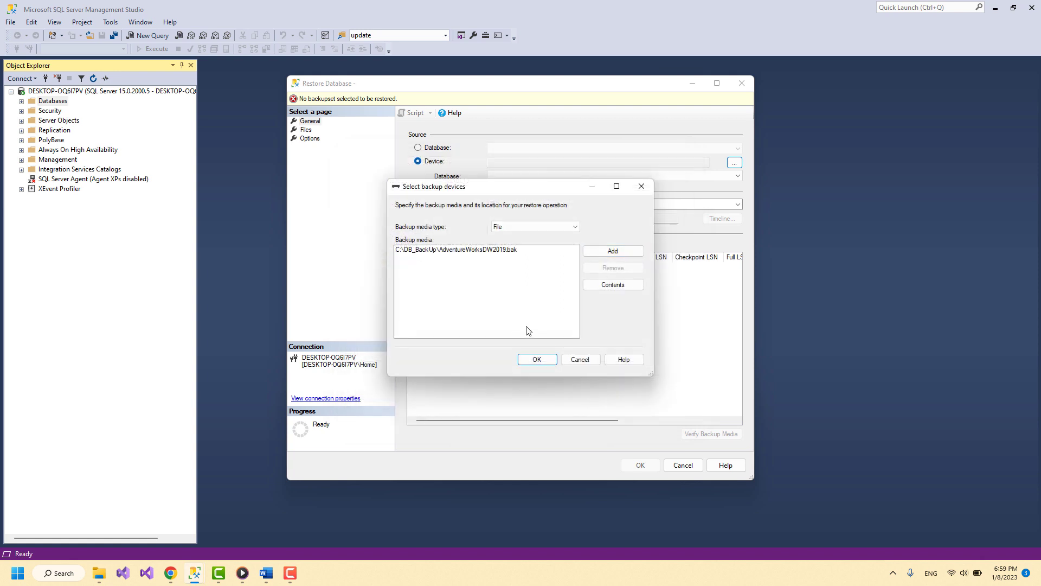
{"action": "mouse_move", "coordinate": [537, 359]}
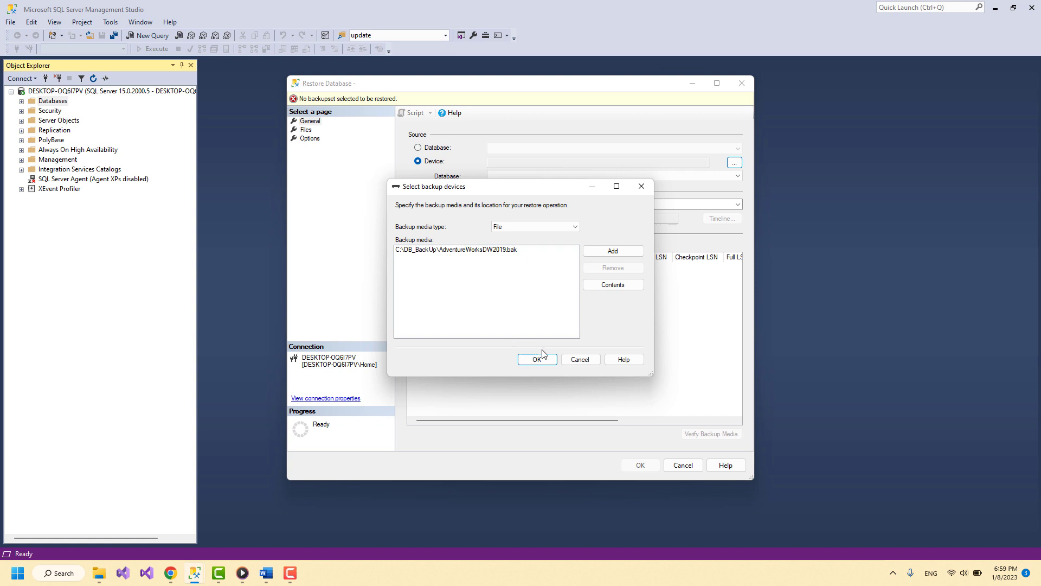
{"action": "left_click", "coordinate": [536, 358]}
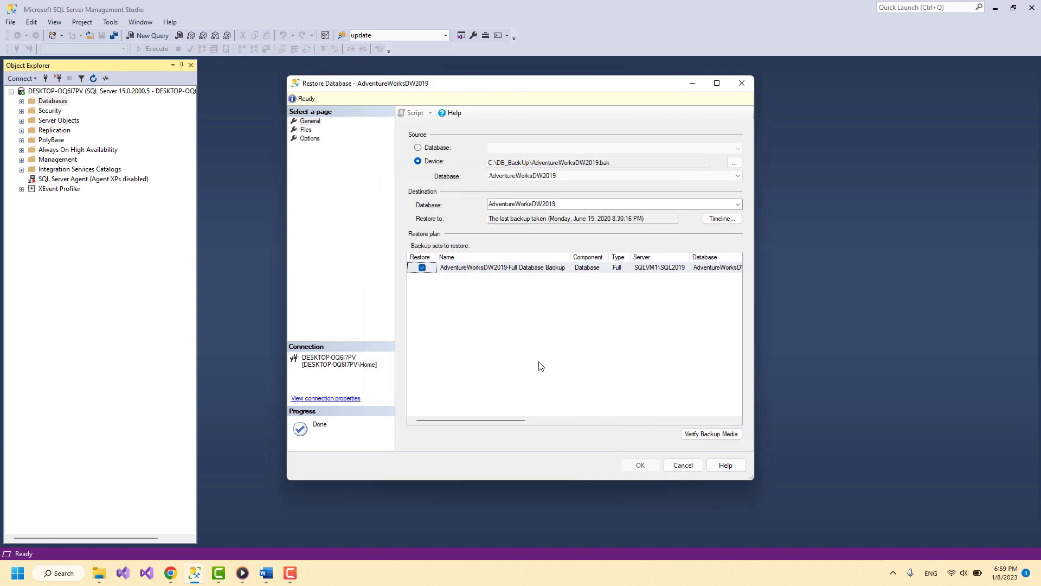
{"action": "left_click", "coordinate": [597, 204]}
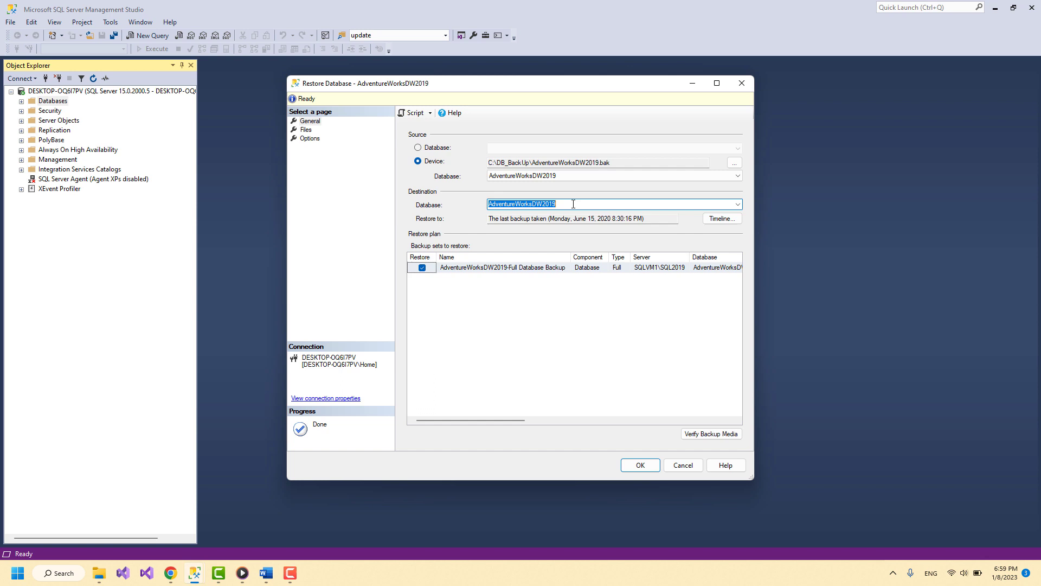
- Restore into destination 'AdventureWorksDW2019-' and dismiss the success message
{"action": "type", "text": "-"}
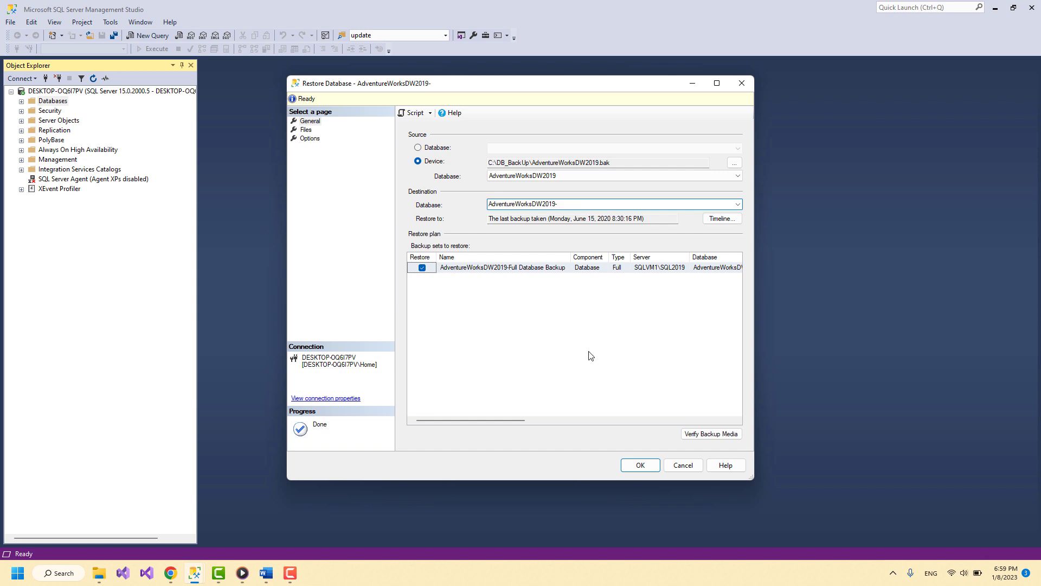
{"action": "left_click", "coordinate": [638, 464]}
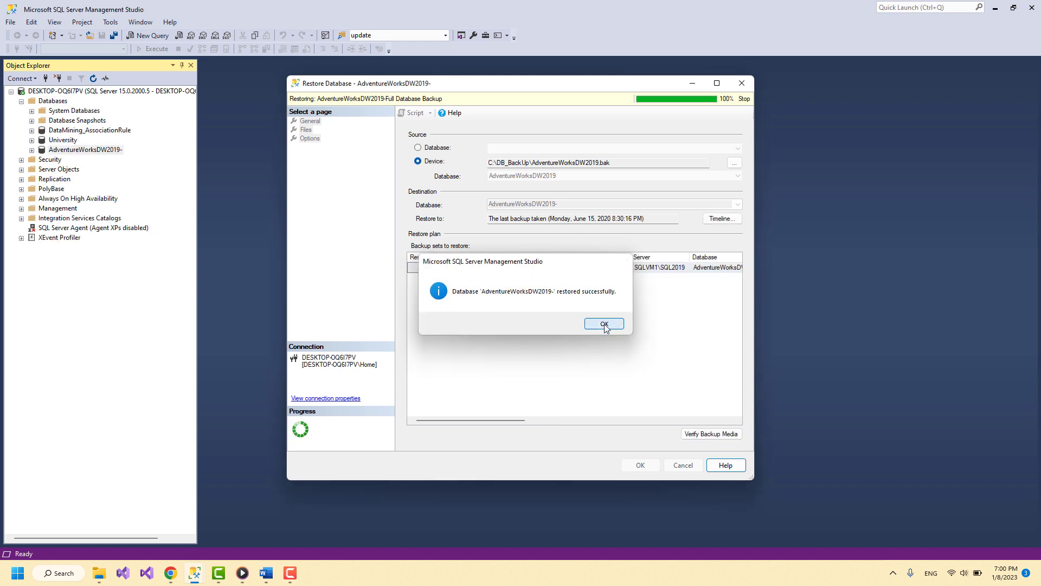
{"action": "left_click", "coordinate": [603, 323]}
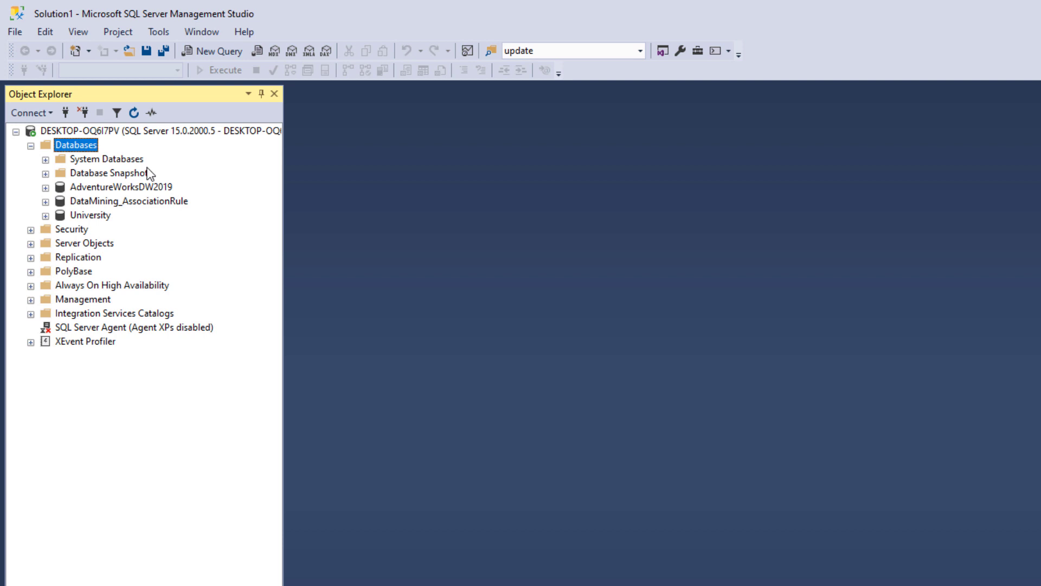
- Expand AdventureWorksDW2019 Tables and highlight DimAccount, FactProductInventory and DimProduct
{"action": "left_click", "coordinate": [121, 186]}
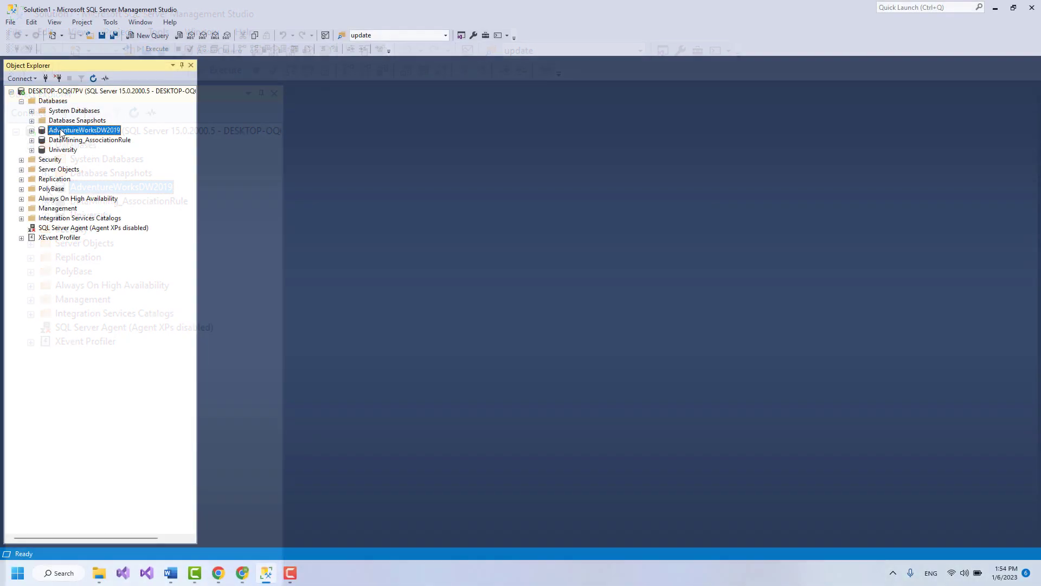
{"action": "left_click", "coordinate": [32, 130]}
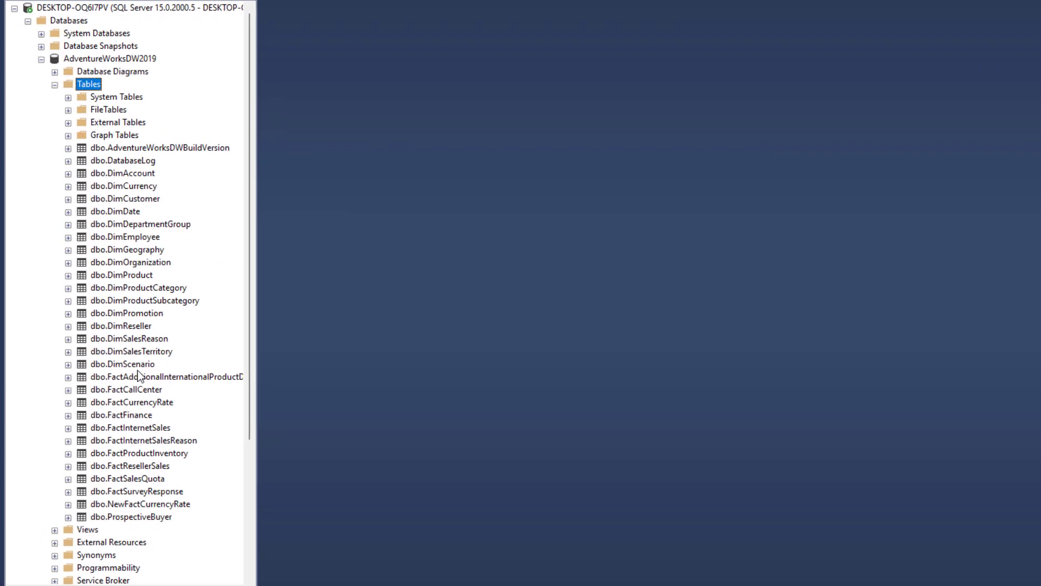
{"action": "scroll", "scroll_direction": "down", "scroll_amount": 3}
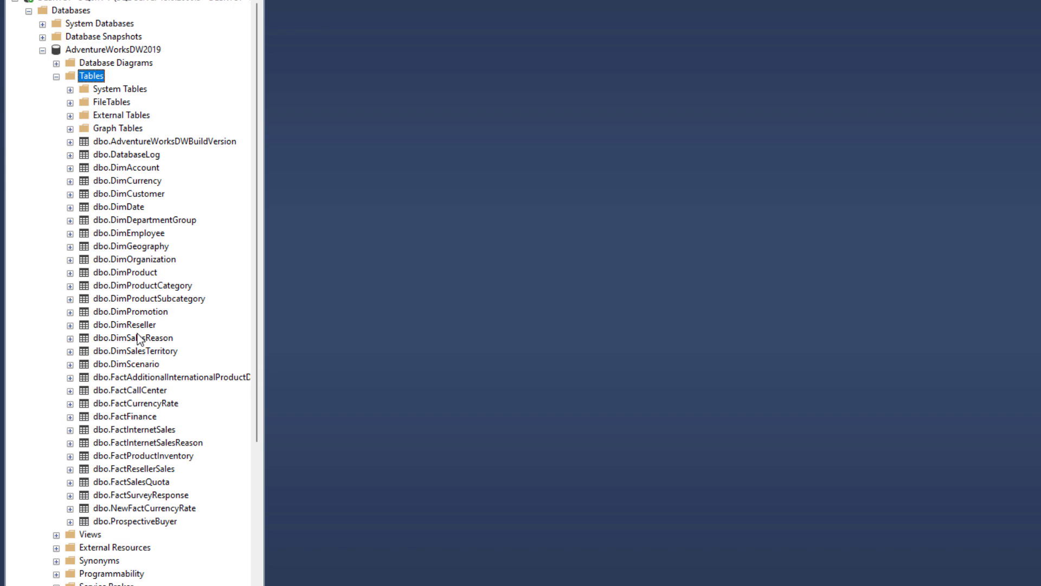
{"action": "mouse_move", "coordinate": [131, 437]}
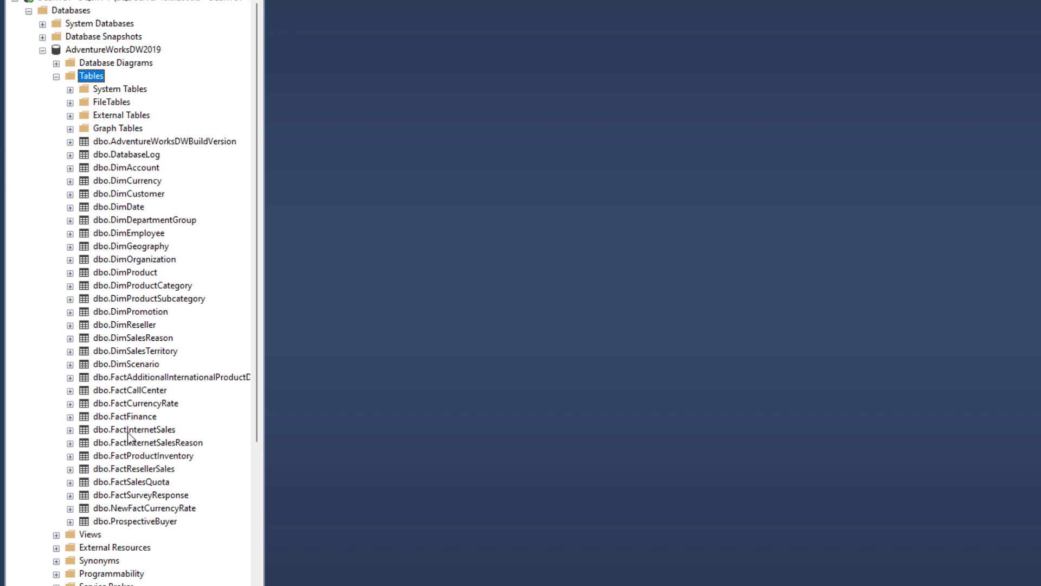
{"action": "mouse_move", "coordinate": [260, 406]}
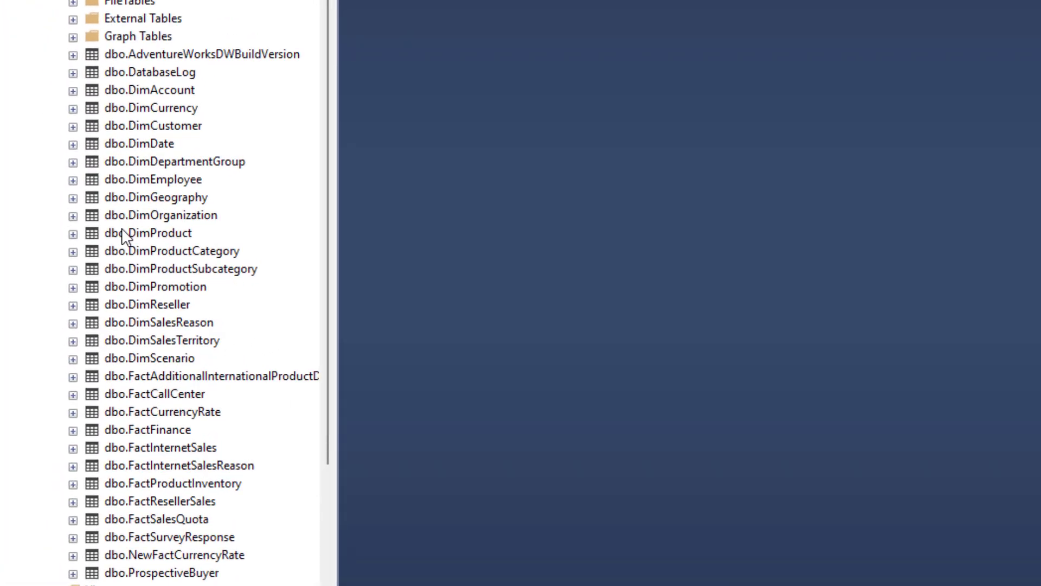
{"action": "left_click", "coordinate": [149, 89]}
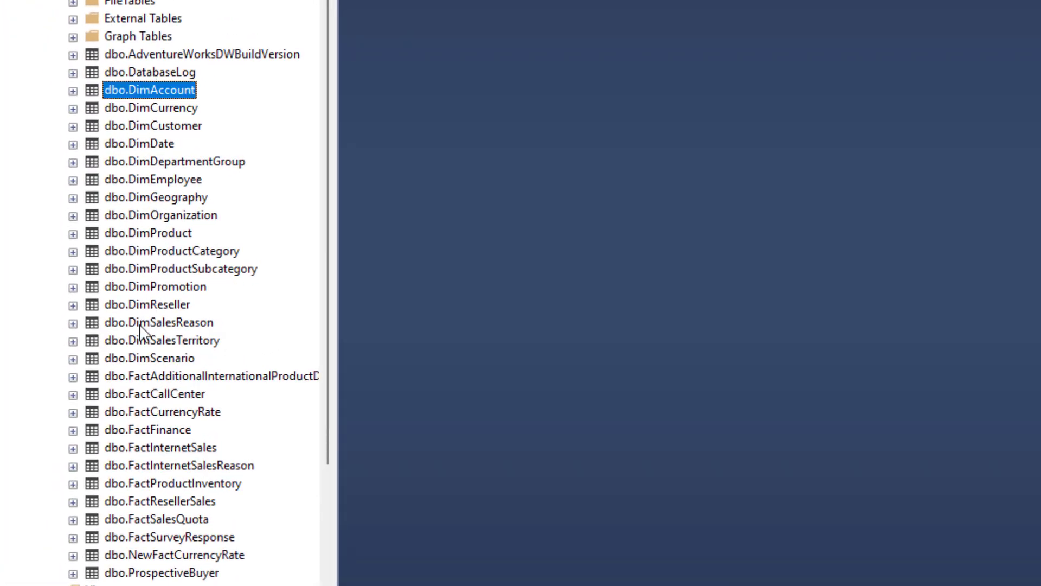
{"action": "left_click", "coordinate": [163, 483]}
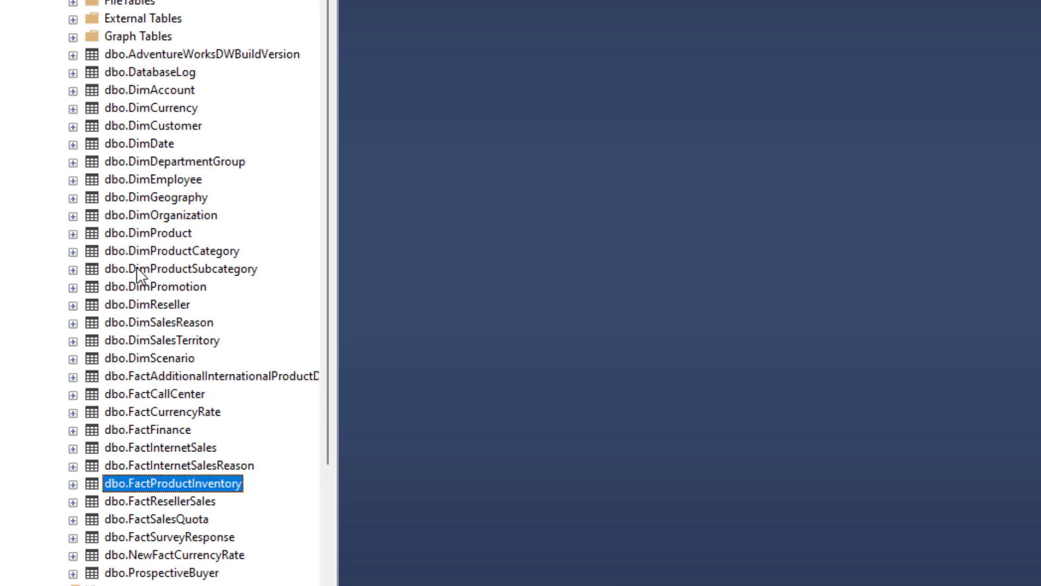
{"action": "left_click", "coordinate": [154, 232]}
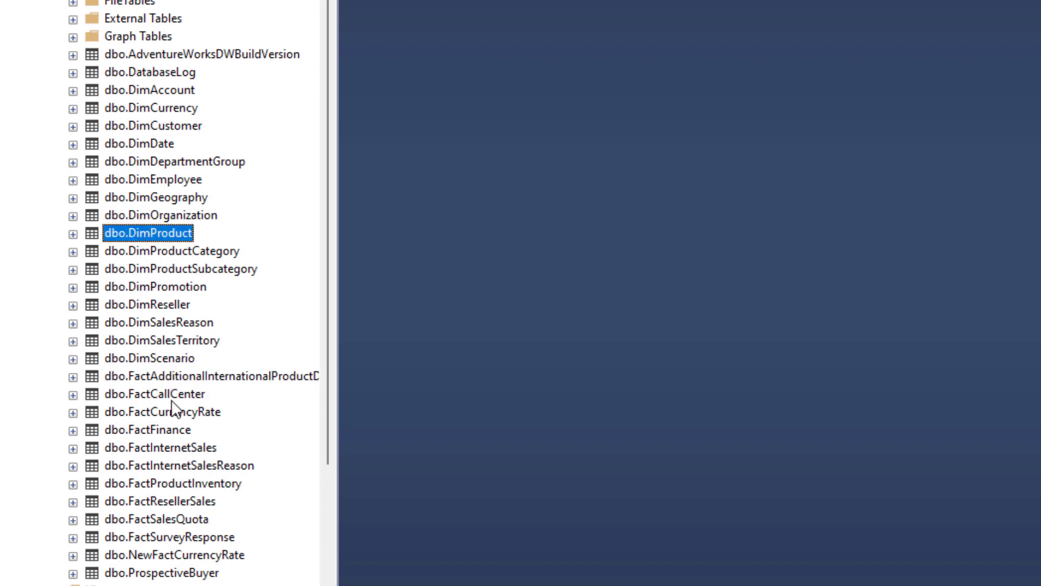
{"action": "mouse_move", "coordinate": [169, 413]}
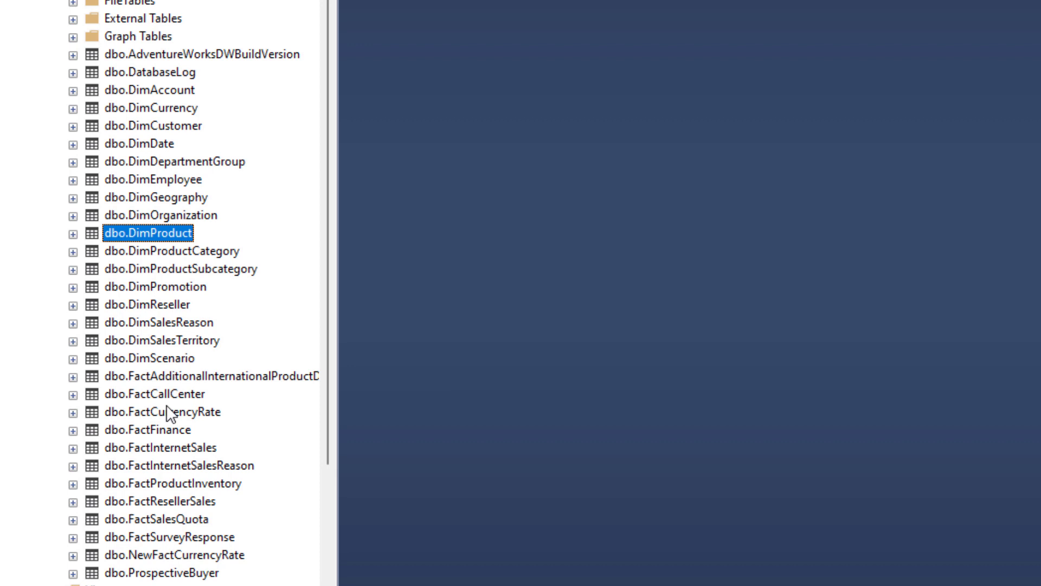
{"action": "mouse_move", "coordinate": [183, 148]}
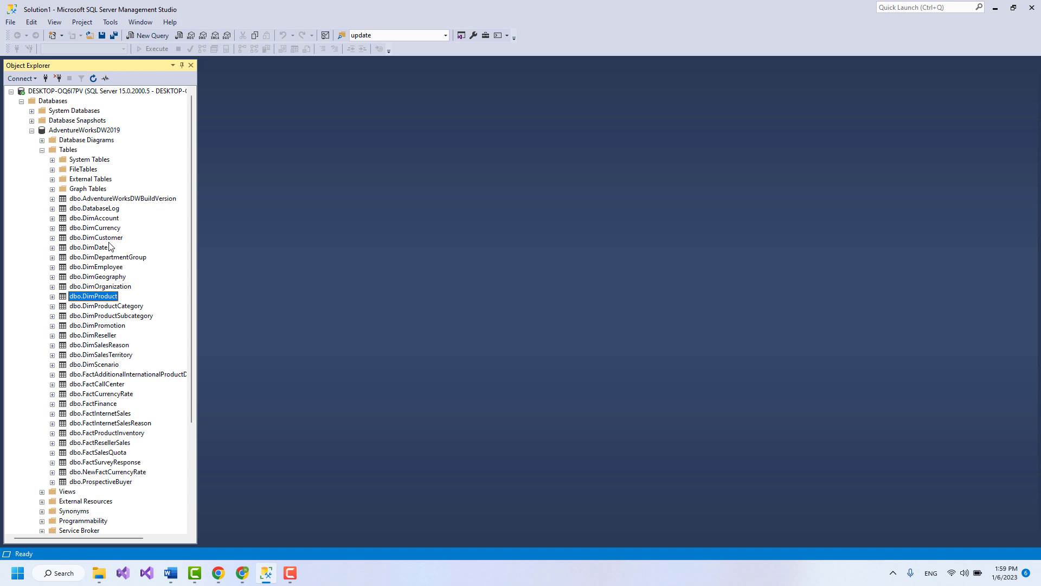
{"action": "mouse_move", "coordinate": [249, 298]}
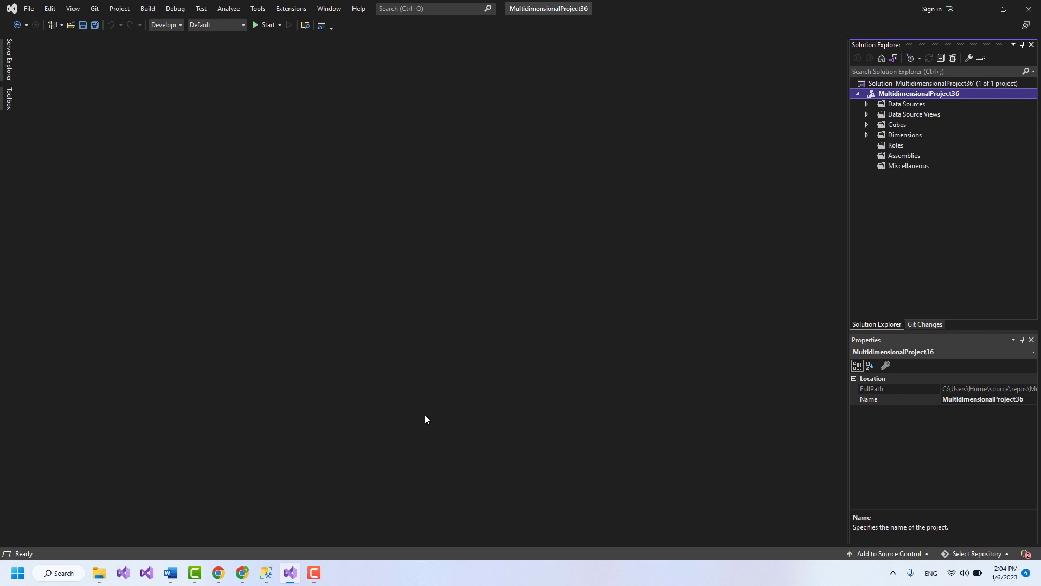
{"action": "mouse_move", "coordinate": [430, 412]}
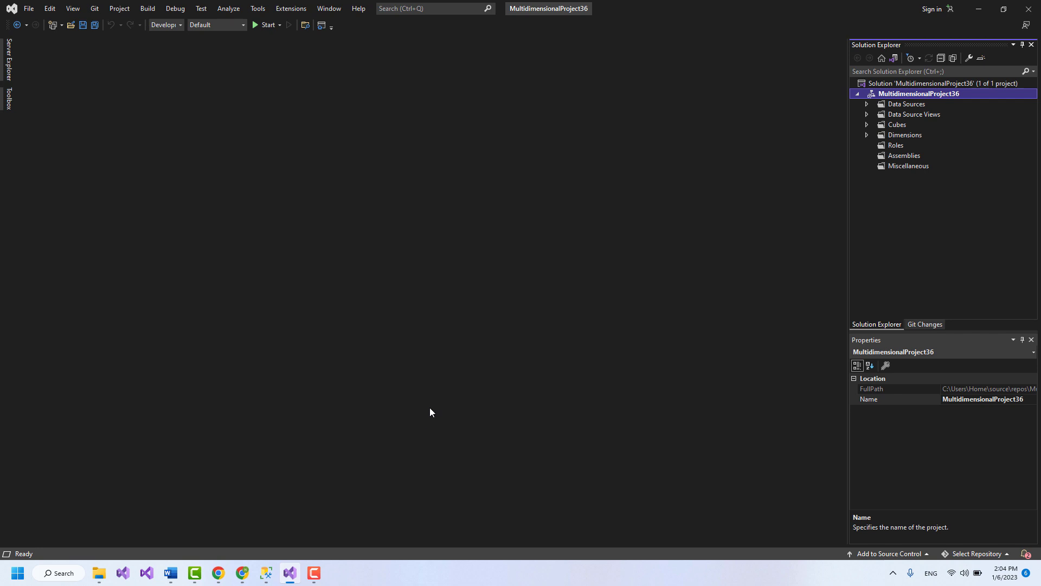
{"action": "mouse_move", "coordinate": [426, 420]}
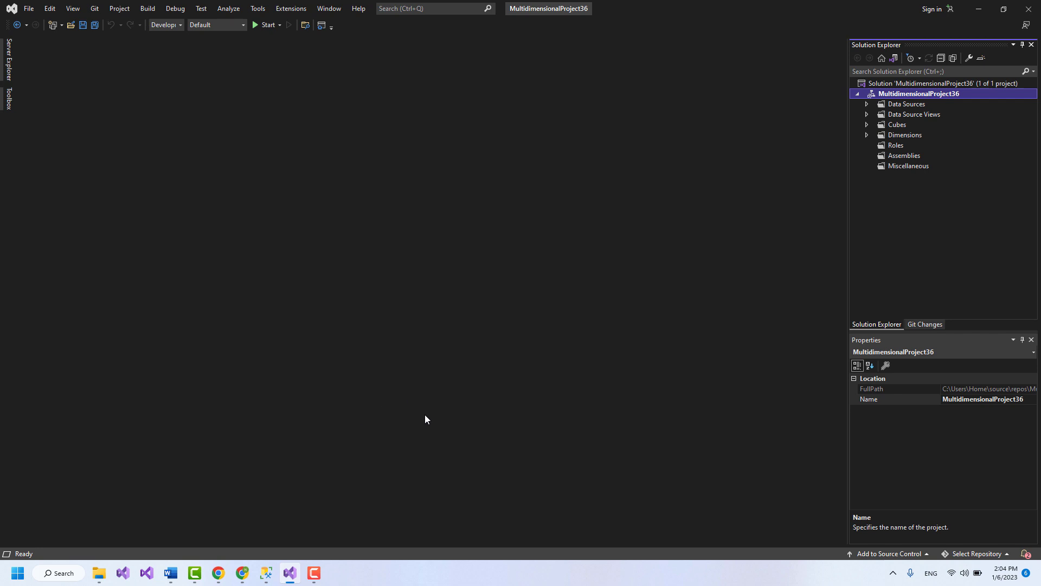
{"action": "mouse_move", "coordinate": [430, 413]}
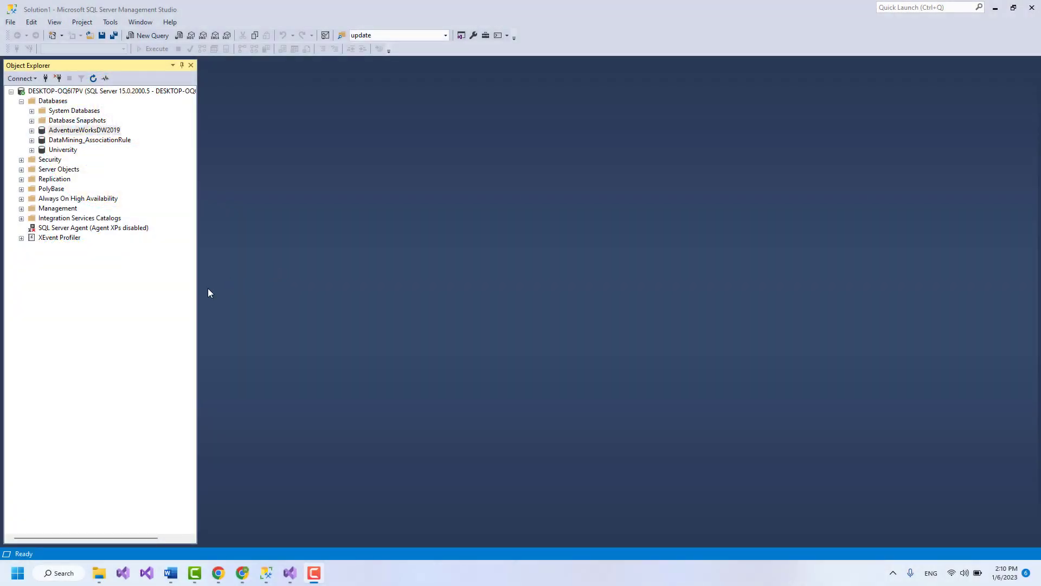
- Switch to Visual Studio and select Data Sources in MultidimensionalProject36
{"action": "left_click", "coordinate": [84, 129]}
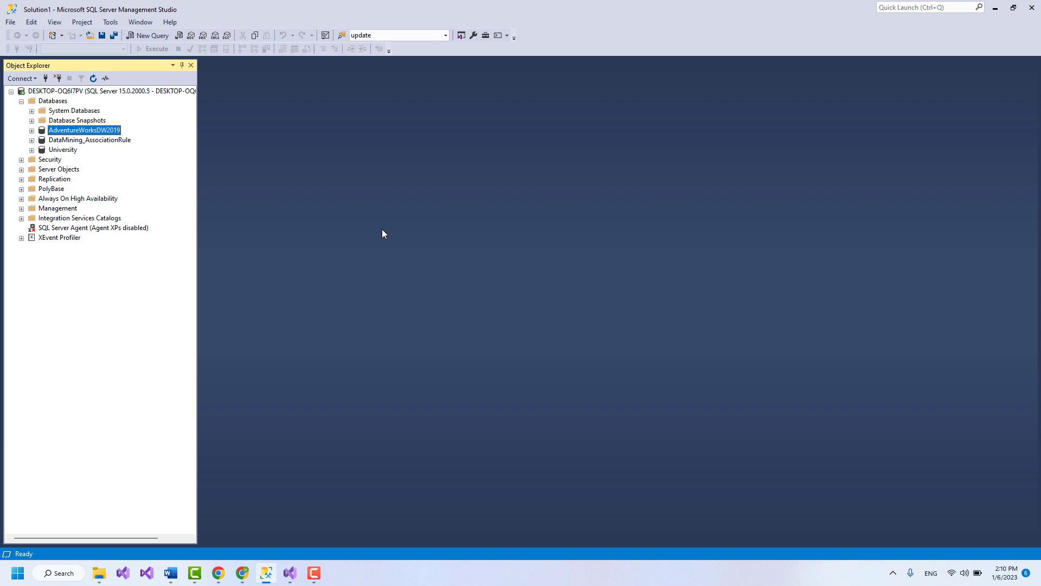
{"action": "mouse_move", "coordinate": [284, 364]}
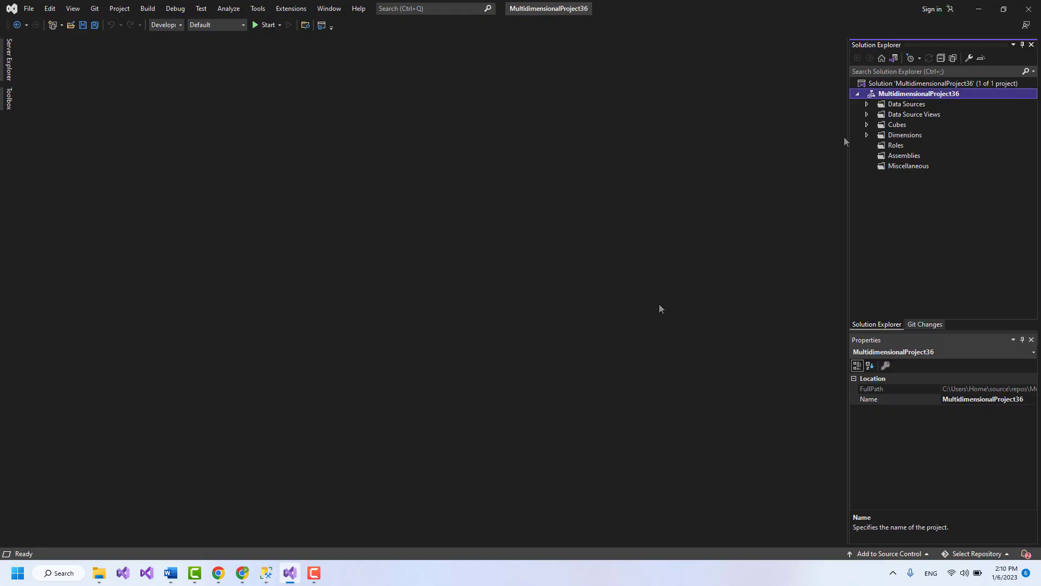
{"action": "mouse_move", "coordinate": [914, 141]}
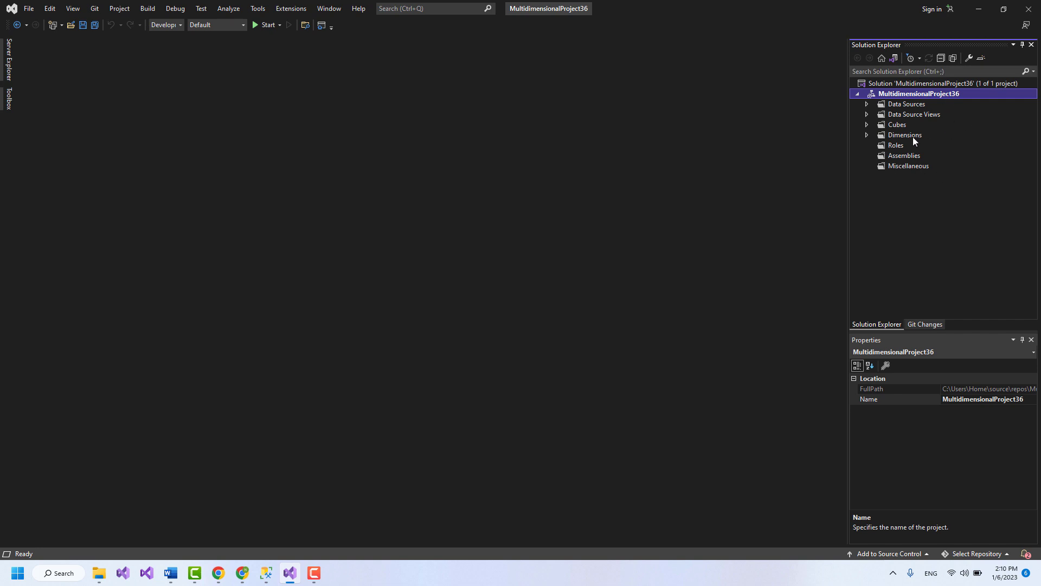
{"action": "left_click", "coordinate": [905, 103]}
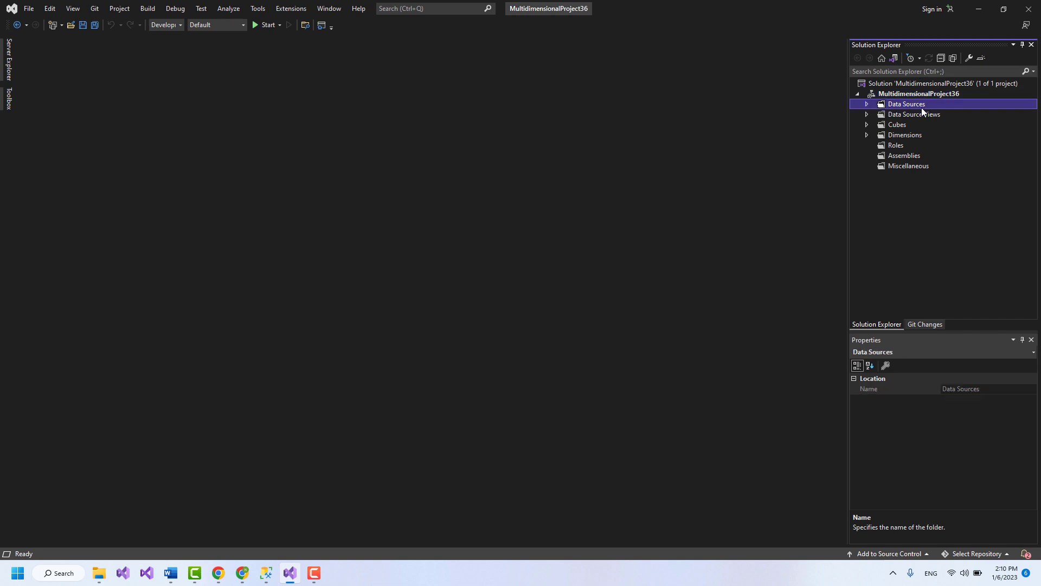
{"action": "mouse_move", "coordinate": [979, 110]}
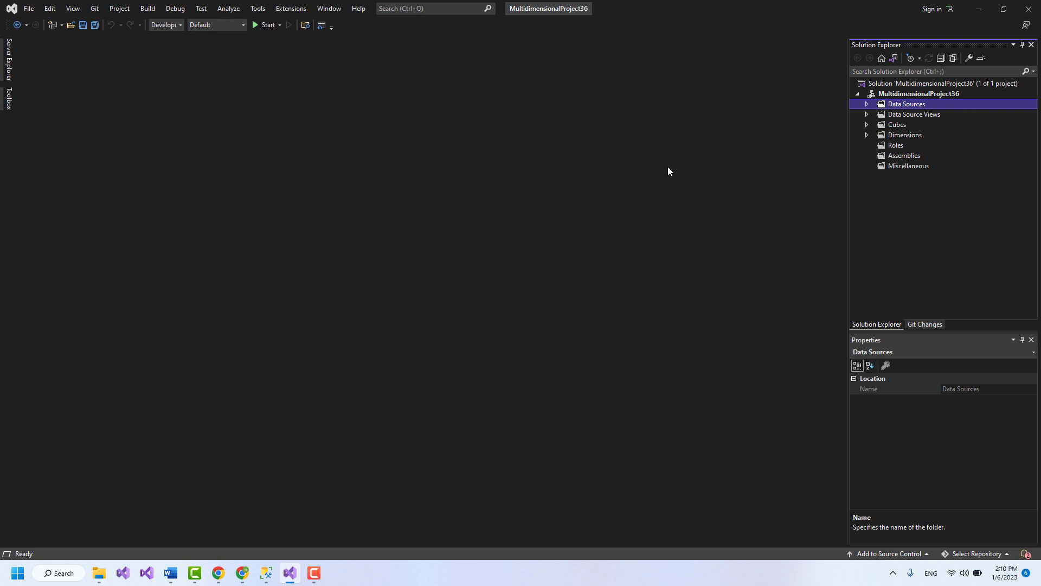
{"action": "mouse_move", "coordinate": [583, 308]}
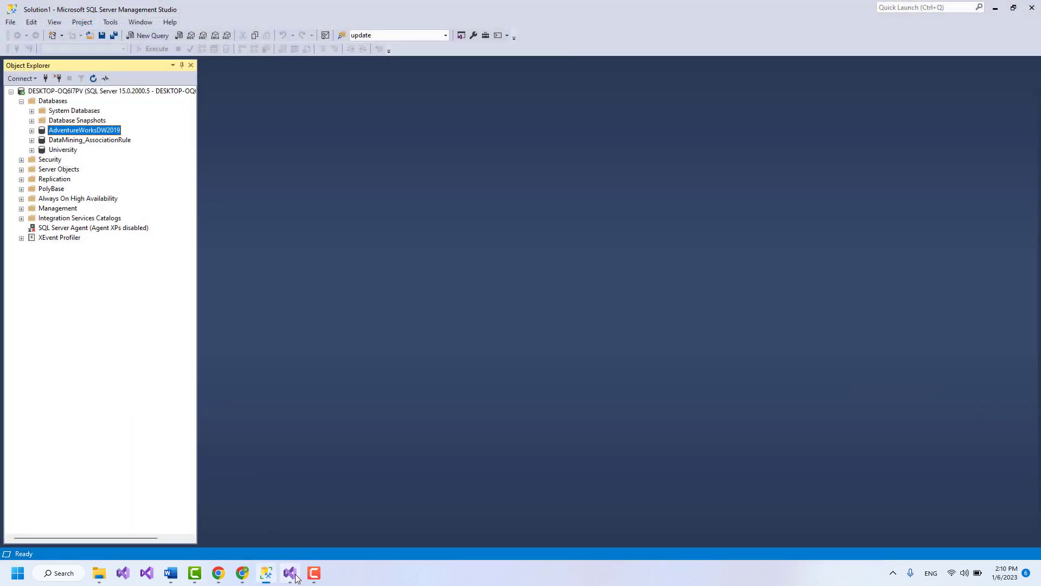
{"action": "left_click", "coordinate": [289, 573]}
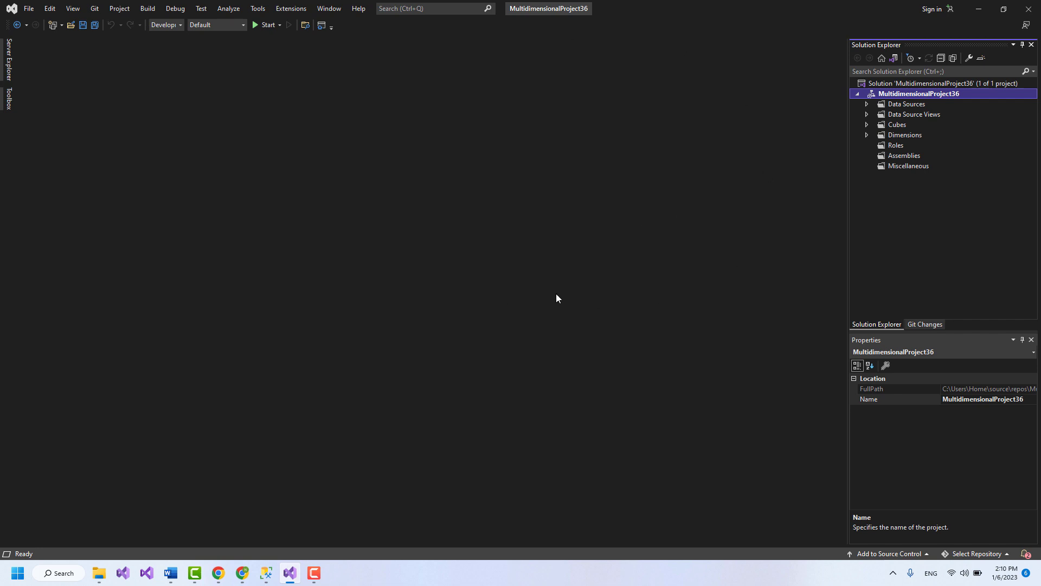
{"action": "mouse_move", "coordinate": [726, 172]}
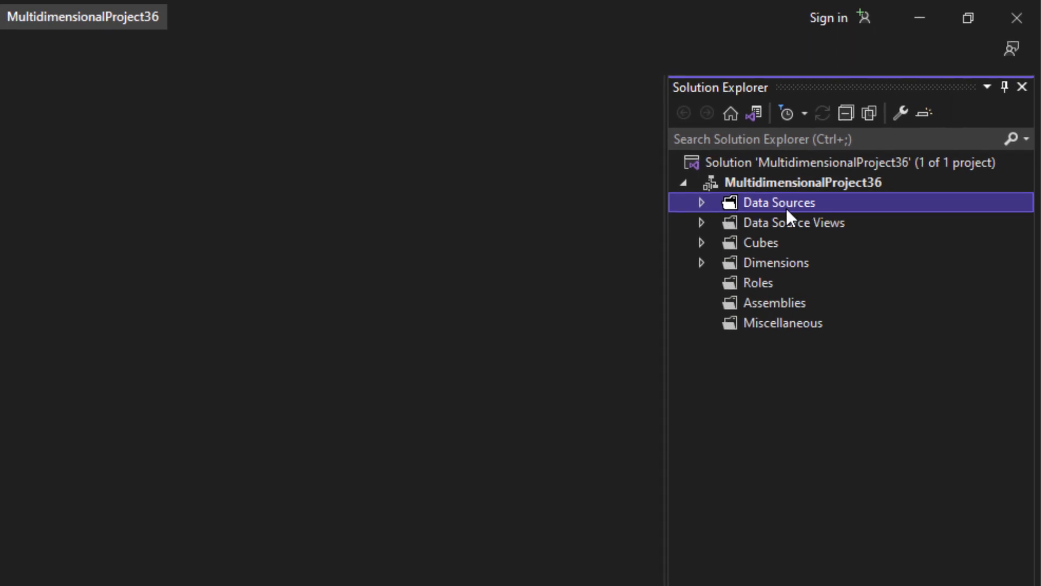
{"action": "mouse_move", "coordinate": [910, 213]}
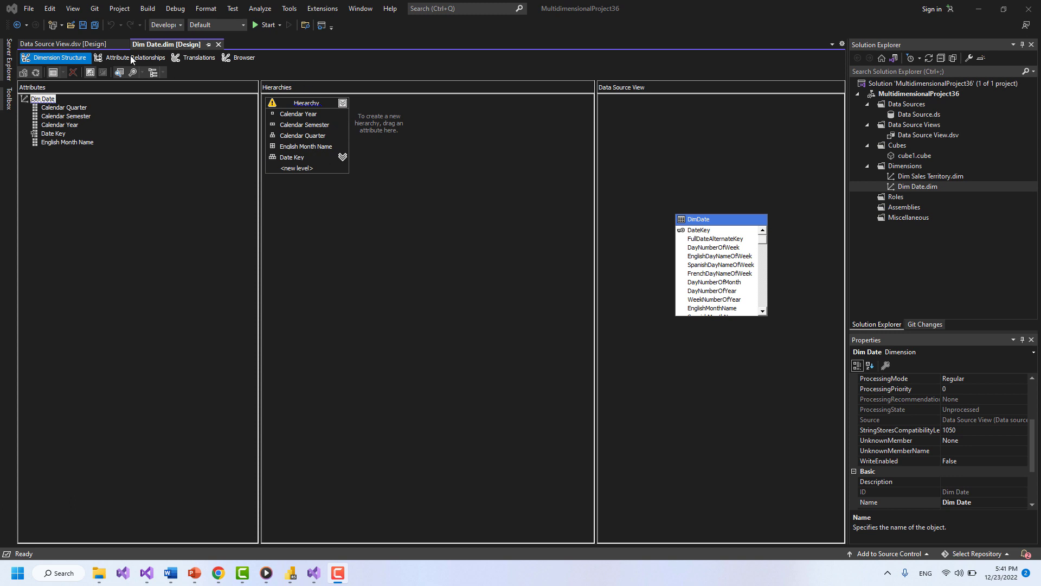
- Bring MultidimensionalProject36 forward to review the Dim Date dimension's attributes and hierarchy
{"action": "left_click", "coordinate": [137, 58]}
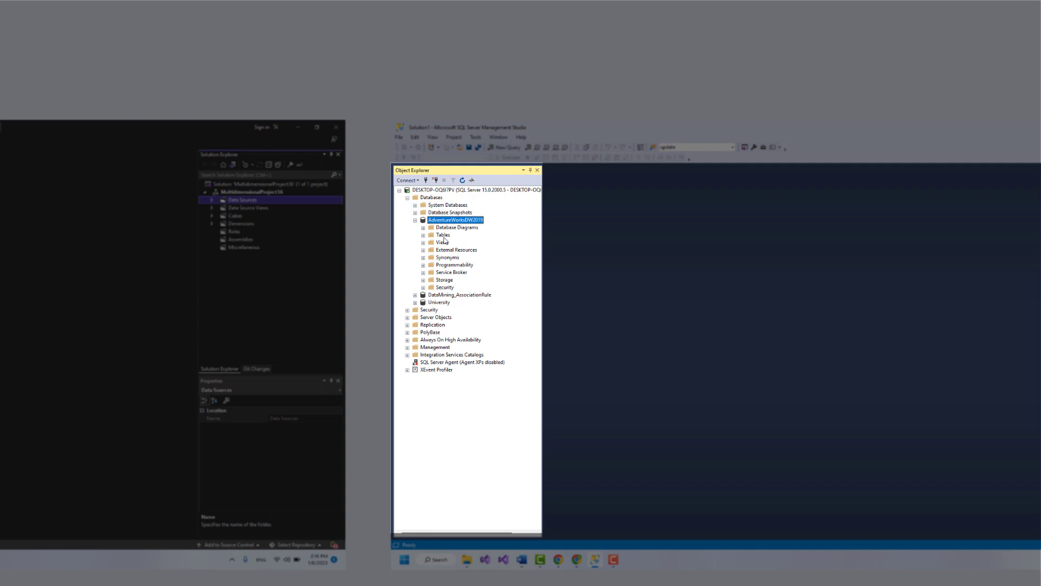
- Select the AdventureWorksDW2019 Tables folder, then bring up Visual Studio's Create a new project window
{"action": "left_click", "coordinate": [442, 234]}
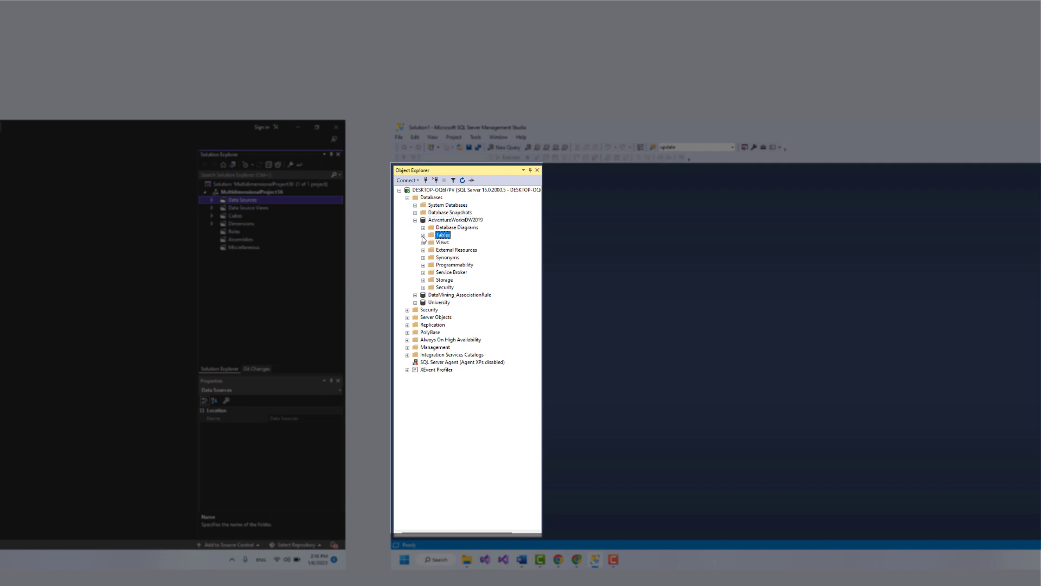
{"action": "left_click", "coordinate": [423, 235]}
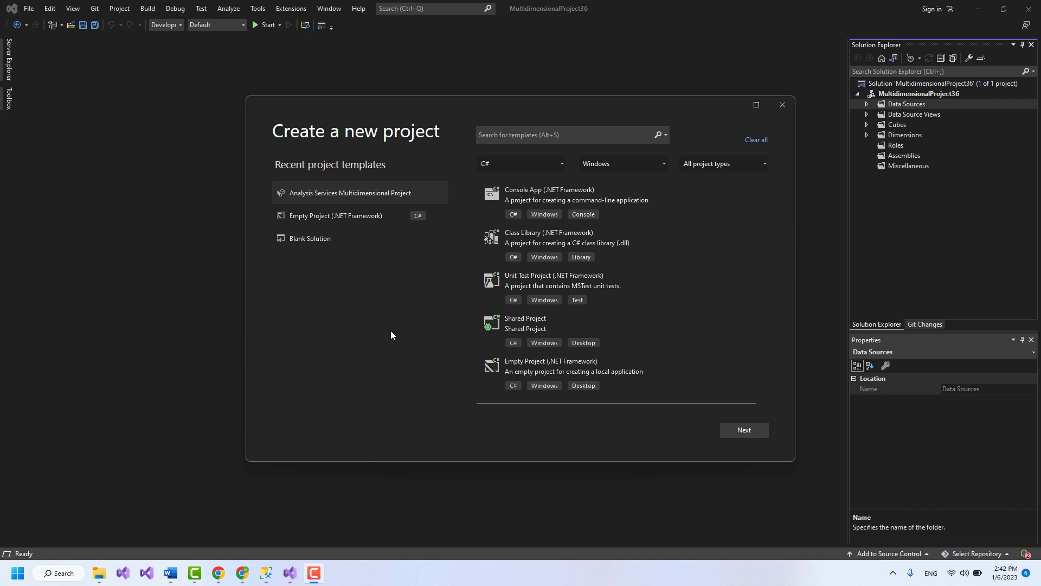
{"action": "mouse_move", "coordinate": [287, 107]}
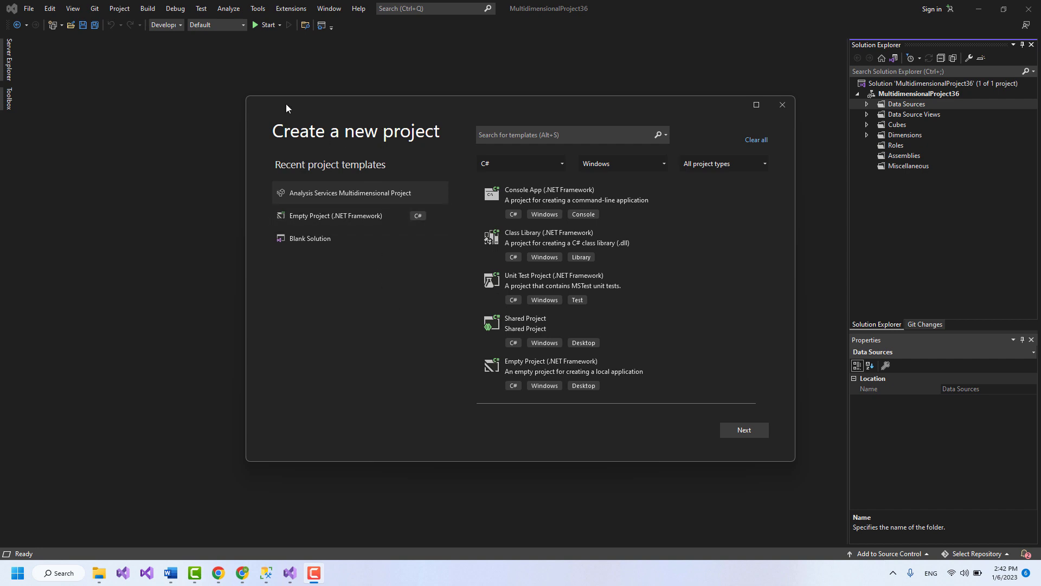
{"action": "mouse_move", "coordinate": [400, 184]}
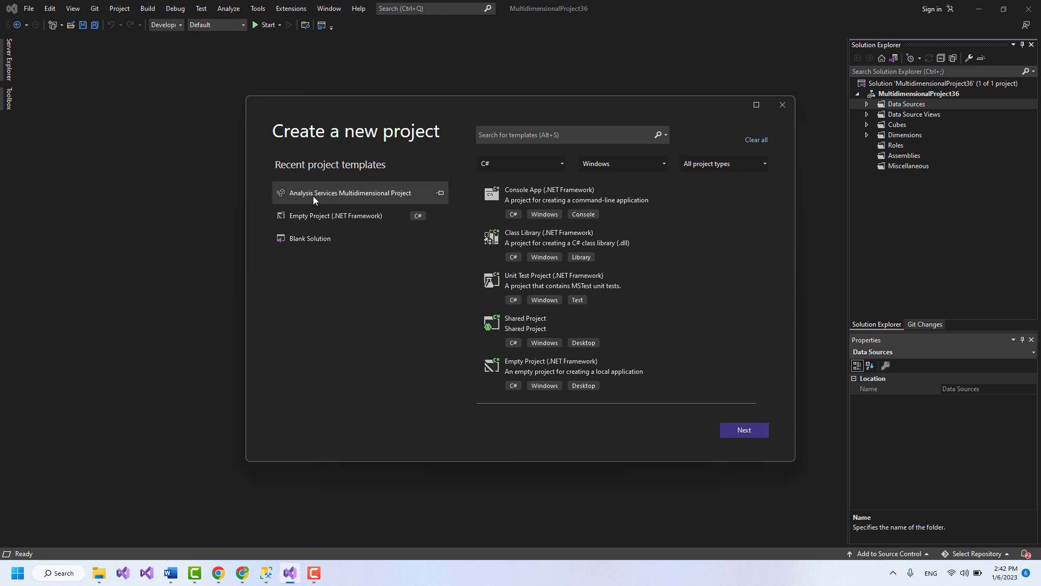
{"action": "mouse_move", "coordinate": [379, 204]}
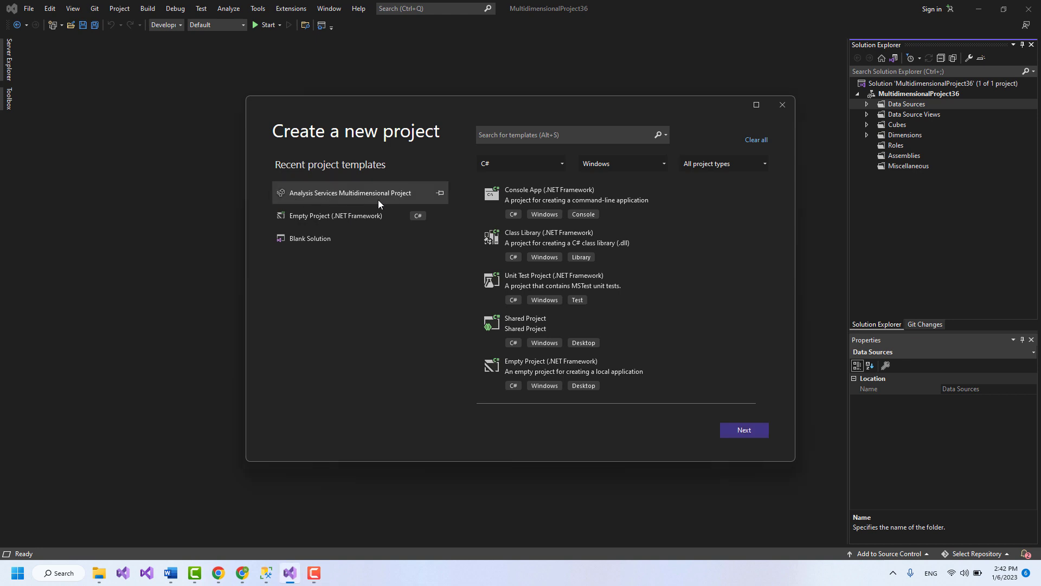
{"action": "mouse_move", "coordinate": [393, 363]}
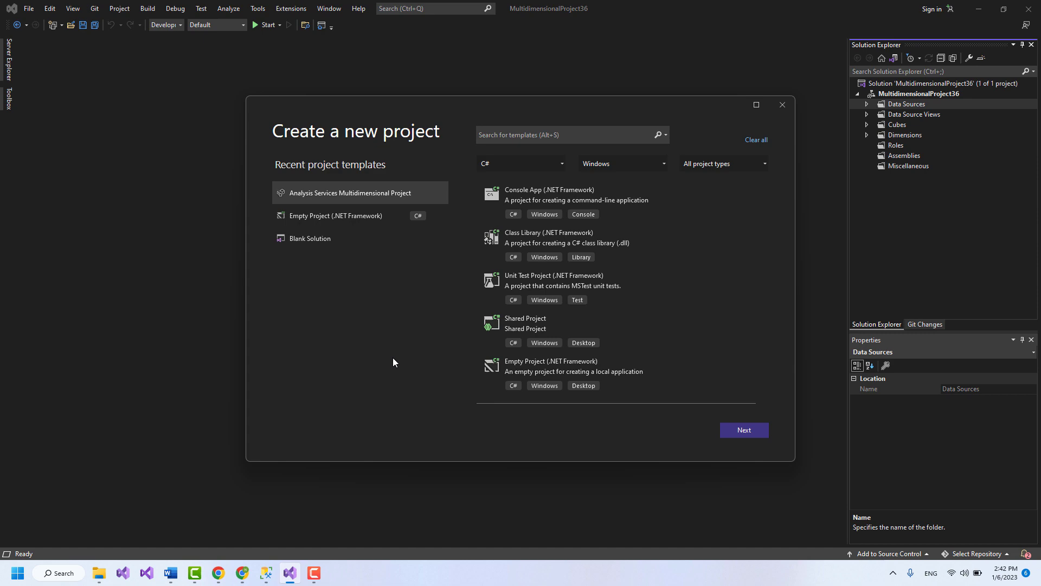
{"action": "left_click", "coordinate": [781, 105]}
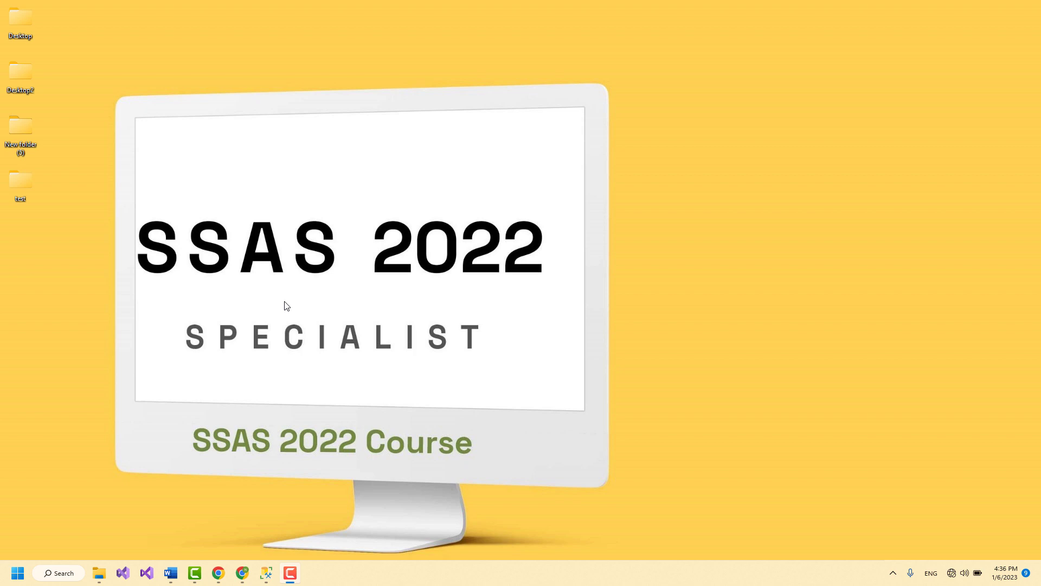
{"action": "mouse_move", "coordinate": [281, 307]}
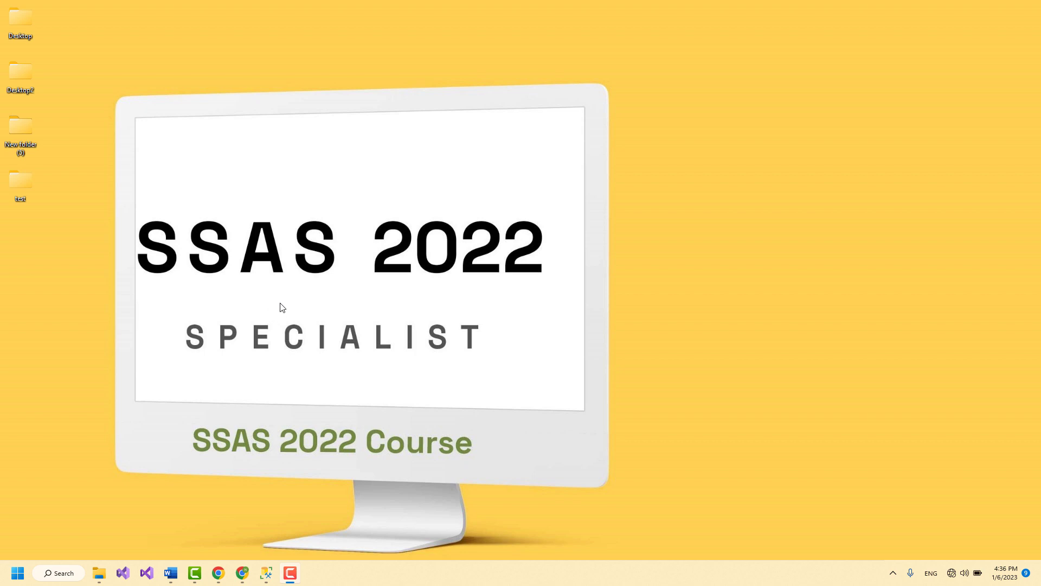
{"action": "mouse_move", "coordinate": [221, 312]}
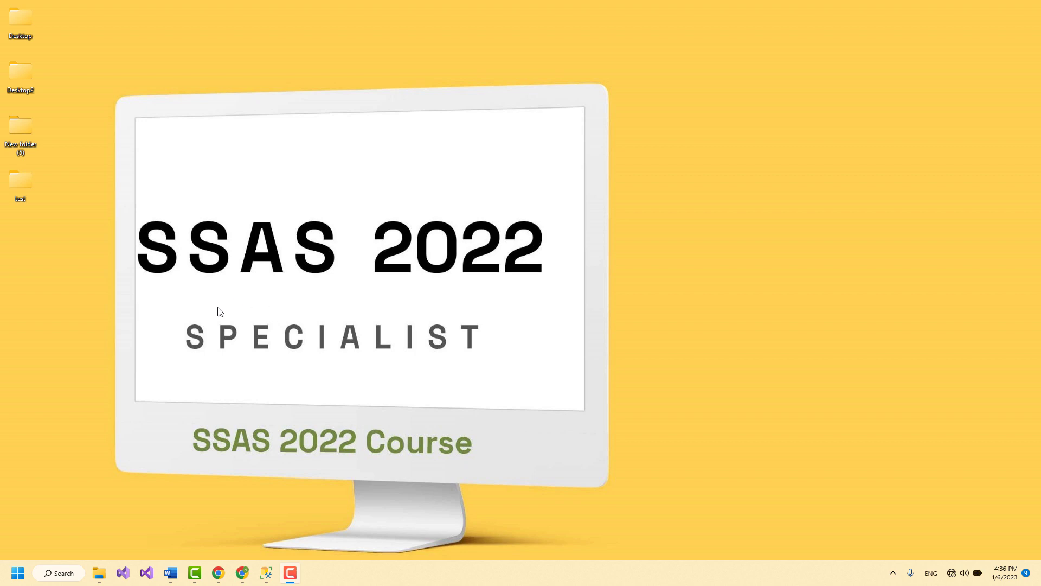
{"action": "mouse_move", "coordinate": [102, 369]}
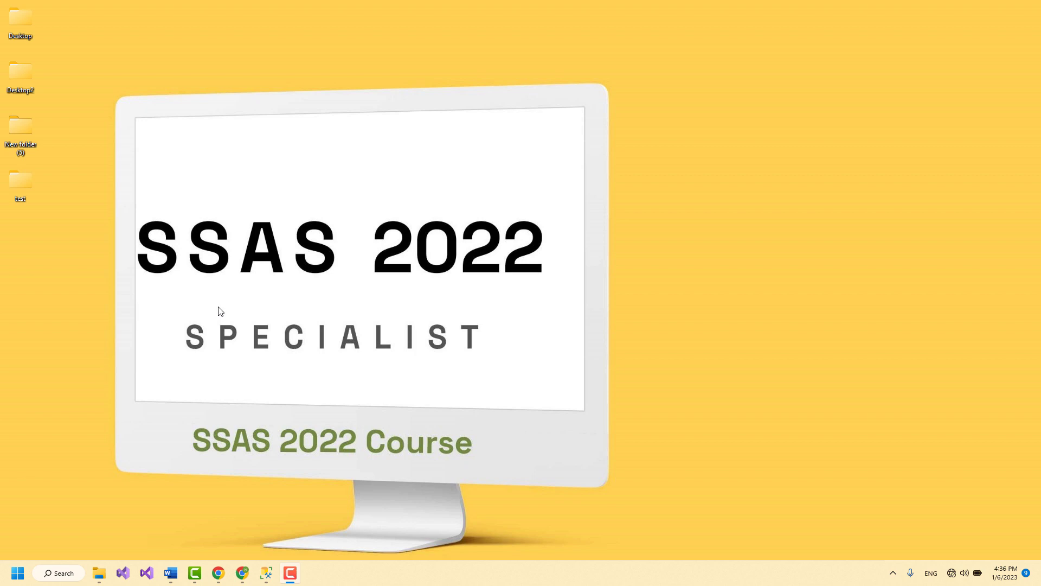
{"action": "mouse_move", "coordinate": [216, 312]}
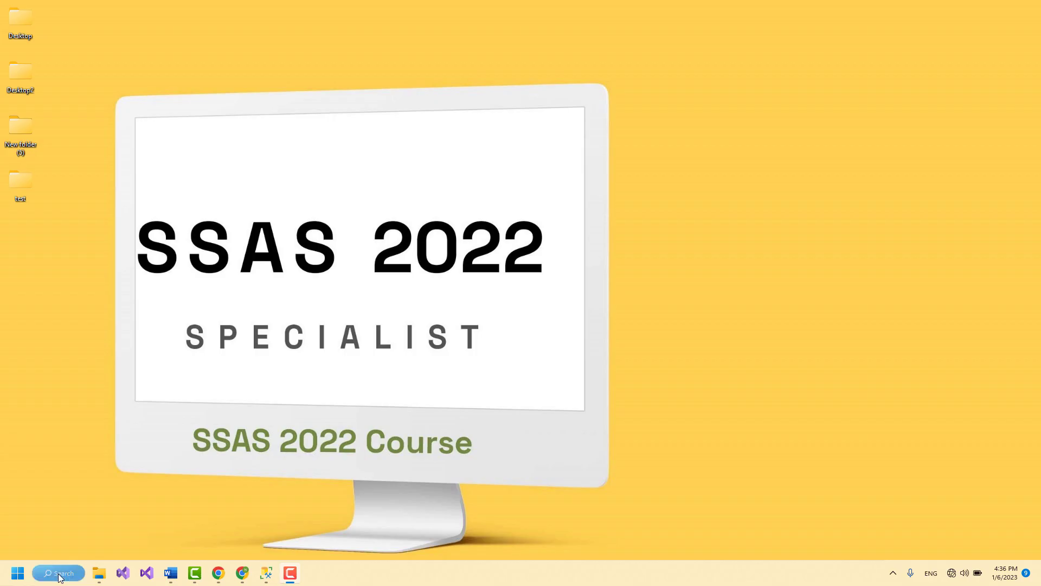
- Search Windows for 'visual studio 2019' and launch Visual Studio 2022 Current
{"action": "left_click", "coordinate": [59, 572]}
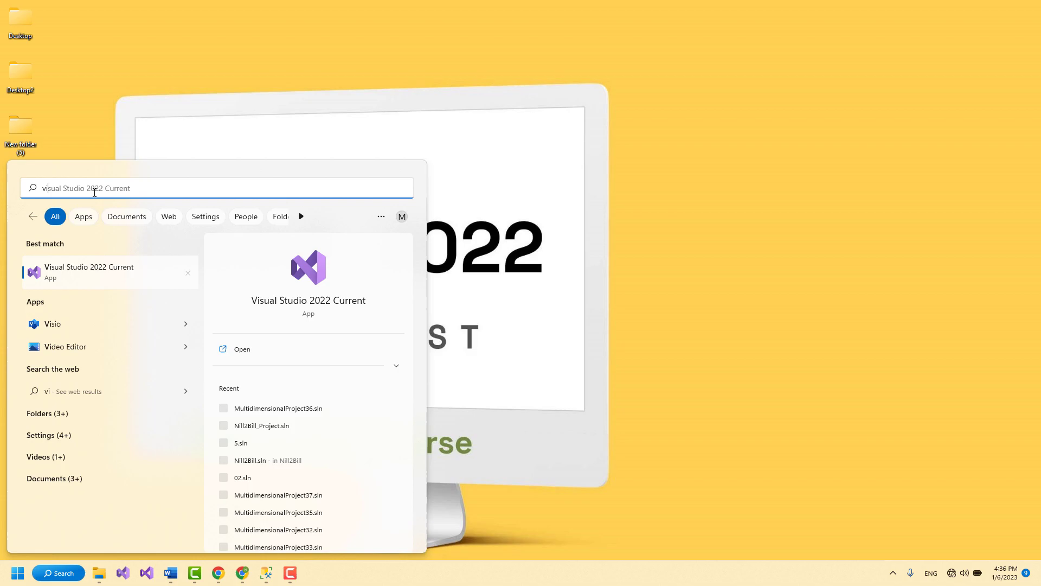
{"action": "type", "text": "visual studio 2019"}
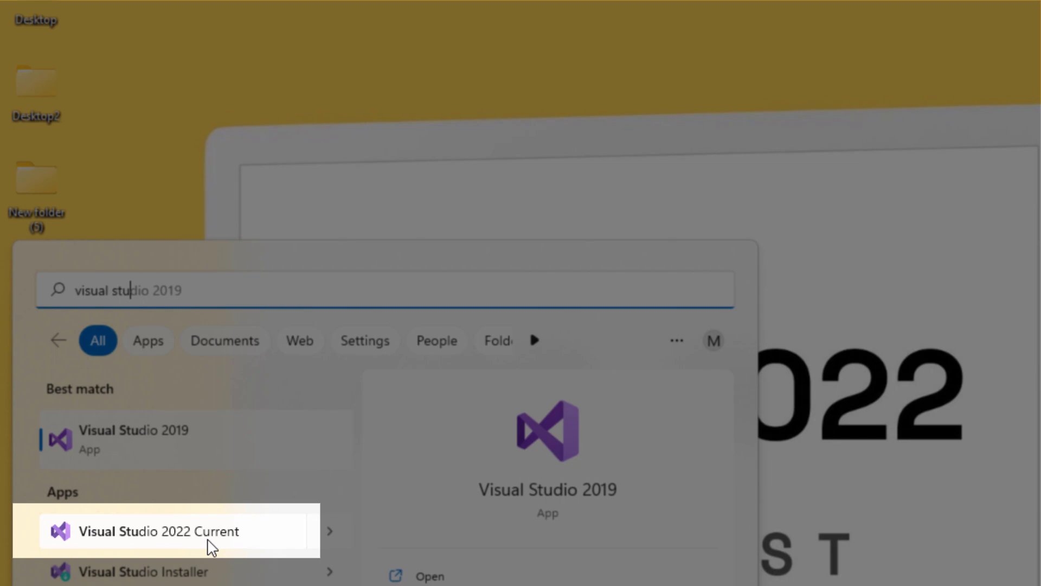
{"action": "left_click", "coordinate": [160, 531]}
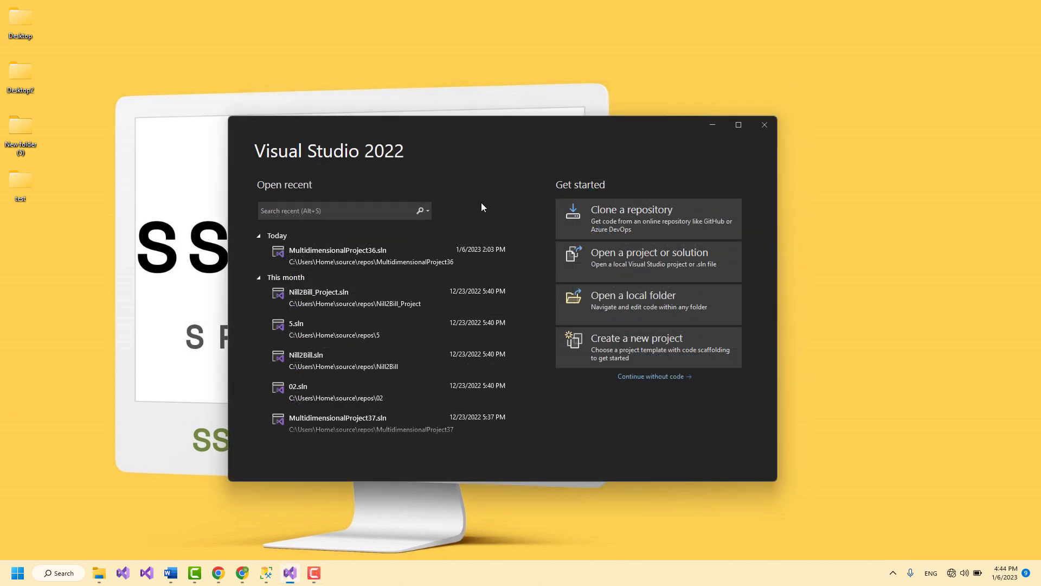
{"action": "mouse_move", "coordinate": [605, 360]}
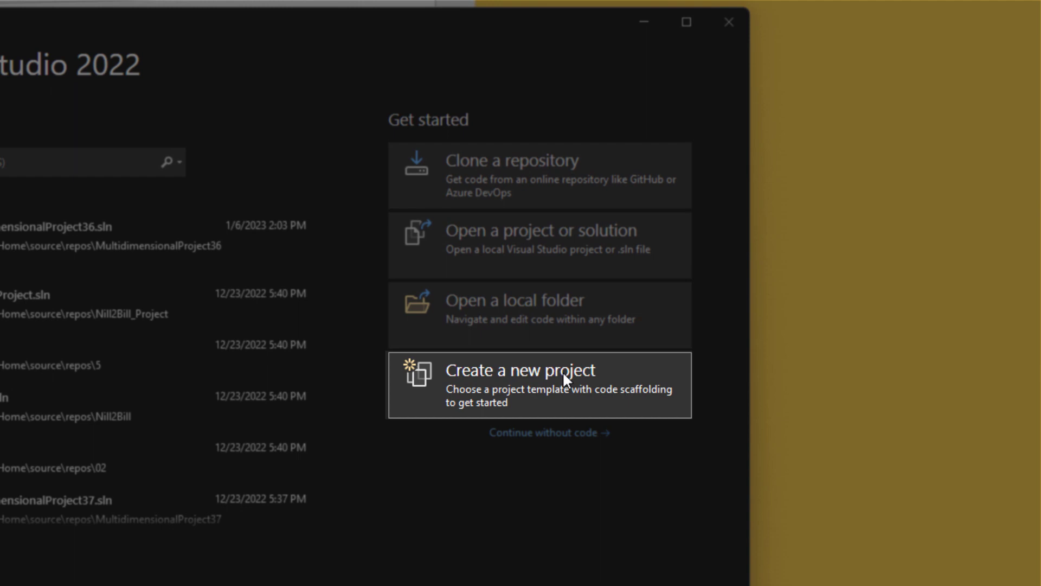
{"action": "mouse_move", "coordinate": [555, 387]}
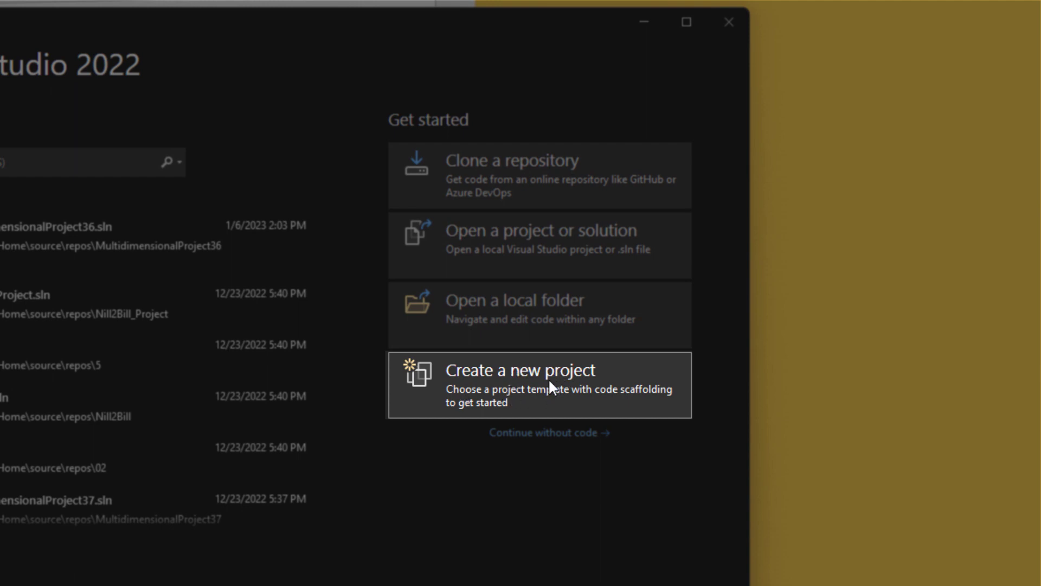
{"action": "mouse_move", "coordinate": [537, 407]}
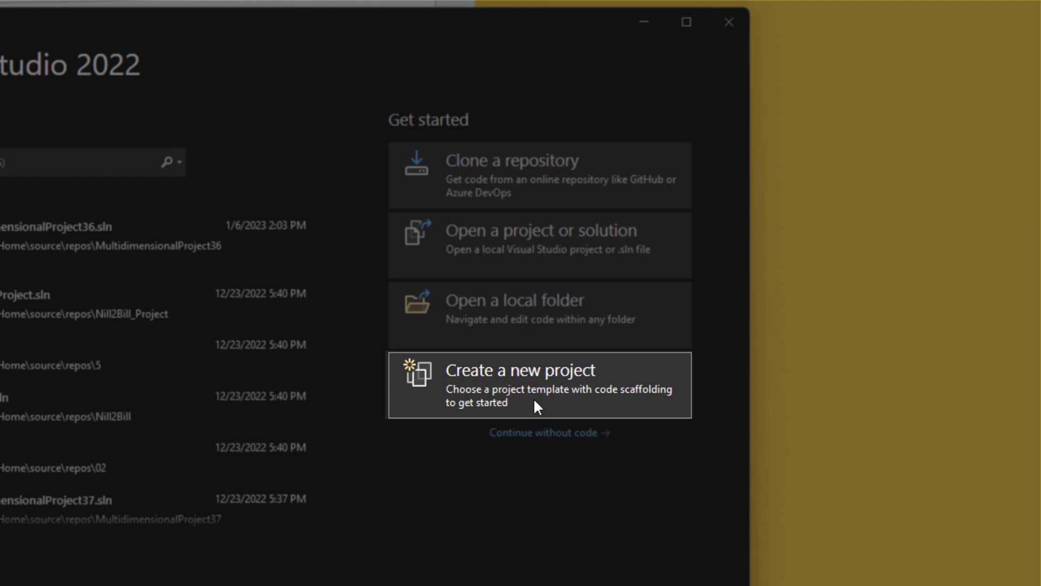
{"action": "mouse_move", "coordinate": [521, 381]}
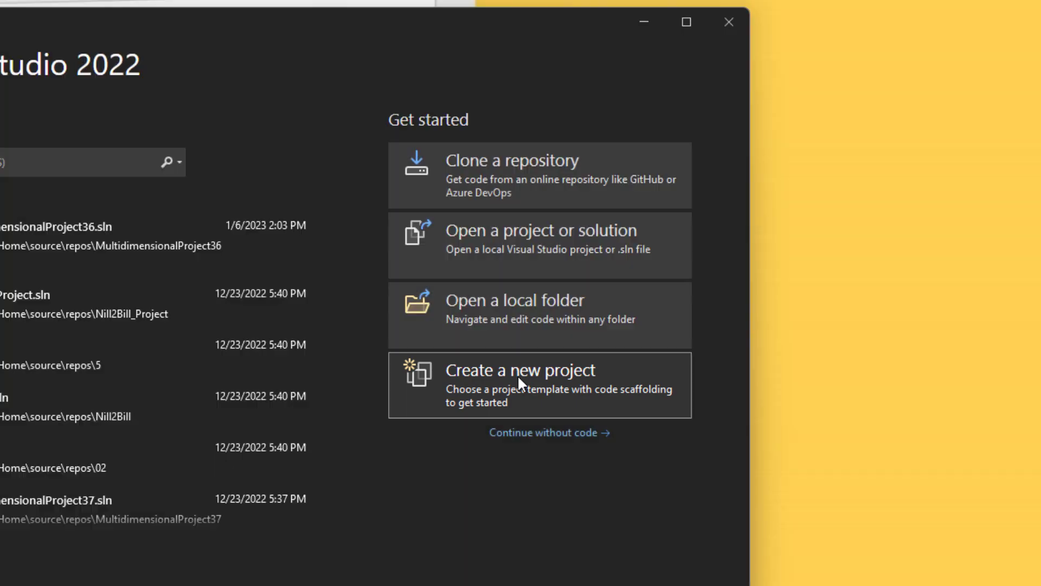
- Choose Create a new project from the Visual Studio 2022 start window
{"action": "left_click", "coordinate": [520, 370]}
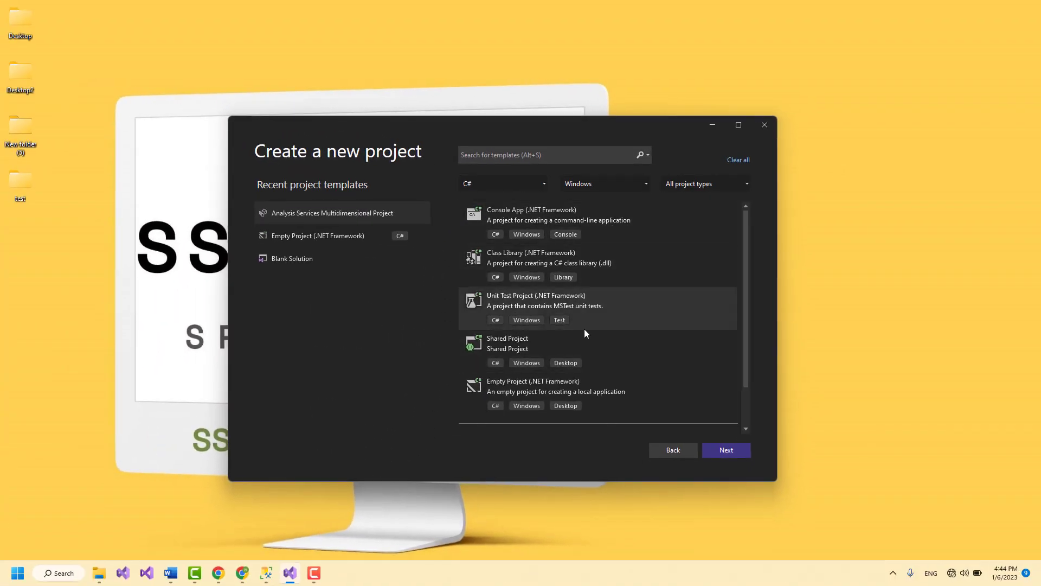
- Try filtering the template list to the Android and Windows platforms
{"action": "left_click", "coordinate": [603, 183]}
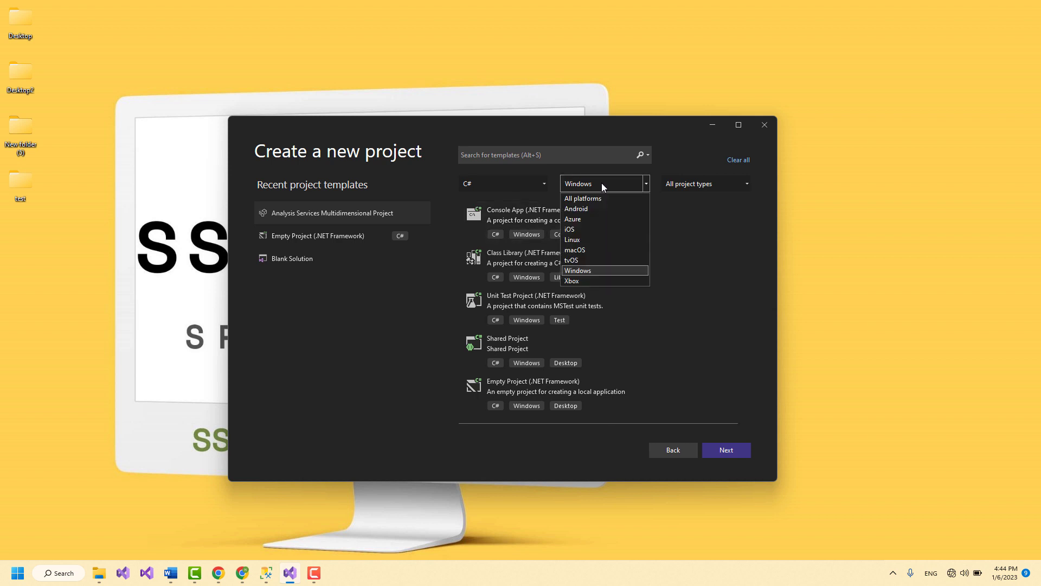
{"action": "left_click", "coordinate": [582, 198]}
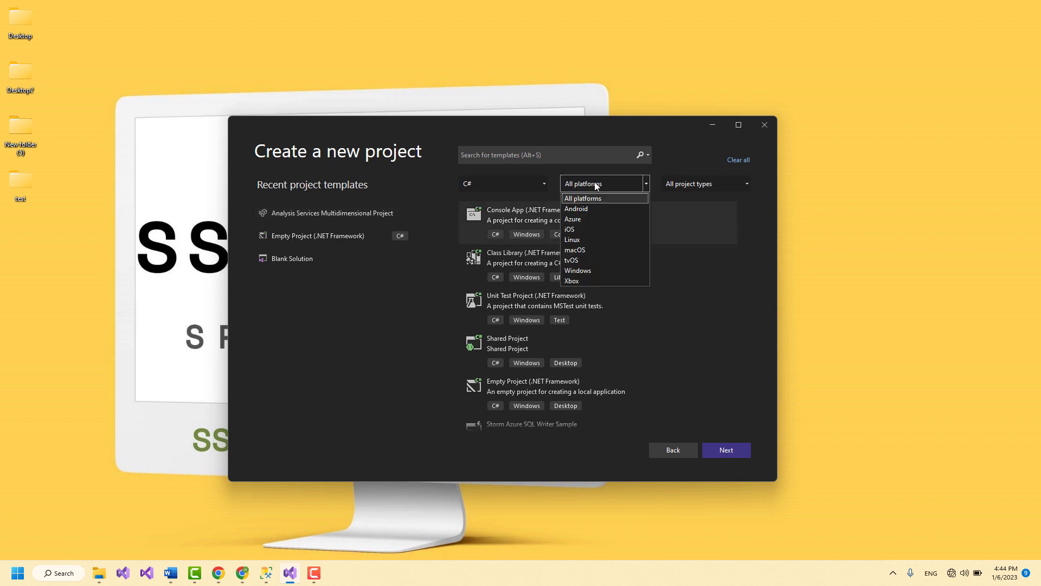
{"action": "mouse_move", "coordinate": [575, 209]}
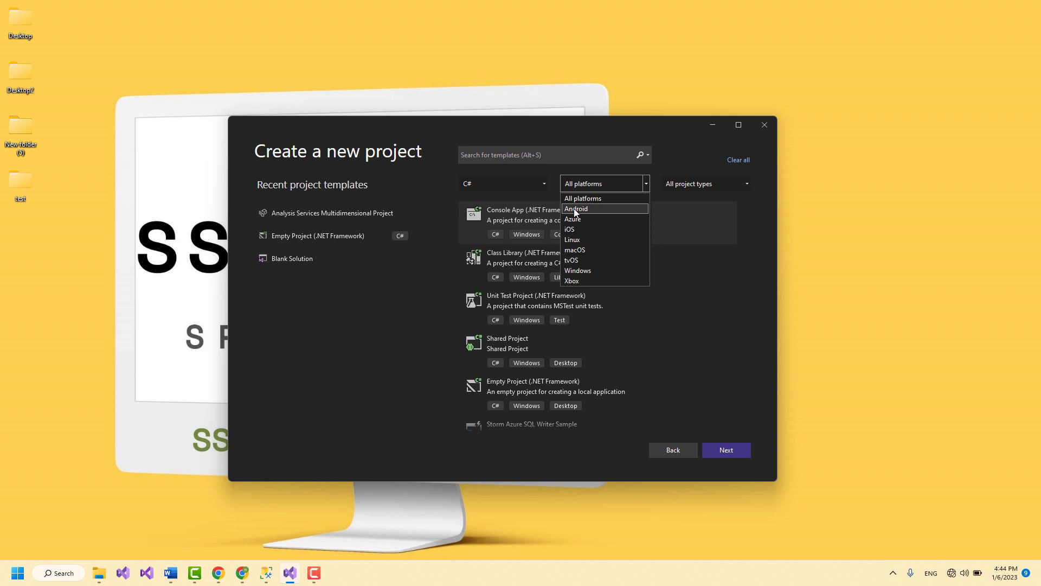
{"action": "left_click", "coordinate": [575, 208]}
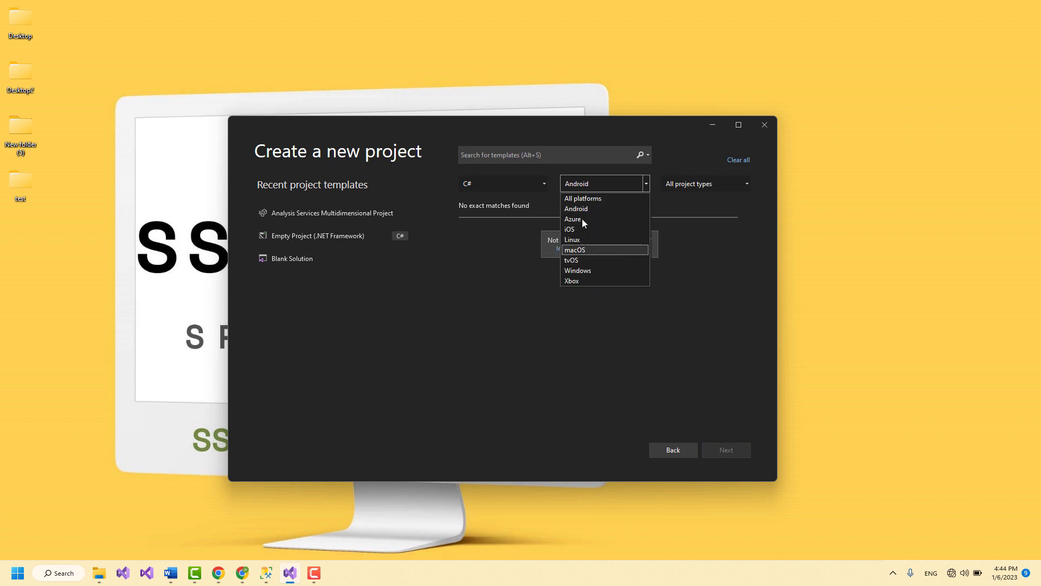
{"action": "left_click", "coordinate": [577, 271]}
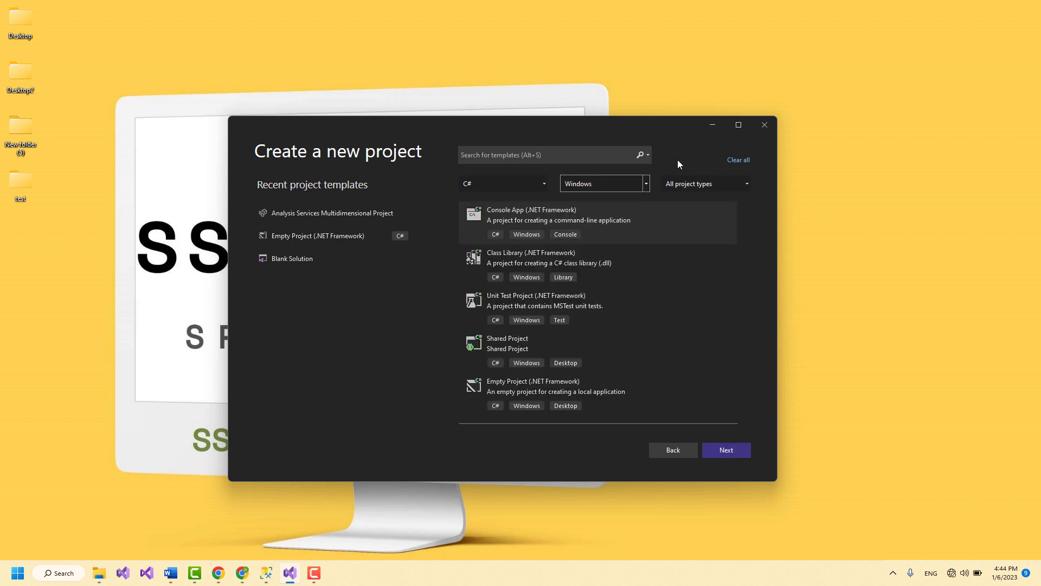
{"action": "left_click", "coordinate": [601, 184]}
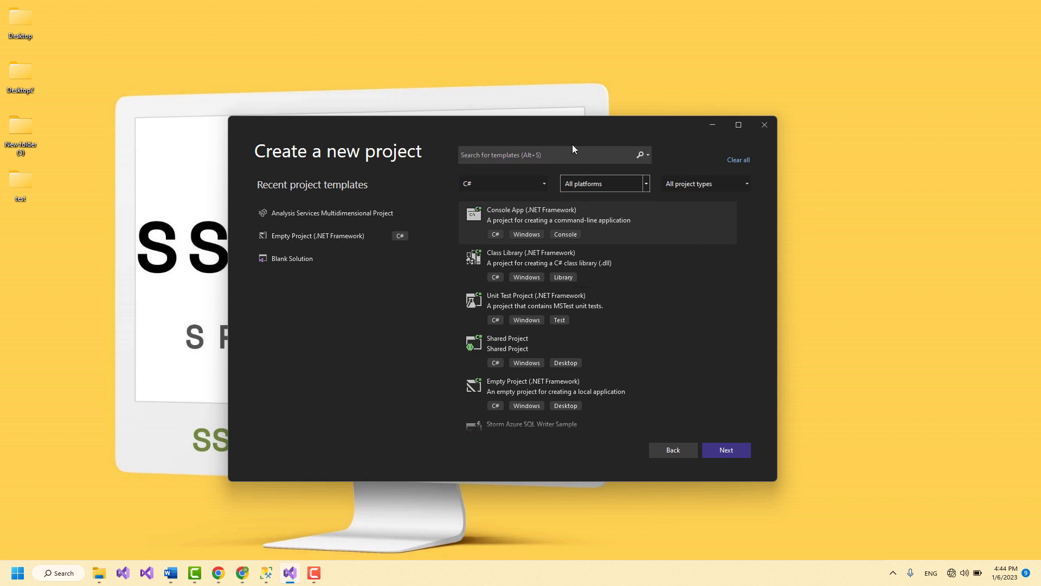
{"action": "left_click", "coordinate": [603, 184]}
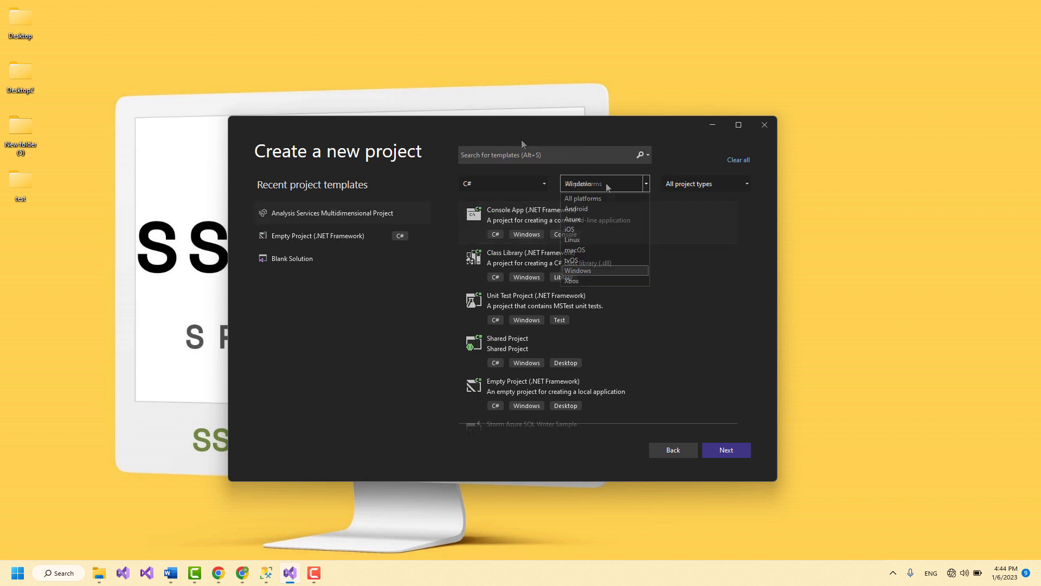
{"action": "left_click", "coordinate": [577, 270]}
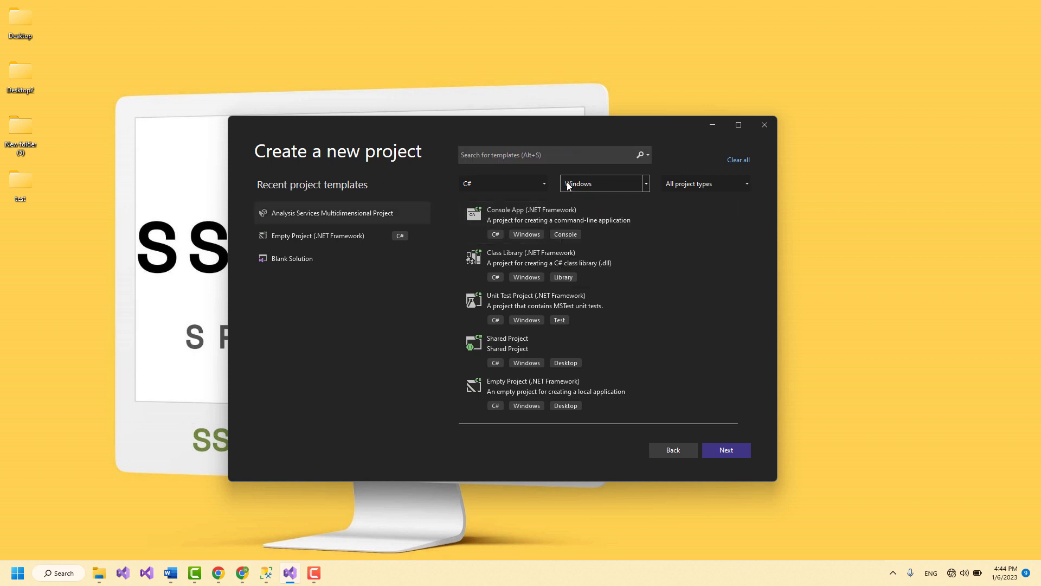
- Reset the platform filter to all platforms and proceed with Analysis Services Multidimensional Project
{"action": "left_click", "coordinate": [602, 183]}
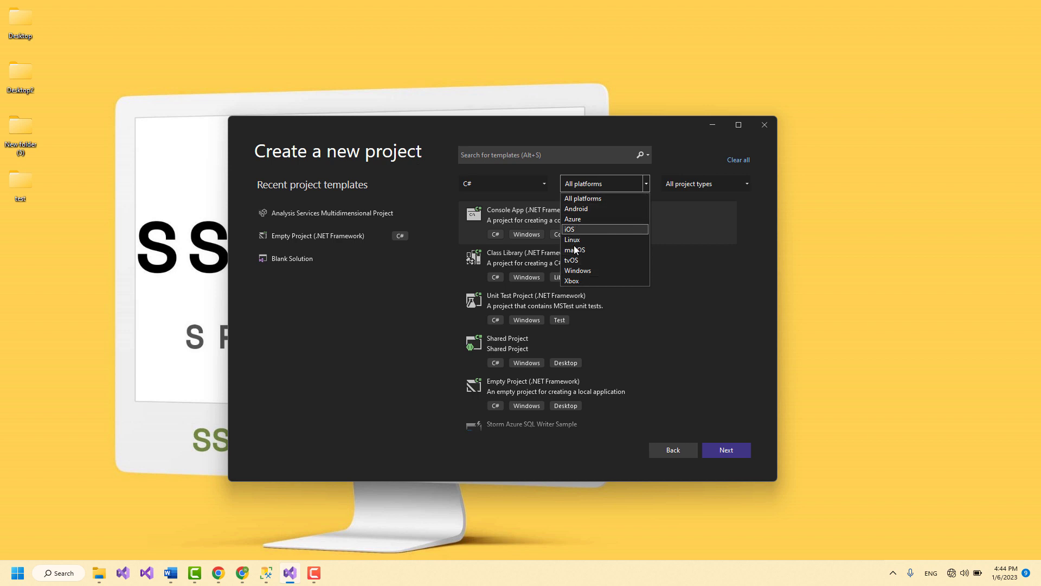
{"action": "left_click", "coordinate": [577, 270]}
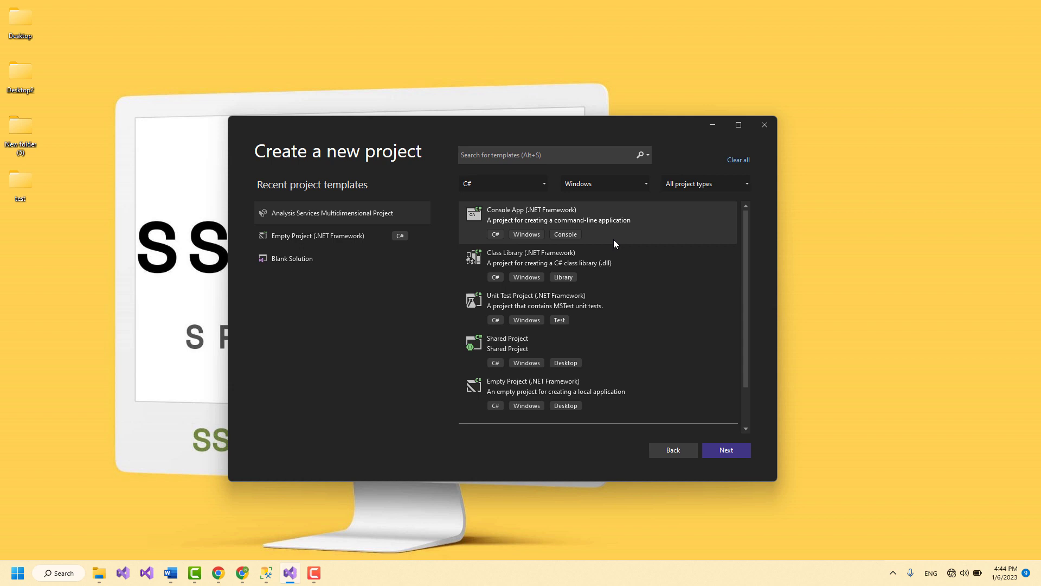
{"action": "left_click", "coordinate": [603, 184]}
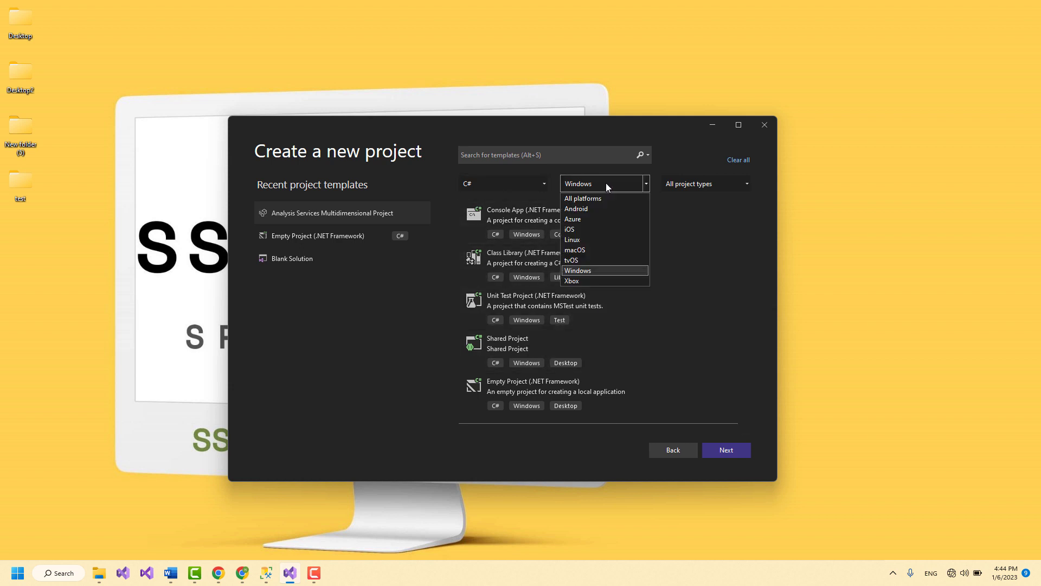
{"action": "left_click", "coordinate": [582, 198]}
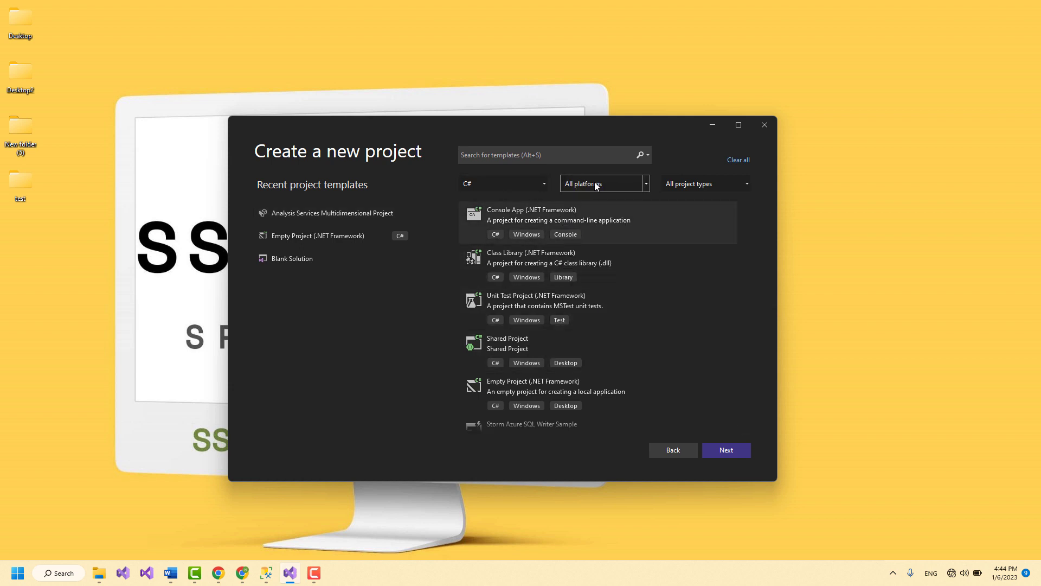
{"action": "left_click", "coordinate": [603, 183]}
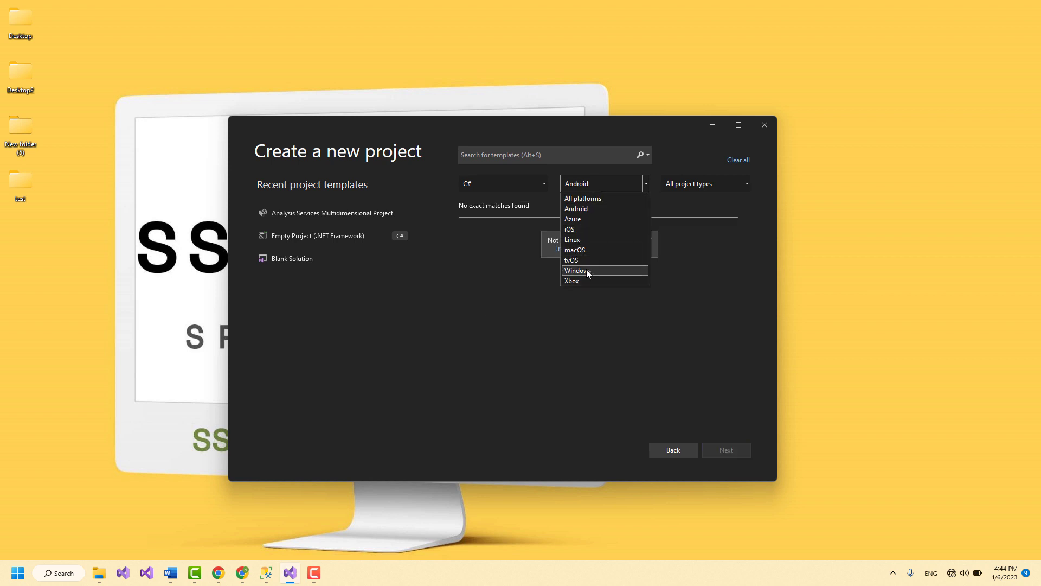
{"action": "left_click", "coordinate": [577, 270]}
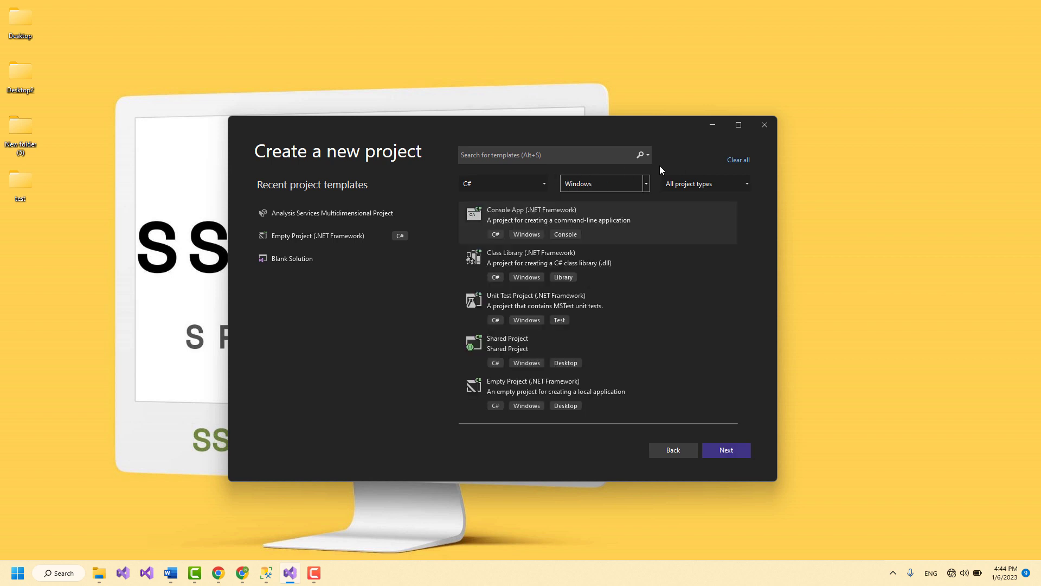
{"action": "left_click", "coordinate": [601, 183]}
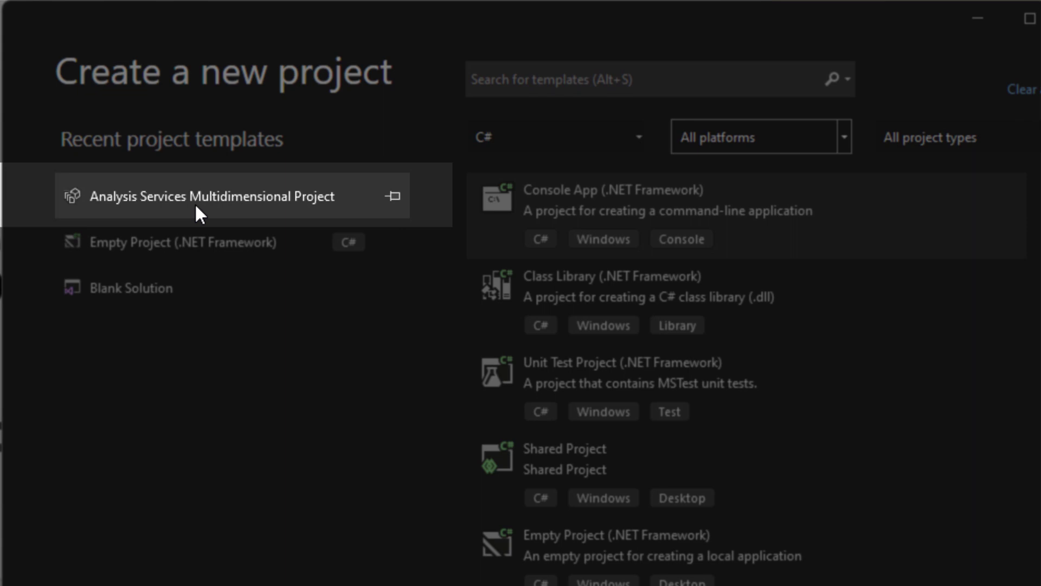
{"action": "mouse_move", "coordinate": [245, 204]}
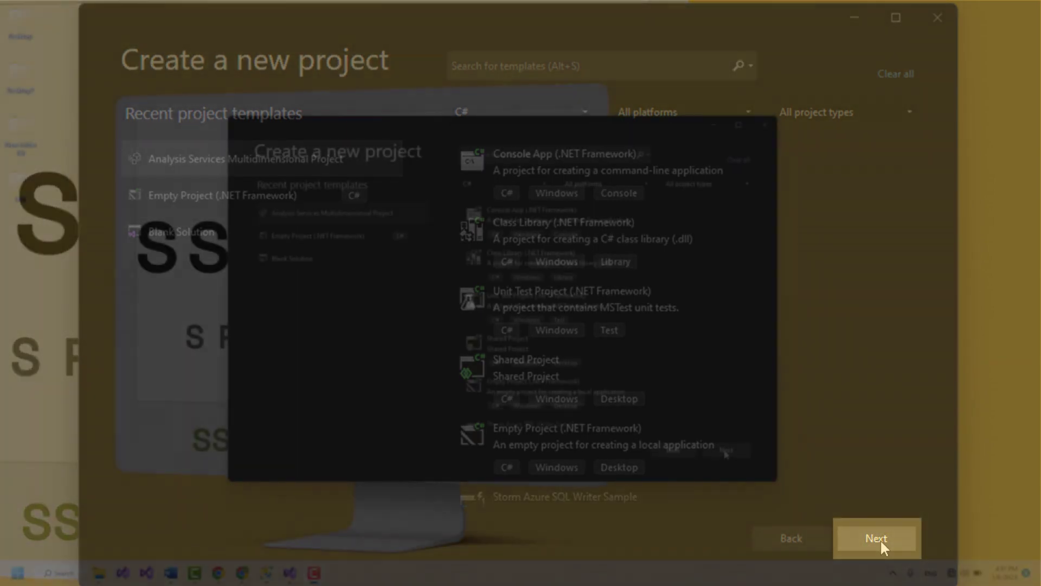
{"action": "left_click", "coordinate": [875, 538]}
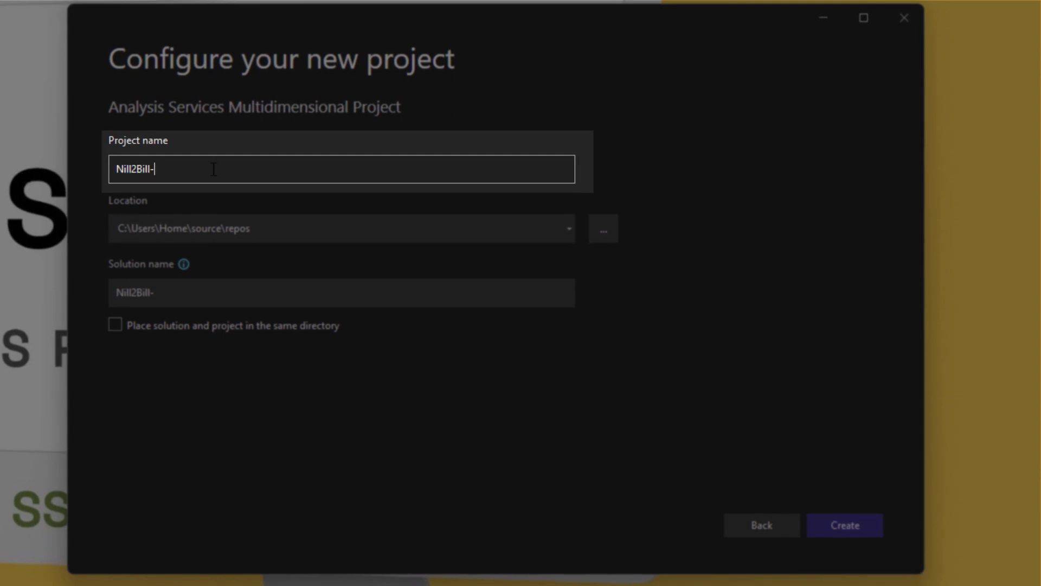
- Finish the project name as 'Nill2Bill-Project' and create it at the default location
{"action": "type", "text": "P"}
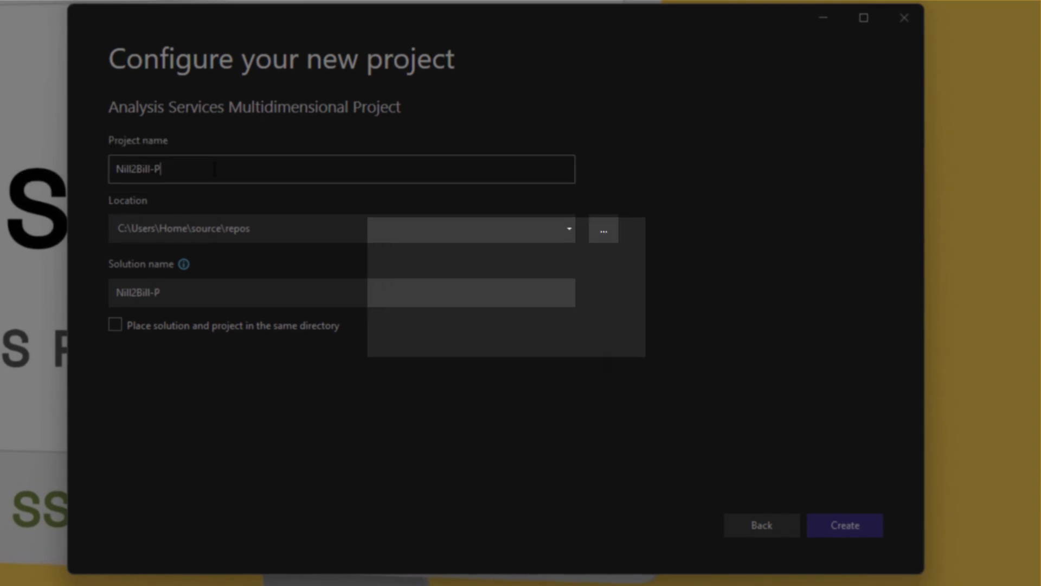
{"action": "type", "text": "roject"}
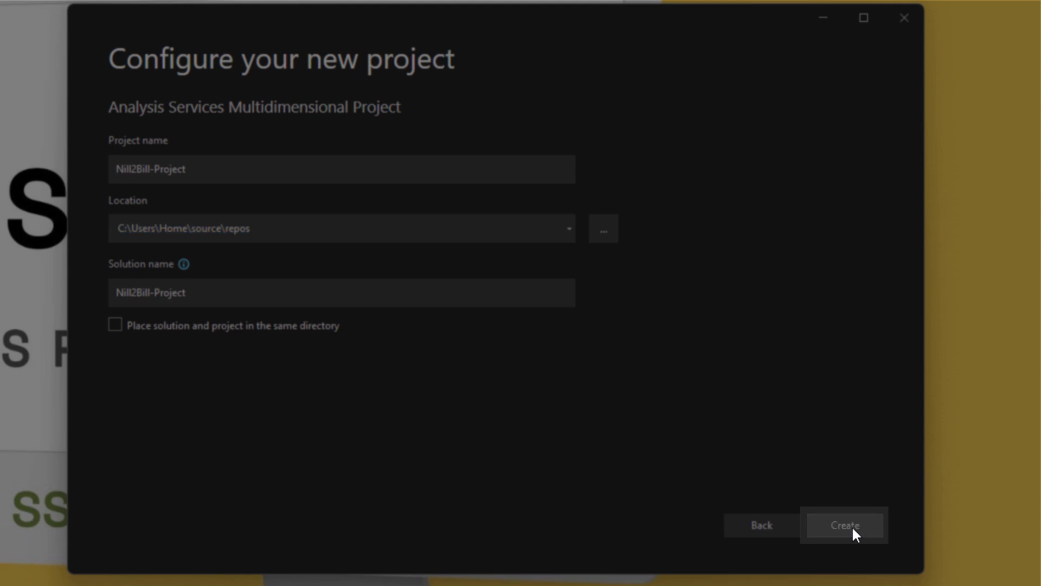
{"action": "left_click", "coordinate": [844, 524]}
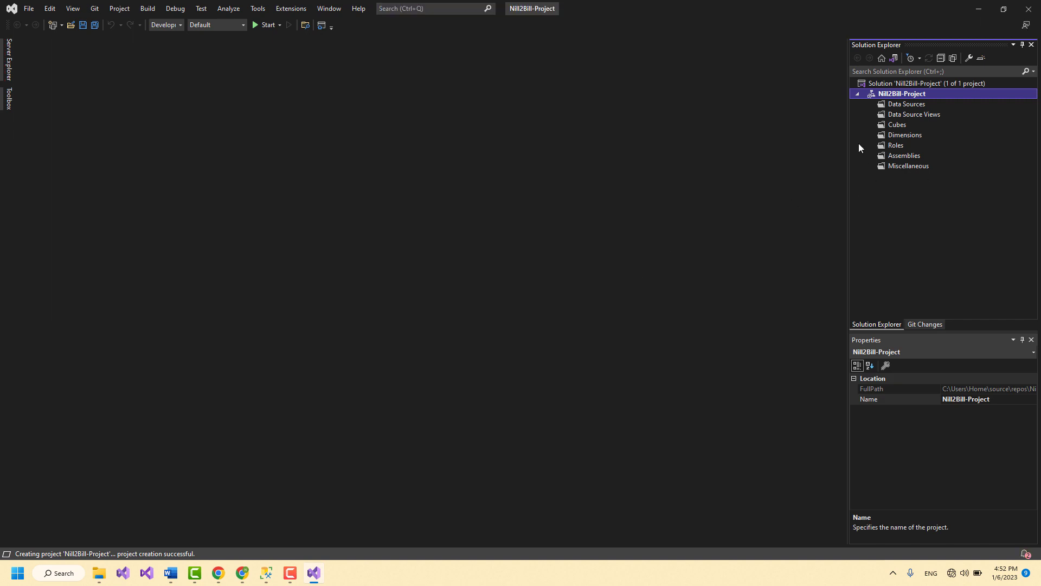
{"action": "mouse_move", "coordinate": [935, 142]}
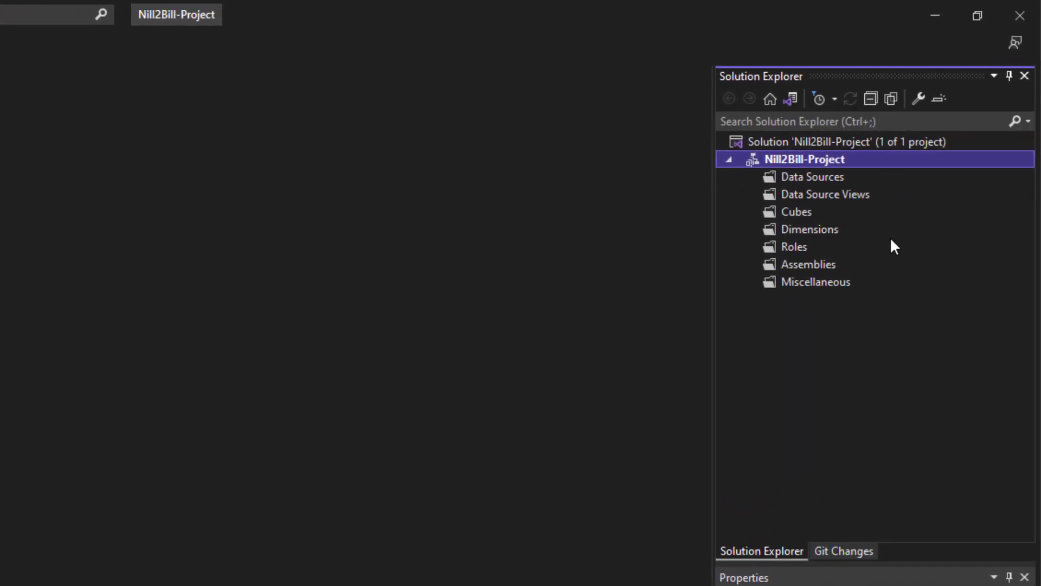
{"action": "mouse_move", "coordinate": [721, 405]}
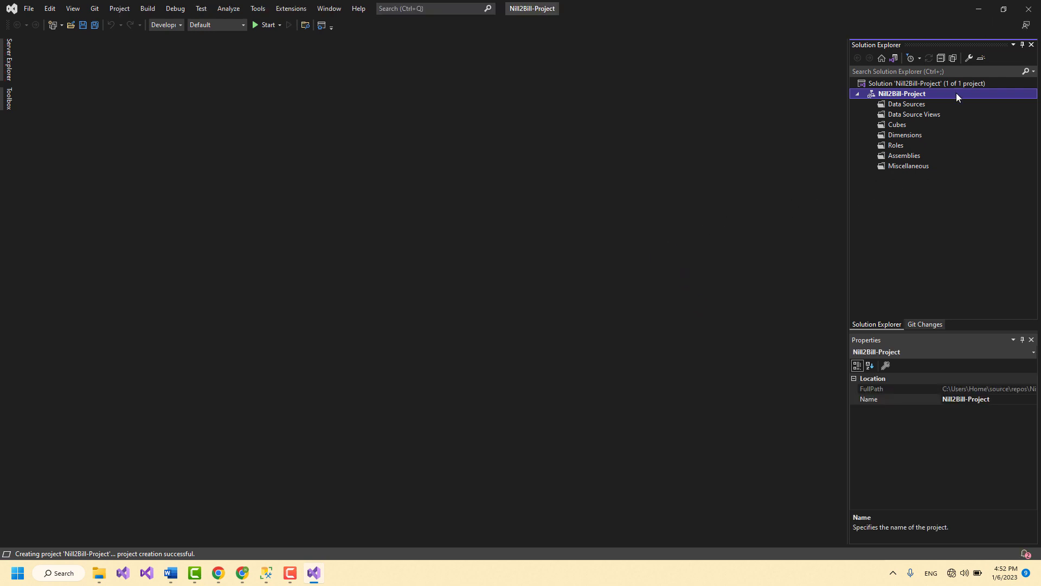
{"action": "mouse_move", "coordinate": [817, 202]}
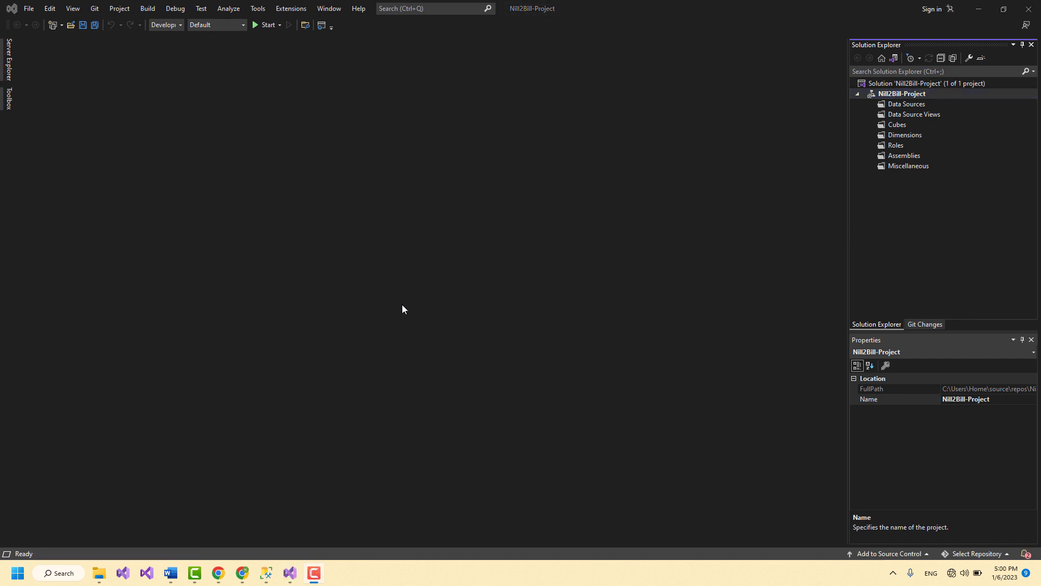
{"action": "mouse_move", "coordinate": [330, 176]}
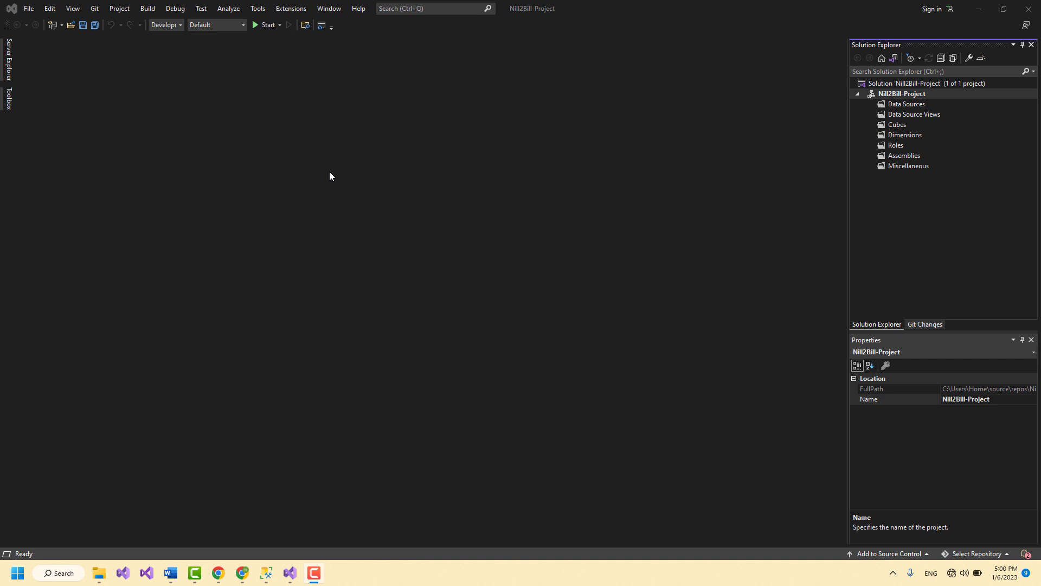
{"action": "mouse_move", "coordinate": [294, 234]}
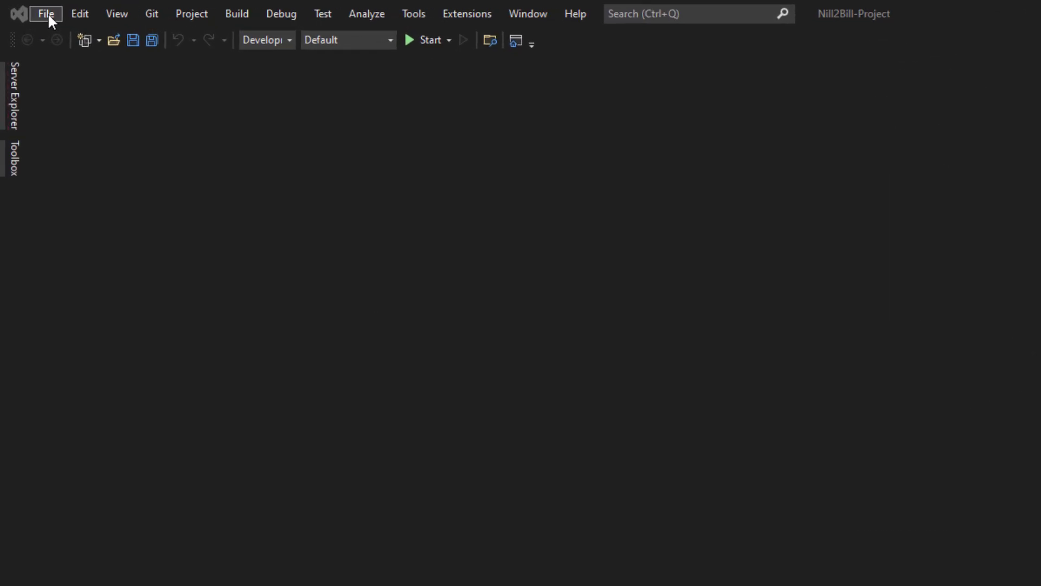
- Use File > New > Project to reopen the Create a new project window
{"action": "left_click", "coordinate": [45, 13]}
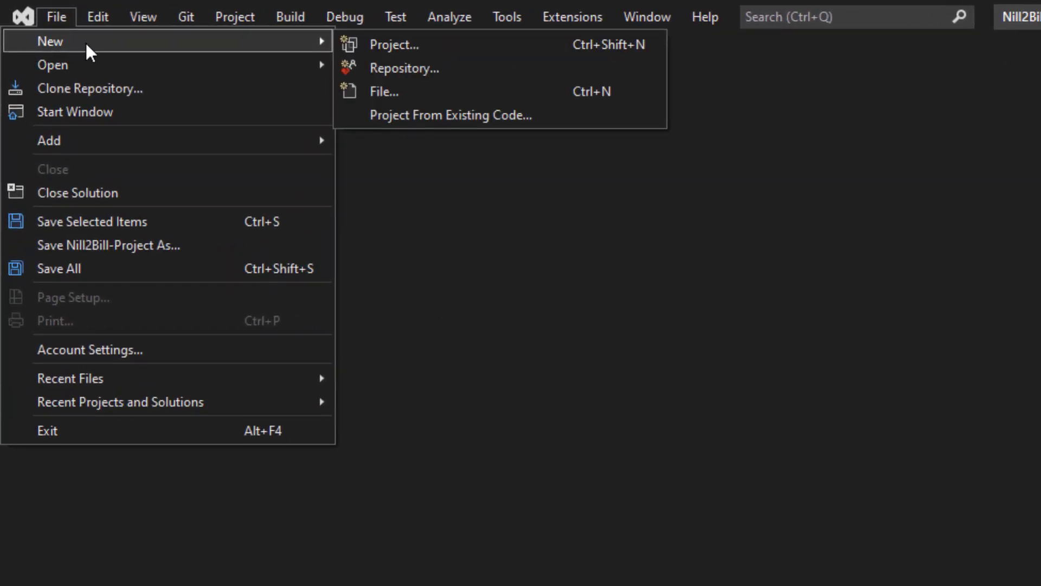
{"action": "mouse_move", "coordinate": [391, 44]}
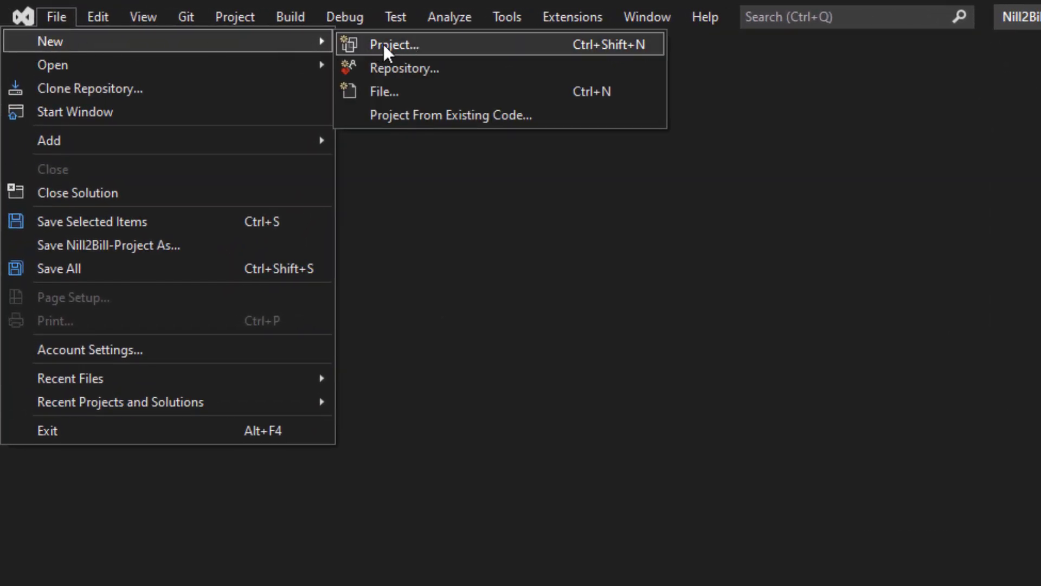
{"action": "left_click", "coordinate": [393, 44]}
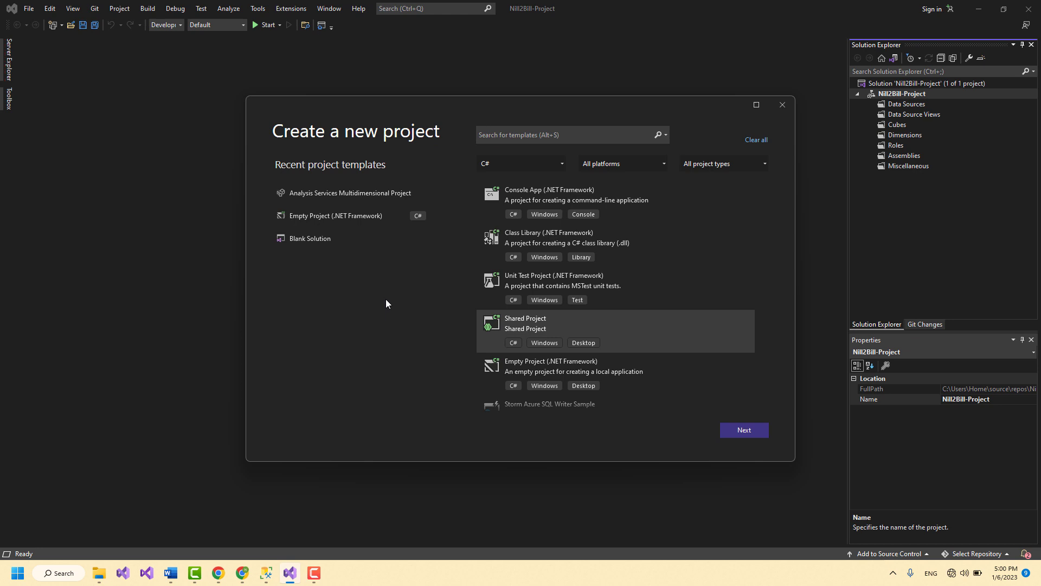
{"action": "mouse_move", "coordinate": [436, 296]}
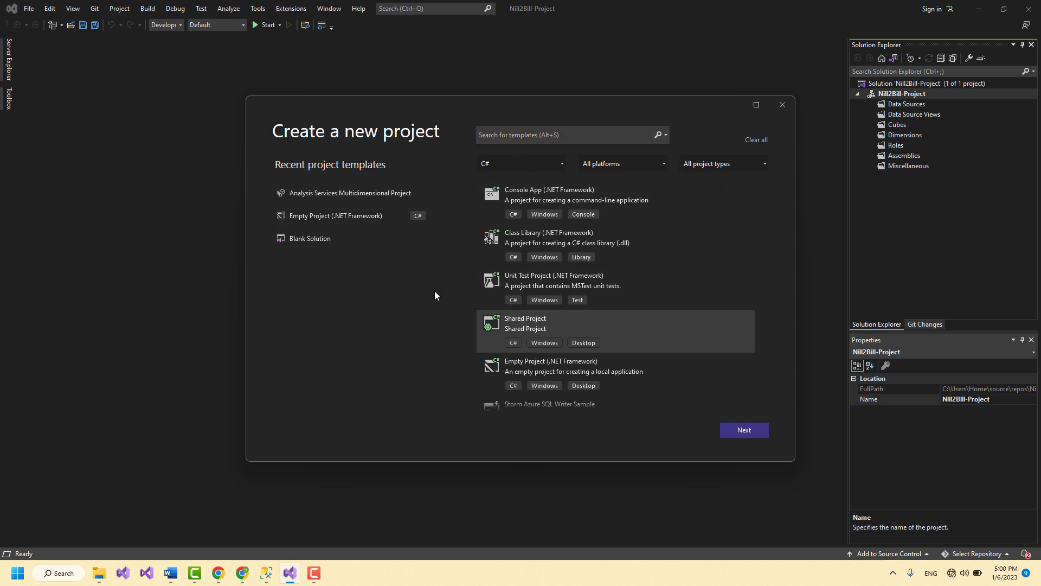